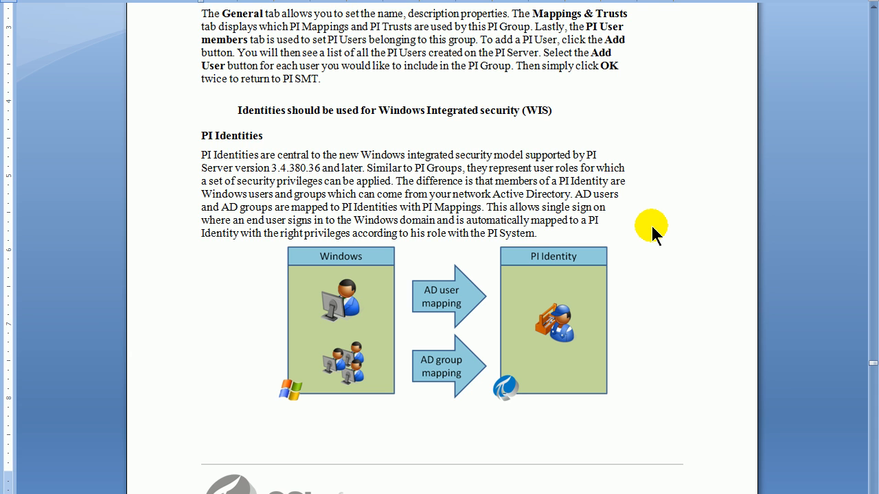
Underline the Windows user and group figures and circle the PI Identity box in the Word diagram
{"action": "double_click", "coordinate": [555, 206]}
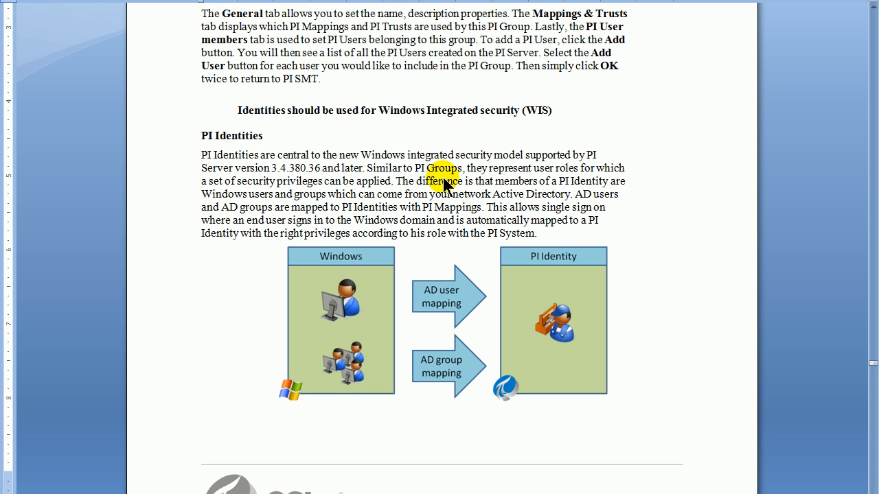
{"action": "mouse_move", "coordinate": [258, 182]}
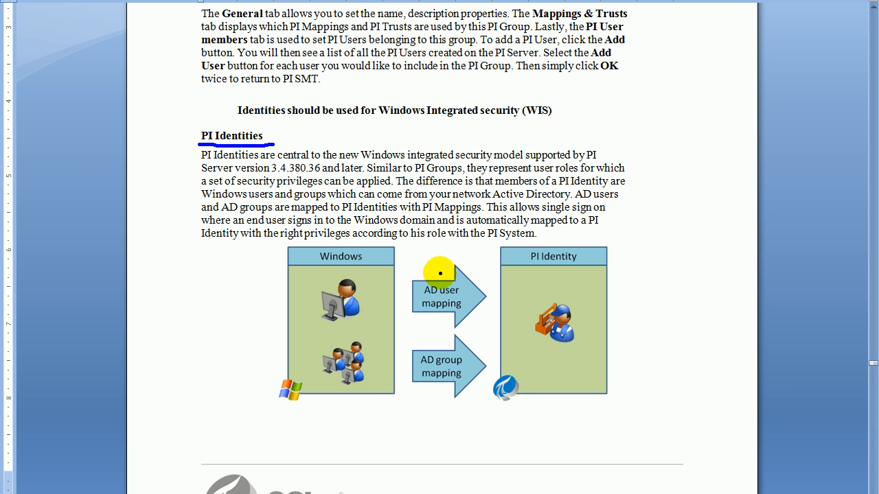
{"action": "mouse_move", "coordinate": [405, 322]}
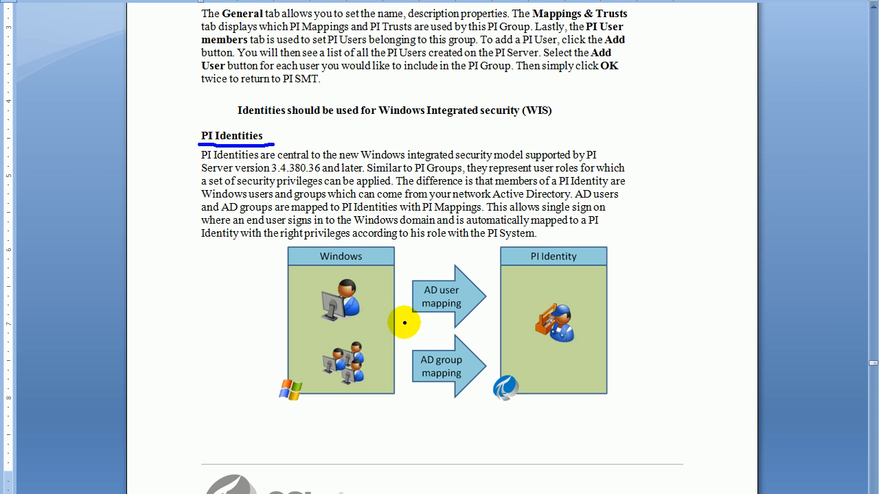
{"action": "mouse_move", "coordinate": [593, 252]}
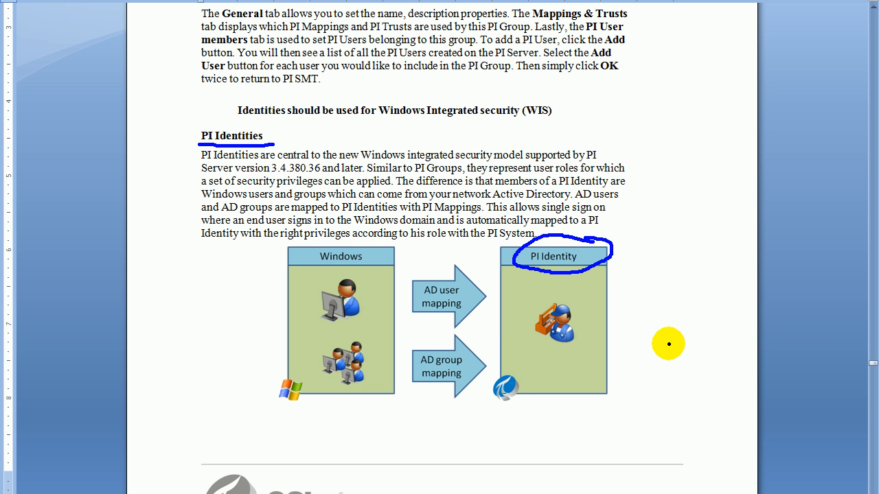
{"action": "mouse_move", "coordinate": [651, 345]}
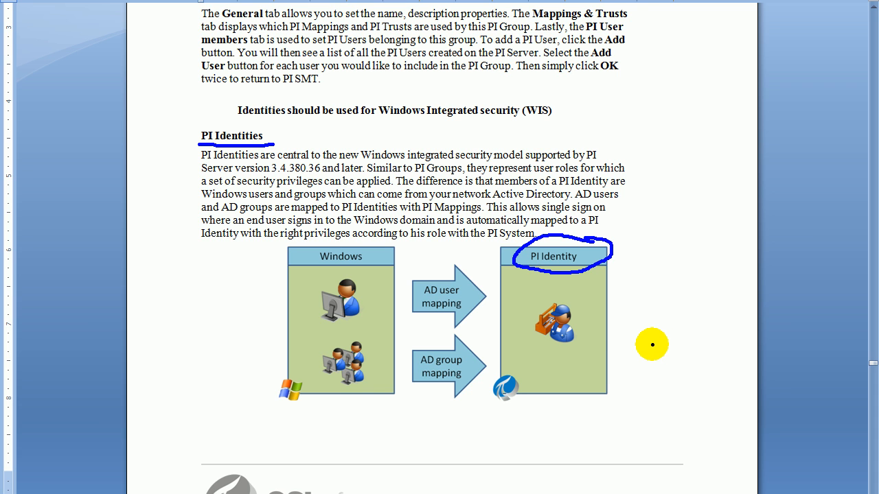
{"action": "mouse_move", "coordinate": [622, 311]}
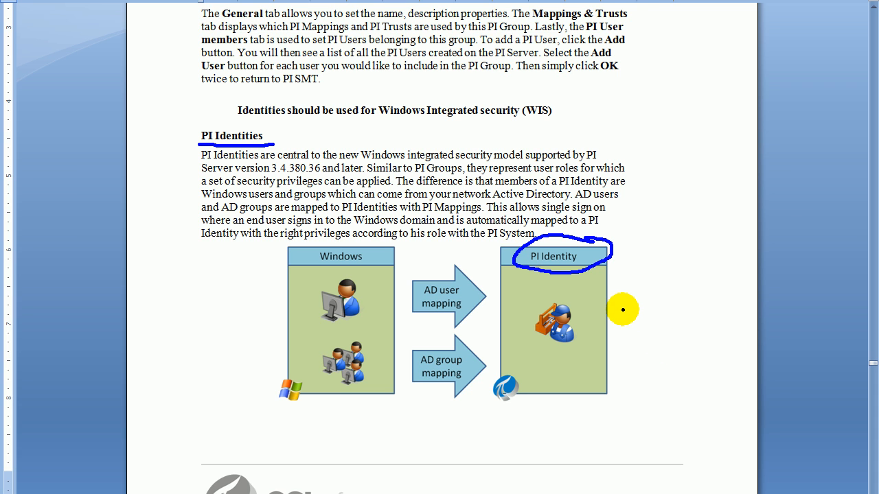
{"action": "mouse_move", "coordinate": [619, 291]}
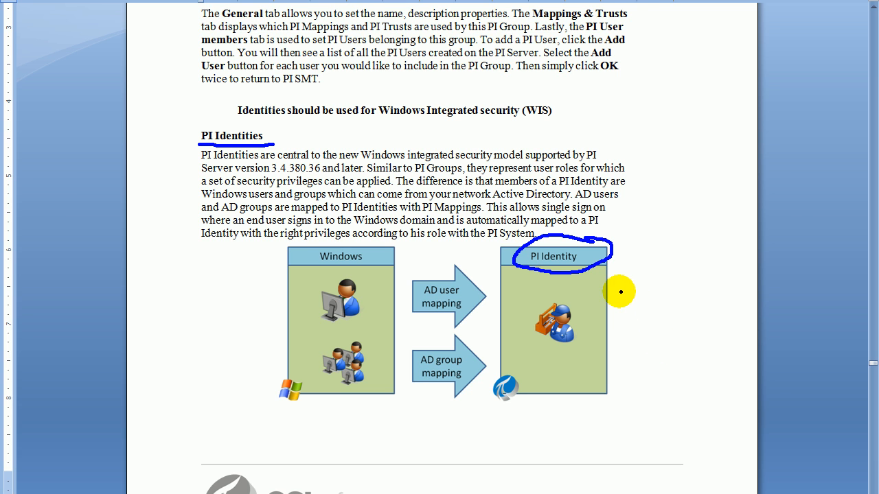
{"action": "mouse_move", "coordinate": [618, 269]}
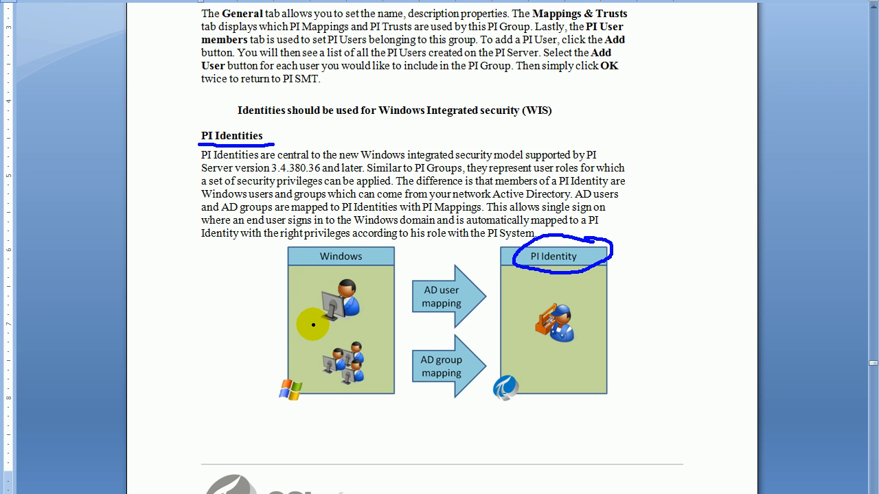
{"action": "left_click_drag", "start_coordinate": [314, 325], "coordinate": [371, 325]}
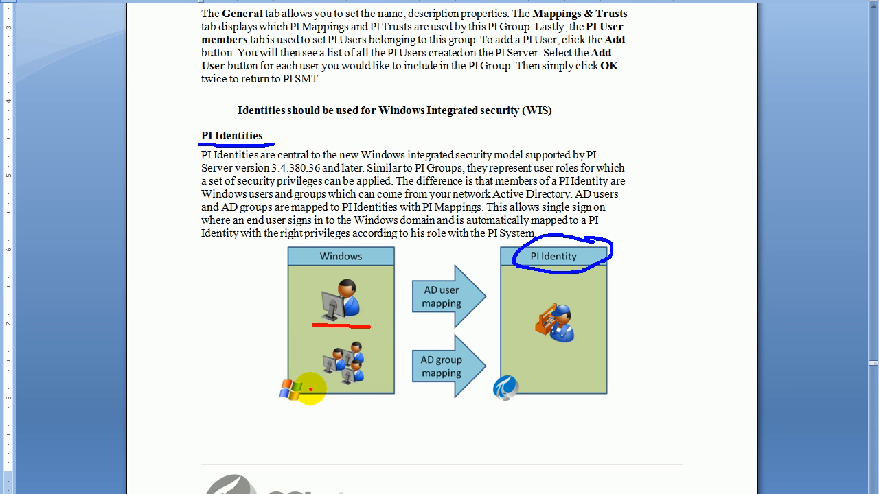
{"action": "left_click_drag", "start_coordinate": [313, 387], "coordinate": [387, 397]}
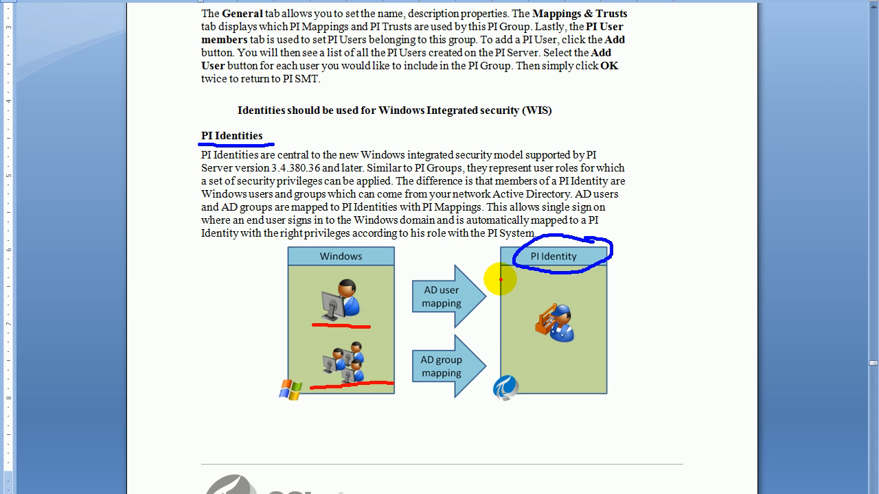
{"action": "left_click_drag", "start_coordinate": [419, 305], "coordinate": [501, 277]}
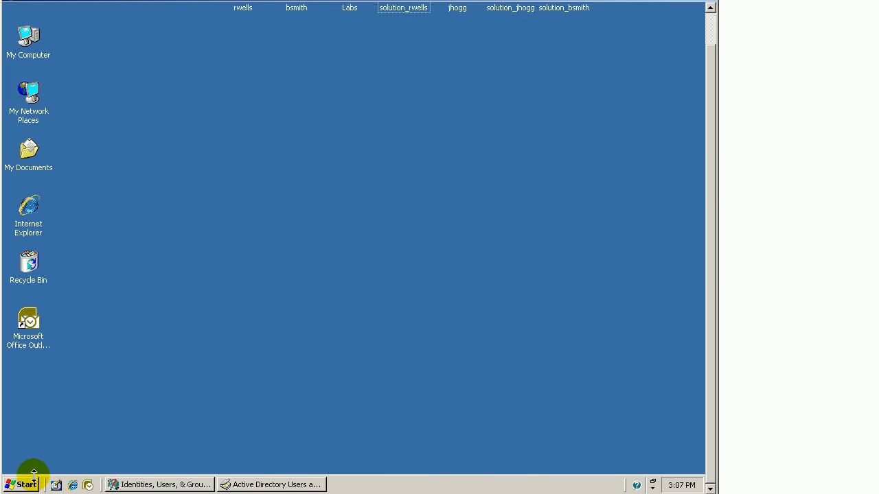
Launch PI System Management Tools from the Start menu showing the PI Identities list
{"action": "left_click", "coordinate": [22, 485]}
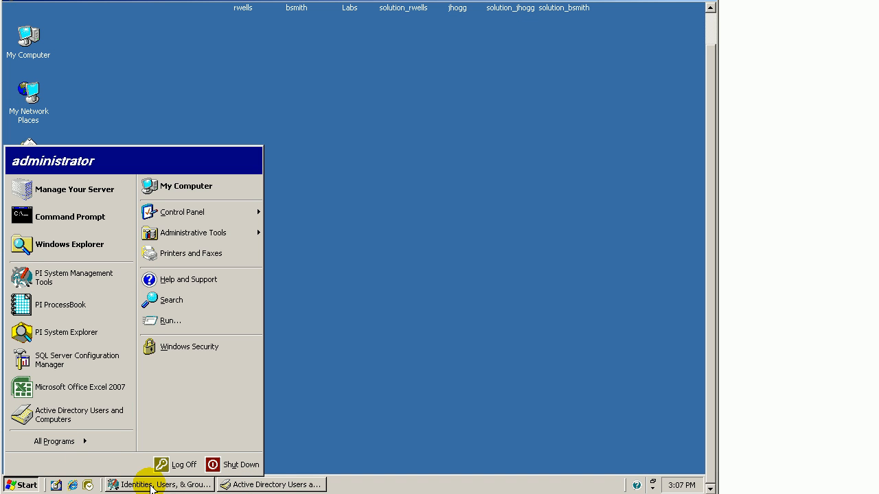
{"action": "mouse_move", "coordinate": [62, 442]}
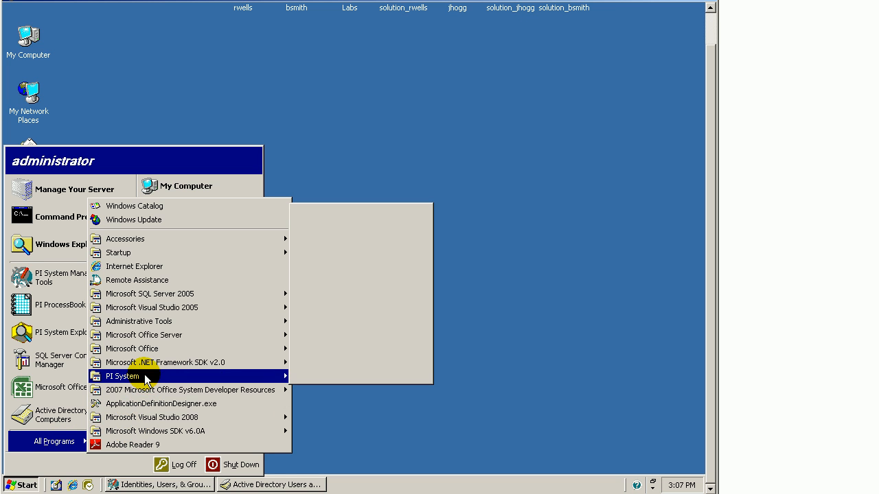
{"action": "mouse_move", "coordinate": [124, 376]}
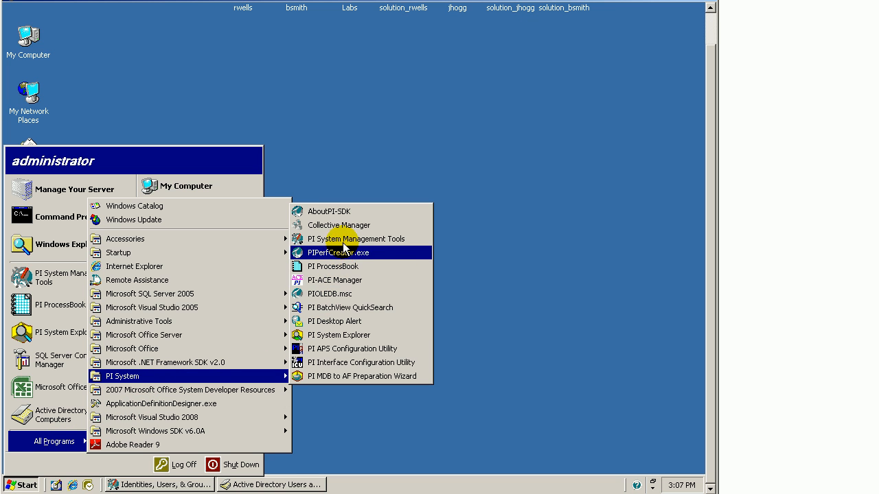
{"action": "mouse_move", "coordinate": [357, 239]}
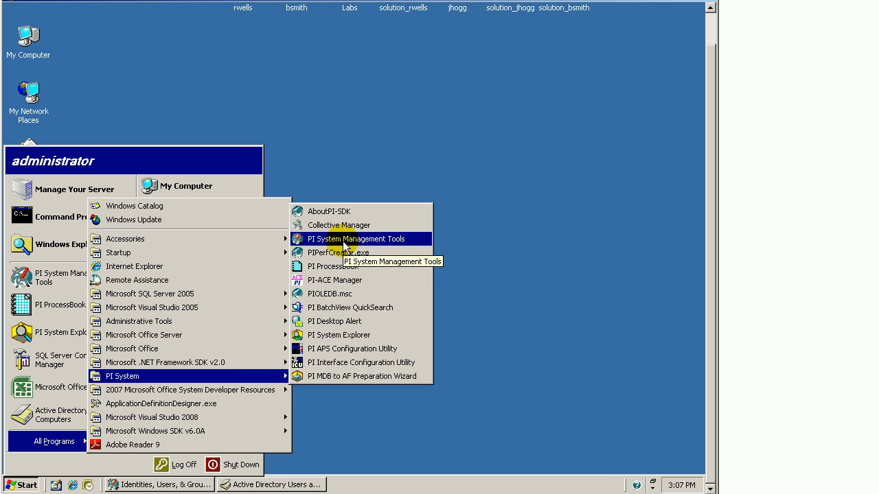
{"action": "left_click", "coordinate": [357, 239]}
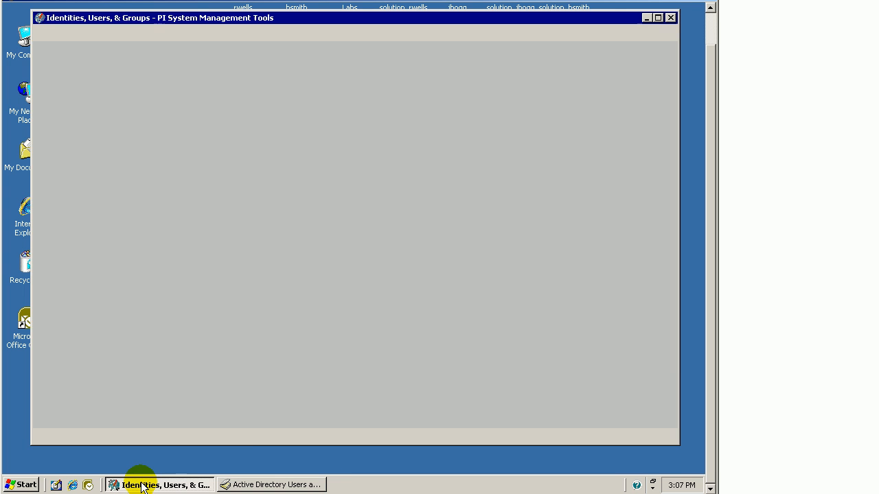
{"action": "left_click", "coordinate": [165, 484]}
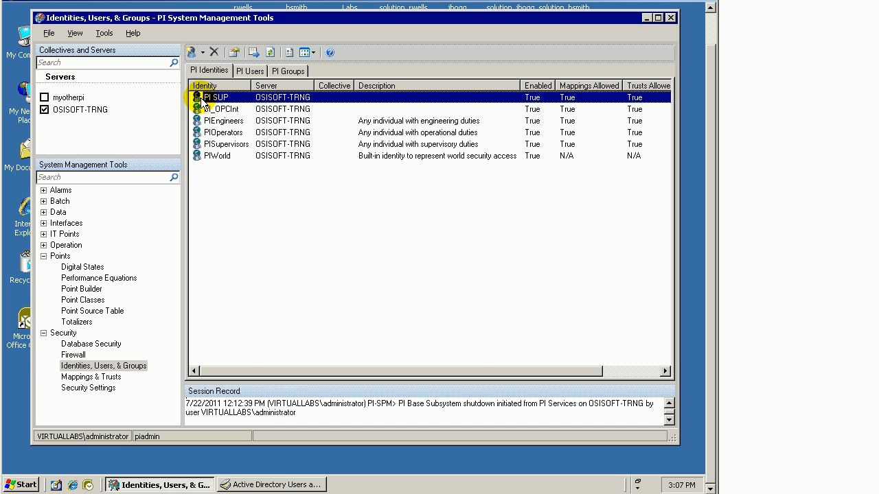
{"action": "double_click", "coordinate": [217, 96]}
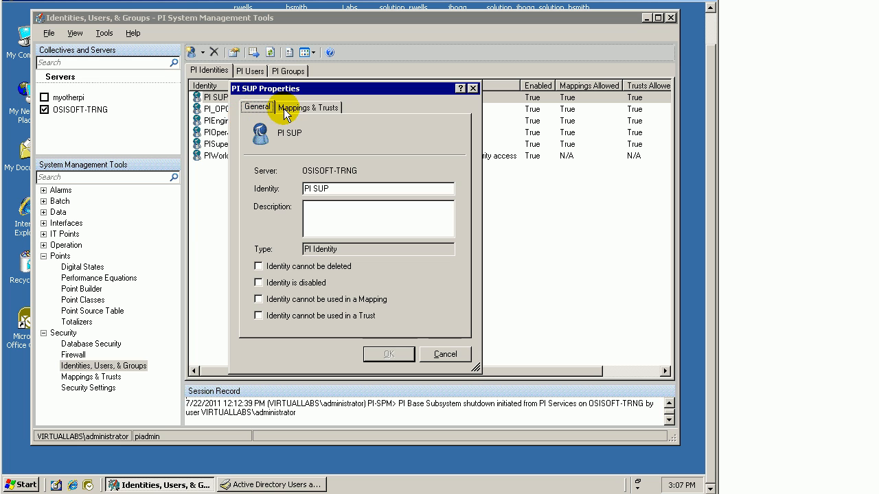
{"action": "mouse_move", "coordinate": [363, 90]}
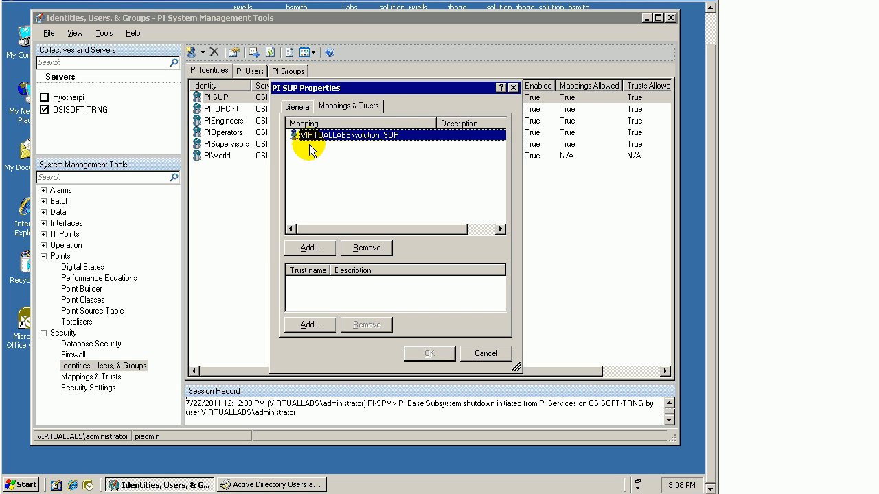
{"action": "mouse_move", "coordinate": [337, 143]}
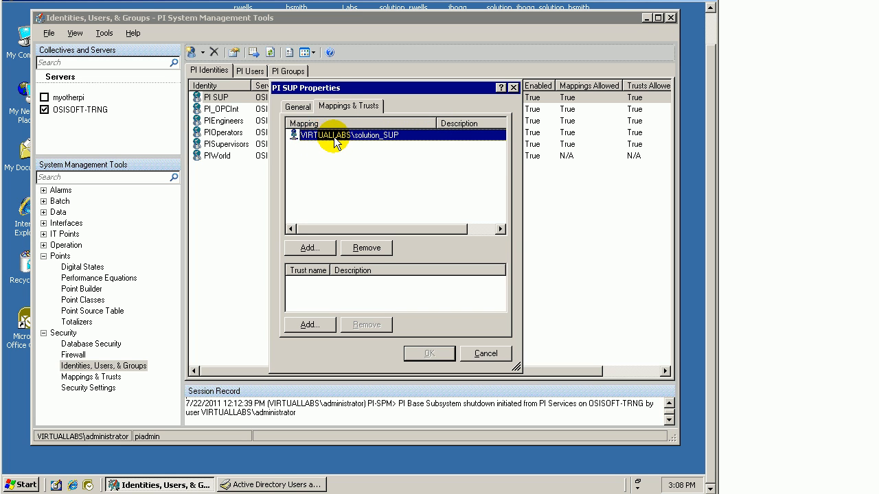
{"action": "mouse_move", "coordinate": [338, 148]}
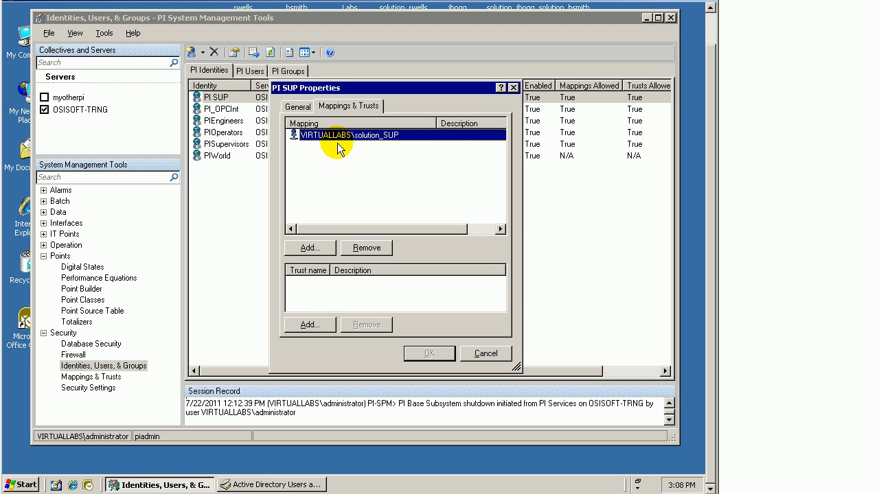
{"action": "mouse_move", "coordinate": [395, 142]}
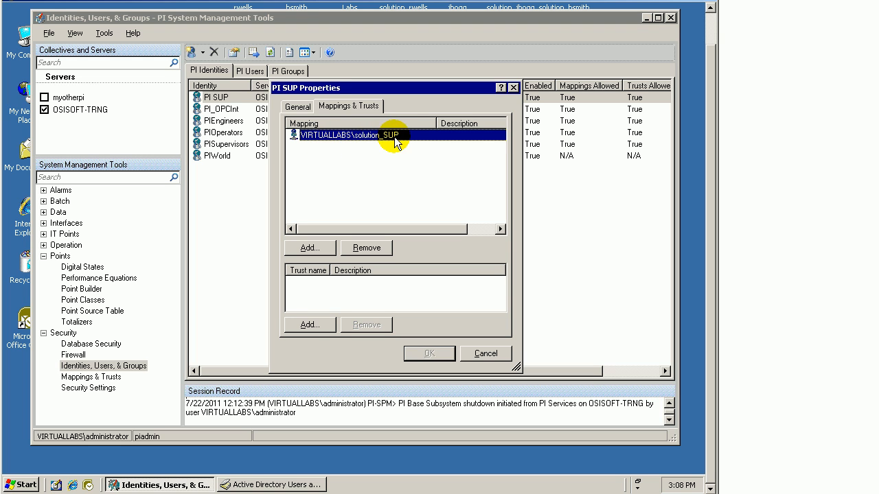
{"action": "mouse_move", "coordinate": [378, 144]}
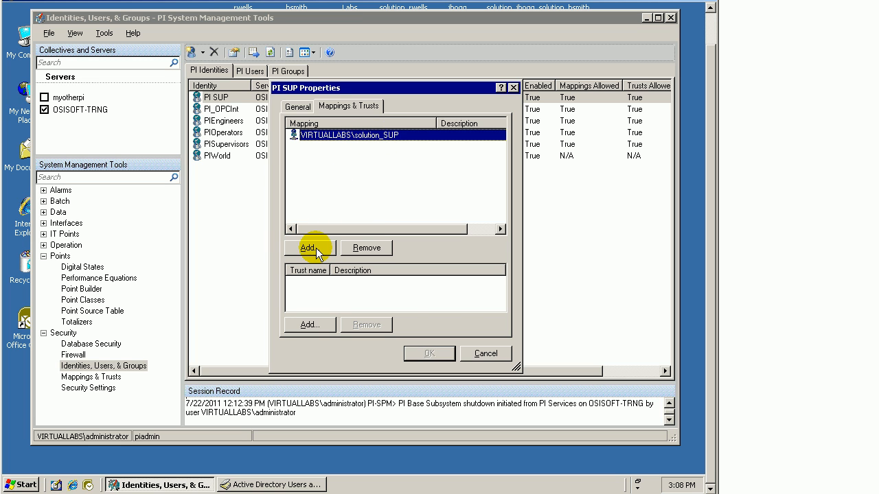
{"action": "left_click", "coordinate": [307, 247]}
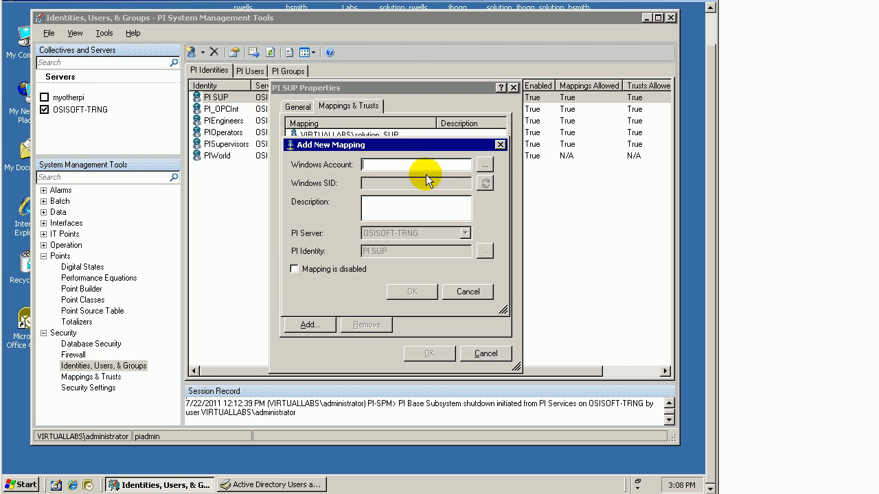
{"action": "mouse_move", "coordinate": [467, 191]}
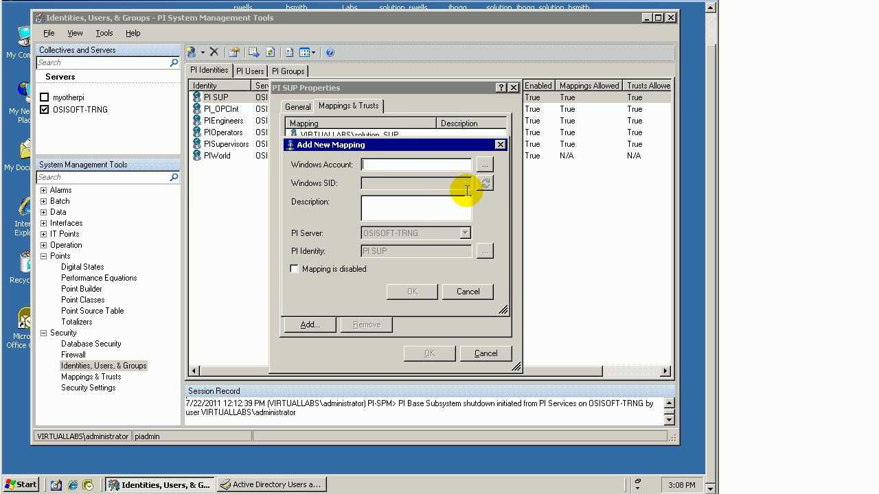
{"action": "mouse_move", "coordinate": [495, 298]}
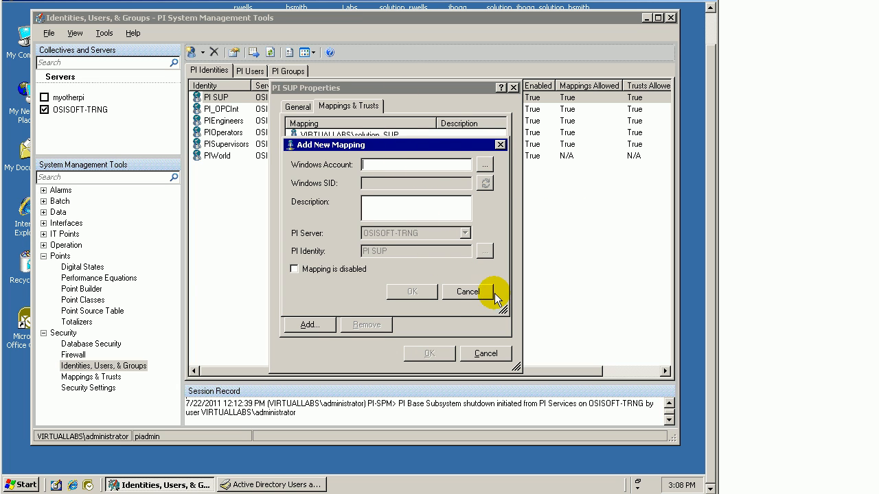
{"action": "left_click", "coordinate": [470, 291]}
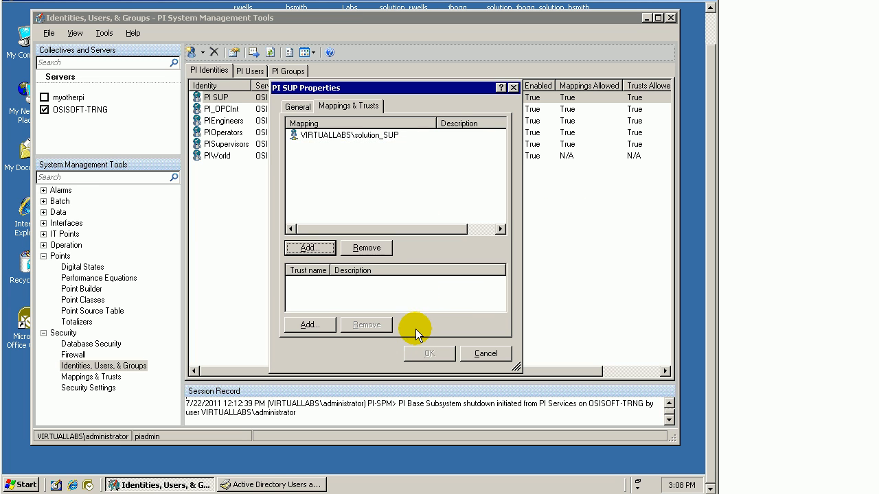
{"action": "left_click", "coordinate": [486, 353]}
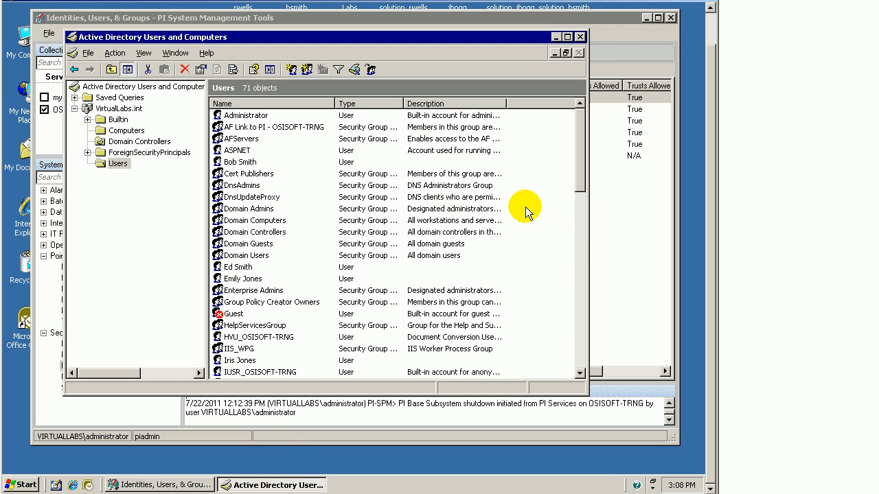
{"action": "scroll", "scroll_direction": "down", "scroll_amount": 3}
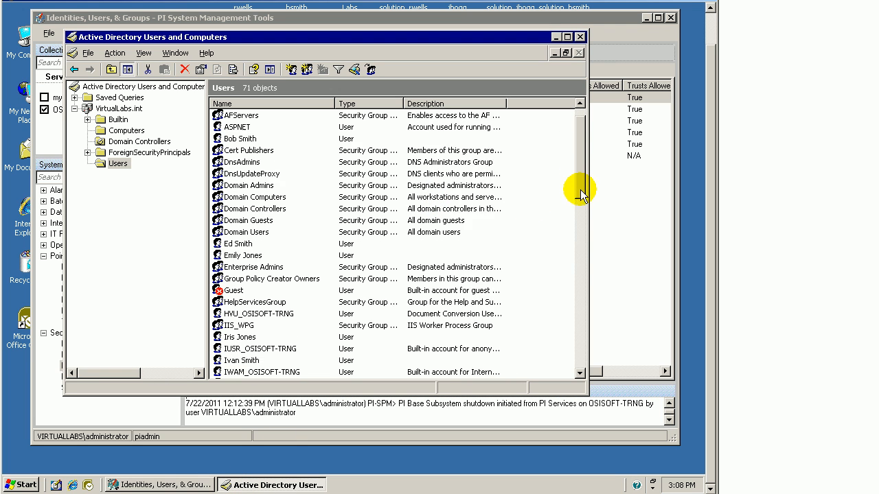
{"action": "scroll", "scroll_direction": "down", "scroll_amount": 3}
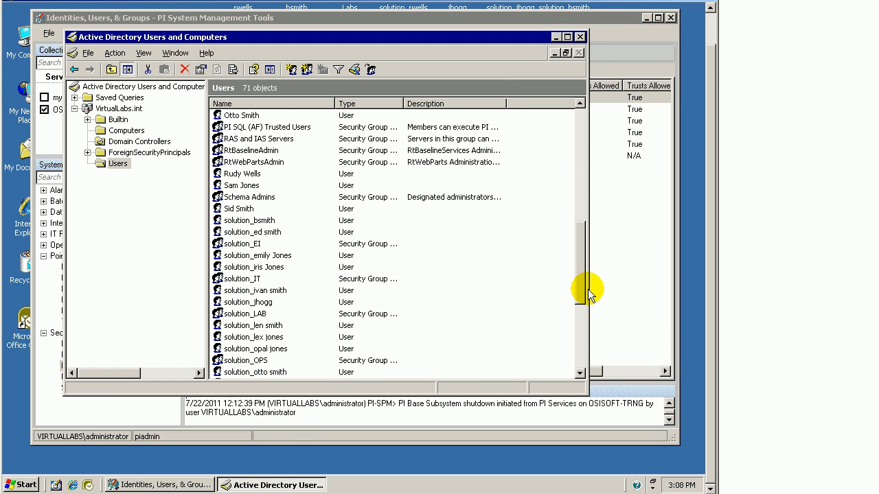
{"action": "mouse_move", "coordinate": [580, 346]}
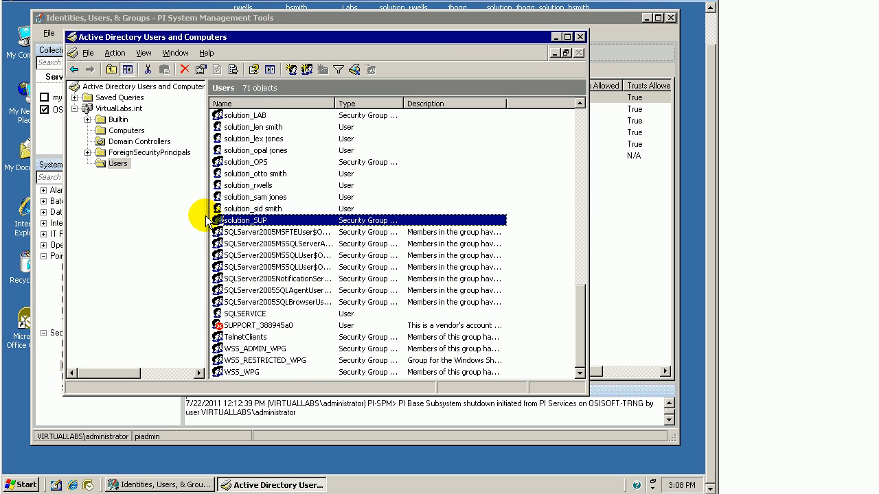
{"action": "double_click", "coordinate": [244, 220]}
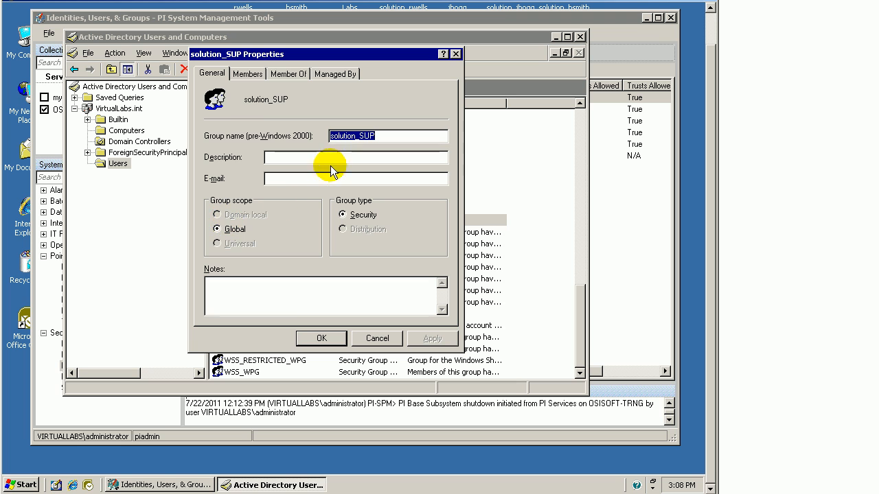
{"action": "left_click", "coordinate": [247, 74]}
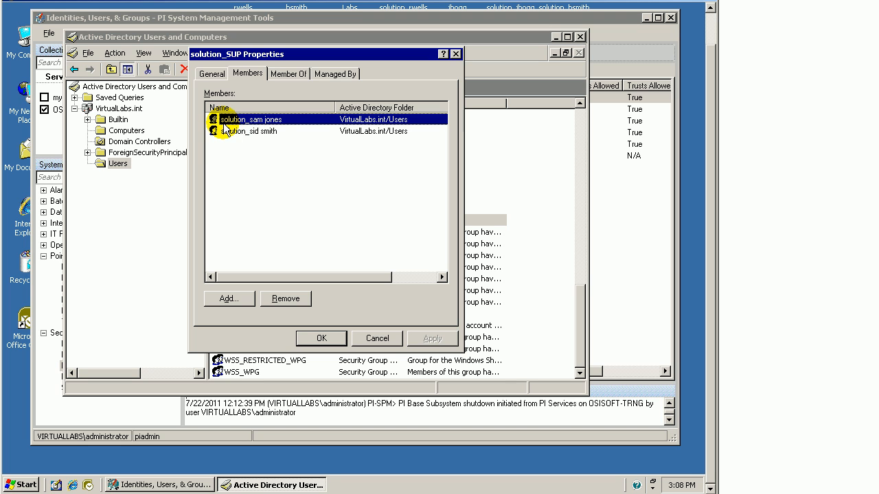
{"action": "left_click", "coordinate": [249, 131]}
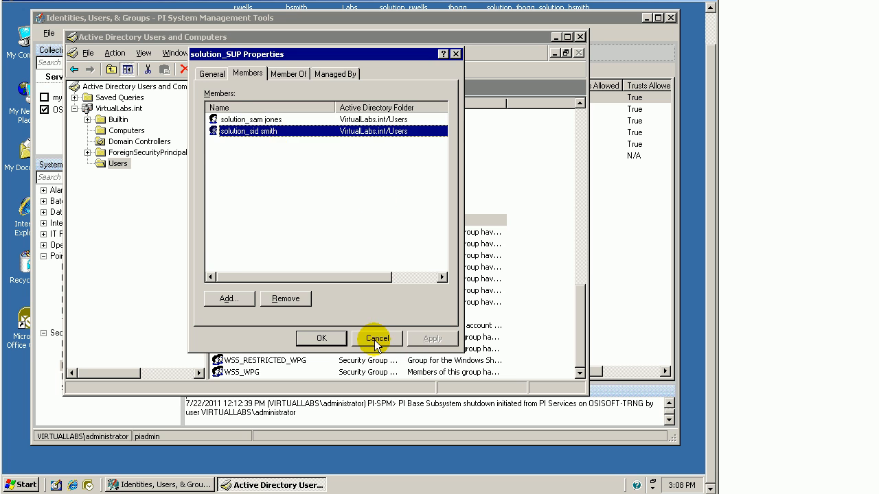
{"action": "left_click", "coordinate": [376, 338]}
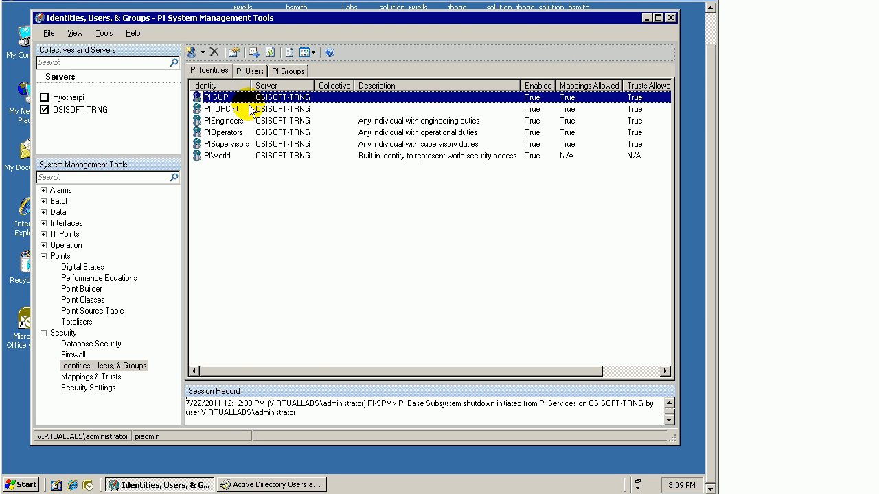
Review the PI SUP identity's General properties and cancel without changes
{"action": "double_click", "coordinate": [215, 96]}
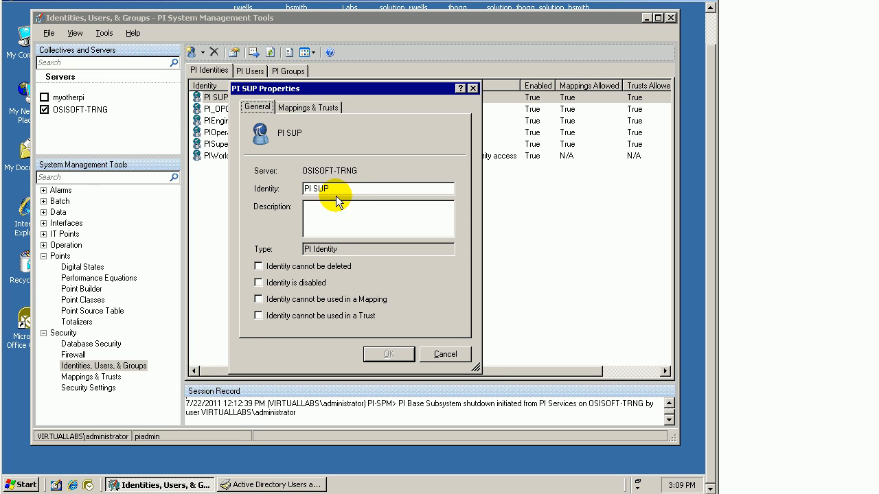
{"action": "left_click", "coordinate": [444, 355]}
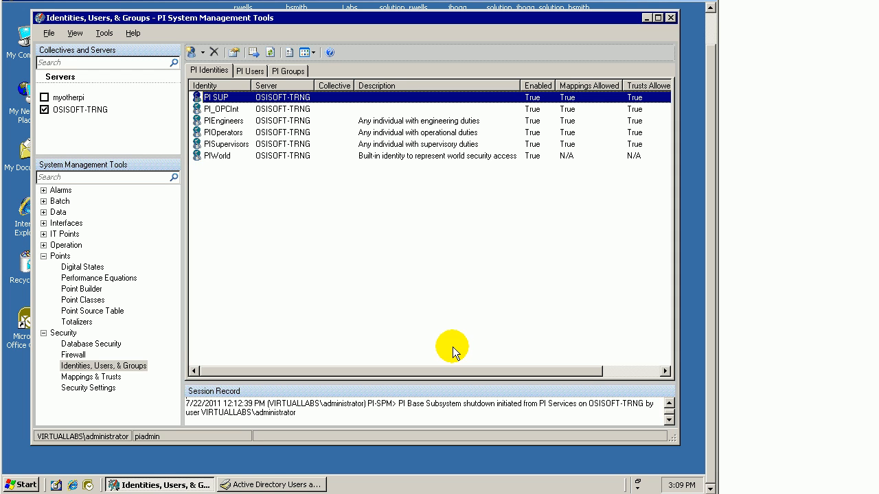
{"action": "mouse_move", "coordinate": [447, 354]}
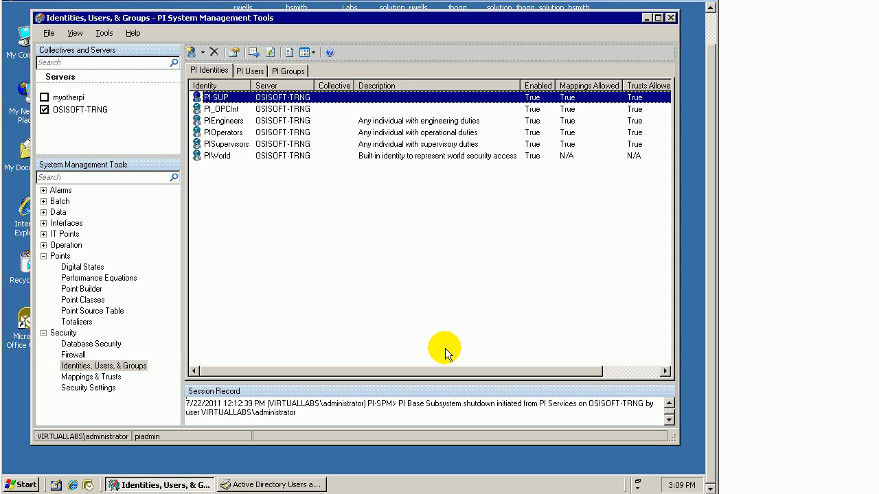
{"action": "mouse_move", "coordinate": [443, 350]}
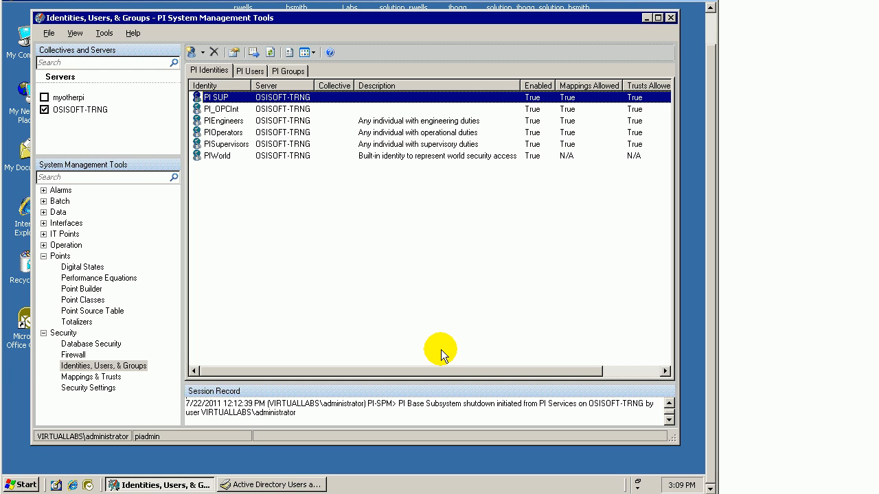
{"action": "mouse_move", "coordinate": [437, 343]}
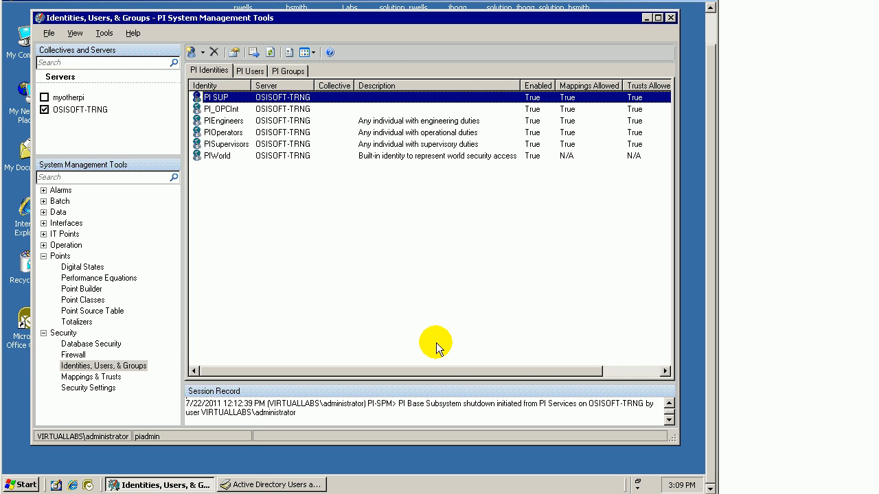
{"action": "mouse_move", "coordinate": [423, 336]}
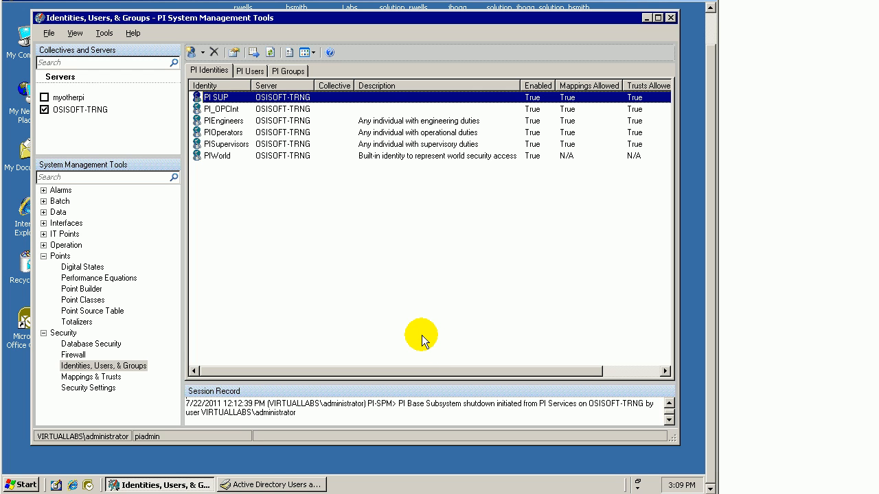
{"action": "mouse_move", "coordinate": [397, 343]}
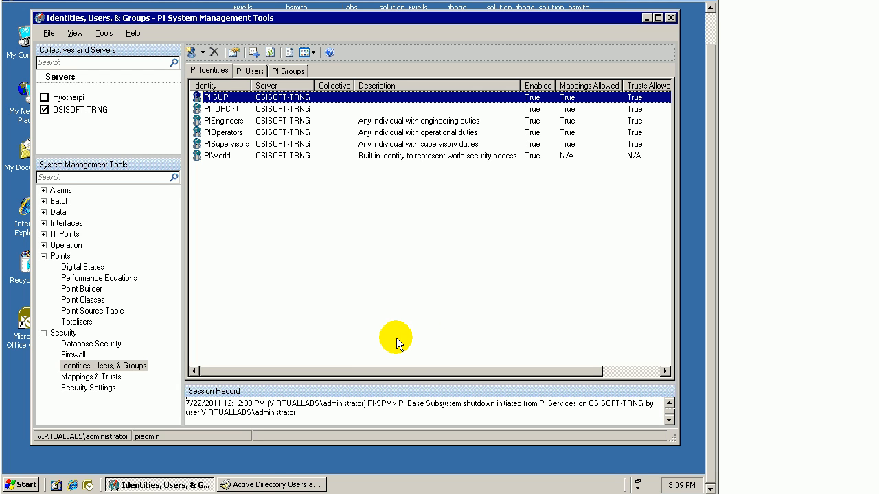
{"action": "mouse_move", "coordinate": [384, 340]}
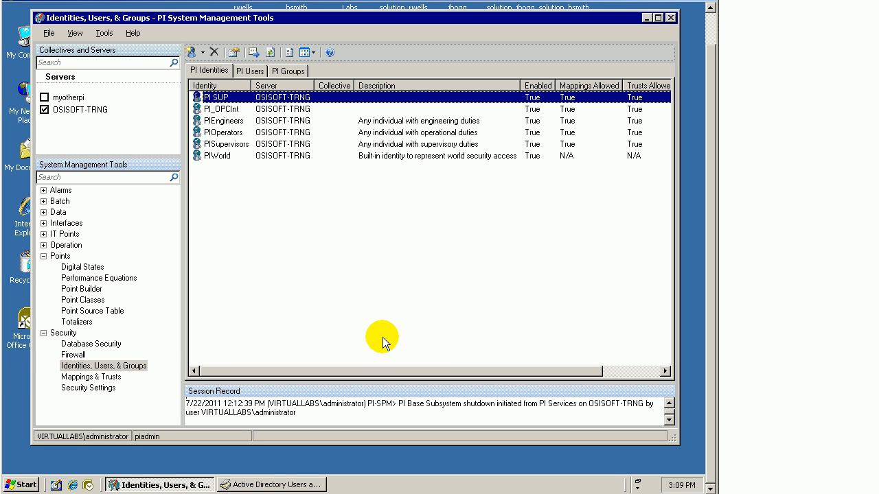
{"action": "mouse_move", "coordinate": [378, 338]}
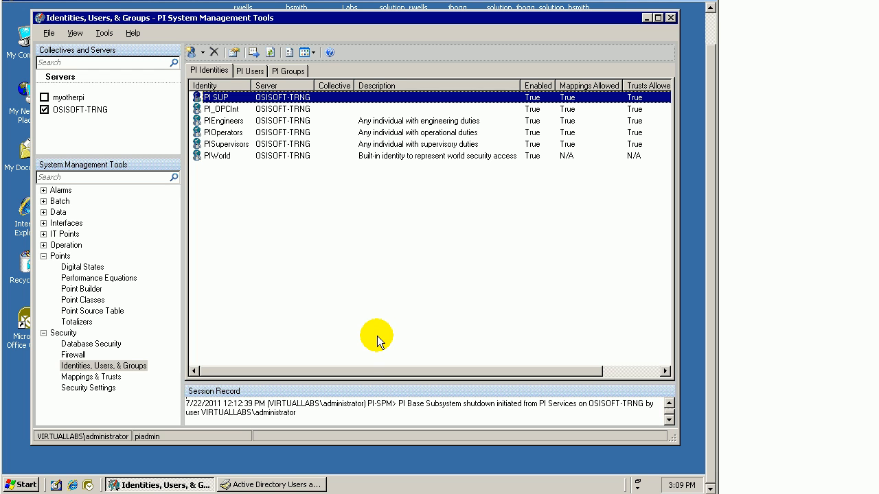
{"action": "mouse_move", "coordinate": [391, 323]}
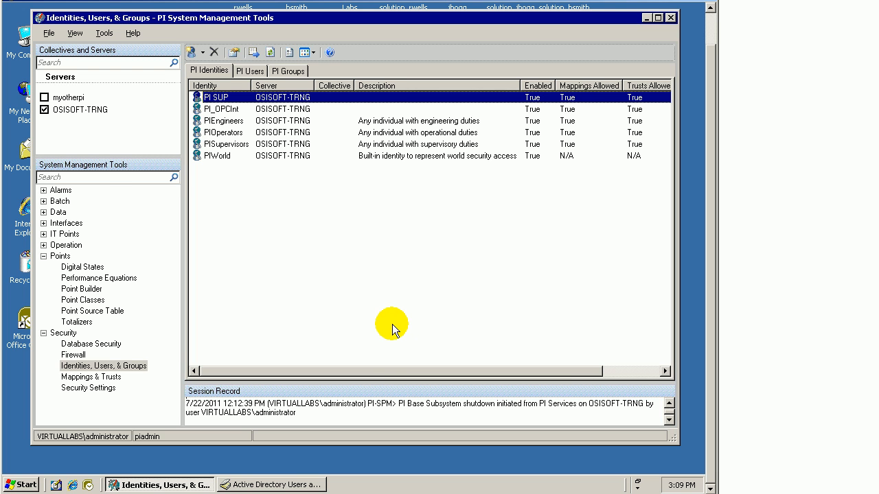
{"action": "mouse_move", "coordinate": [398, 321]}
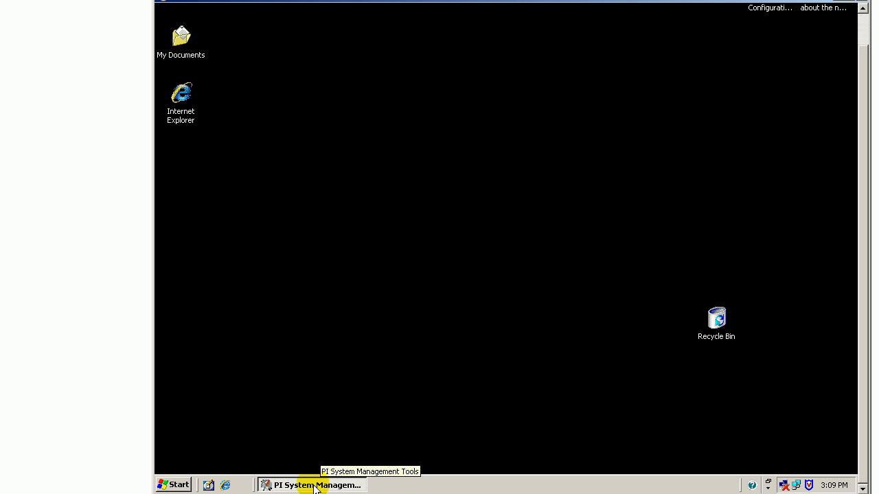
Attempt a connection to OSISOFT-TRNG in Connection Manager; dismiss the authentication-method-disabled error and close
{"action": "left_click", "coordinate": [313, 485]}
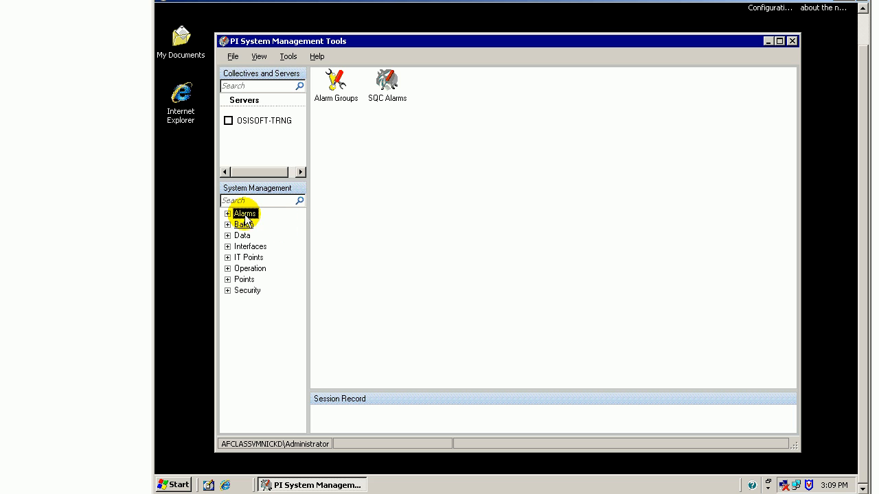
{"action": "left_click", "coordinate": [233, 57]}
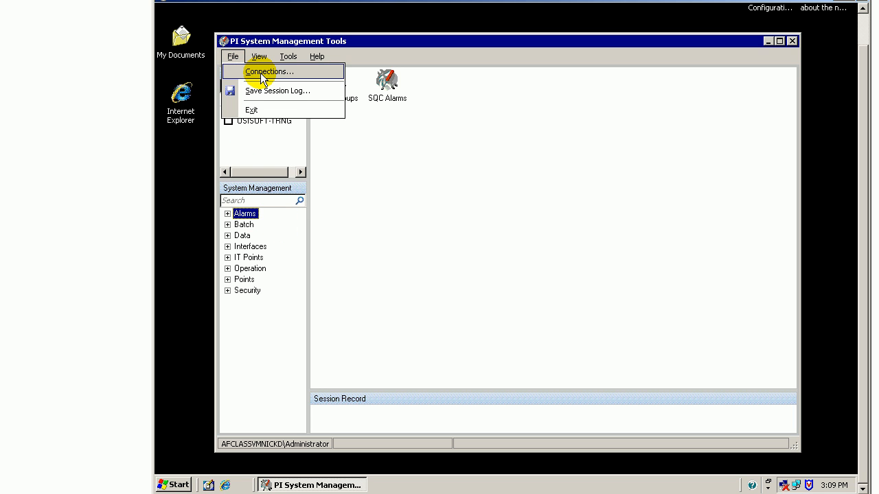
{"action": "left_click", "coordinate": [270, 71]}
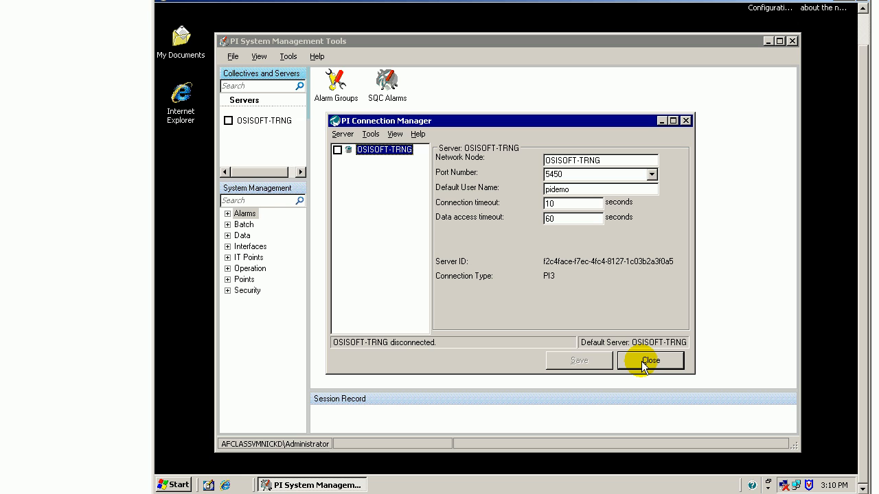
{"action": "mouse_move", "coordinate": [338, 149]}
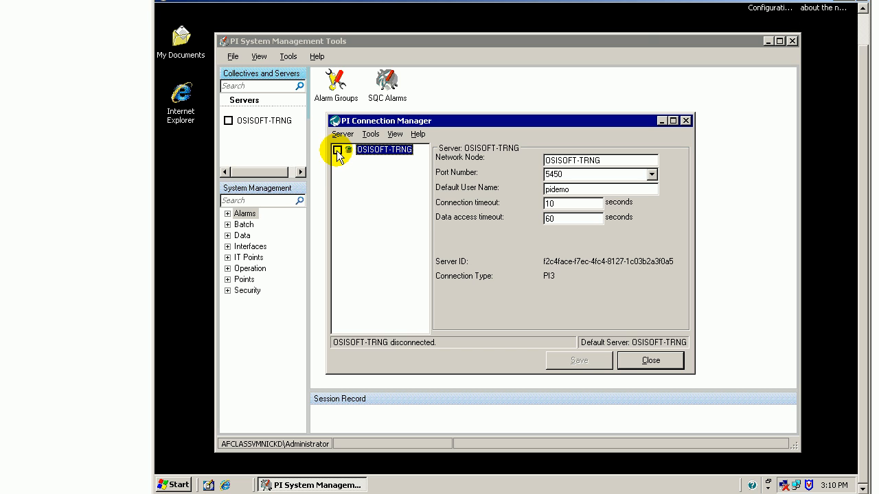
{"action": "left_click", "coordinate": [337, 150]}
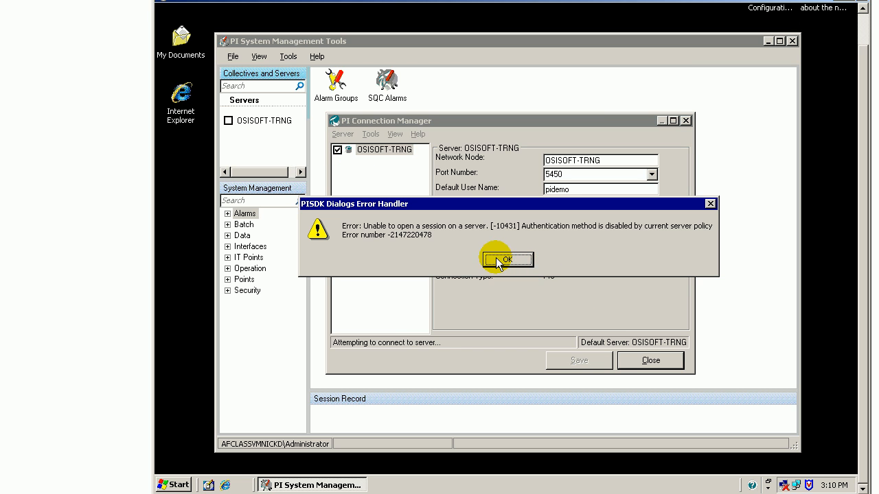
{"action": "left_click", "coordinate": [506, 258]}
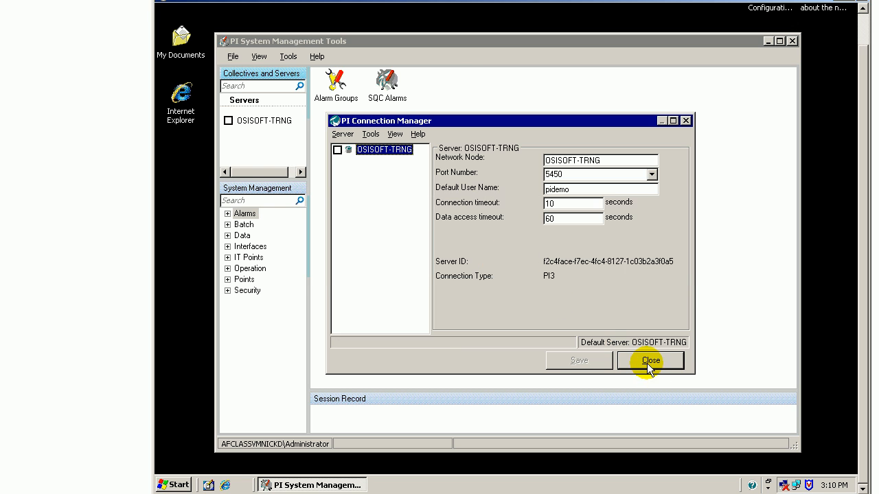
{"action": "left_click", "coordinate": [651, 360]}
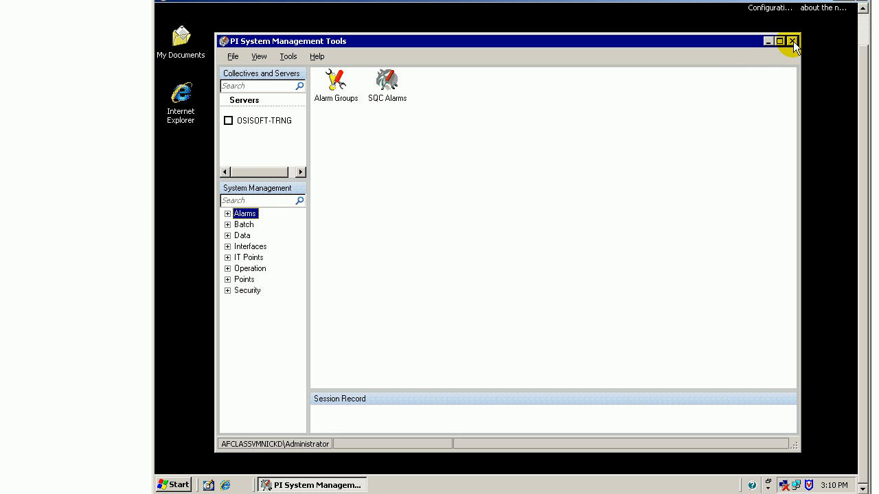
Exit PI SMT and log the Administrator off Windows
{"action": "left_click", "coordinate": [793, 41]}
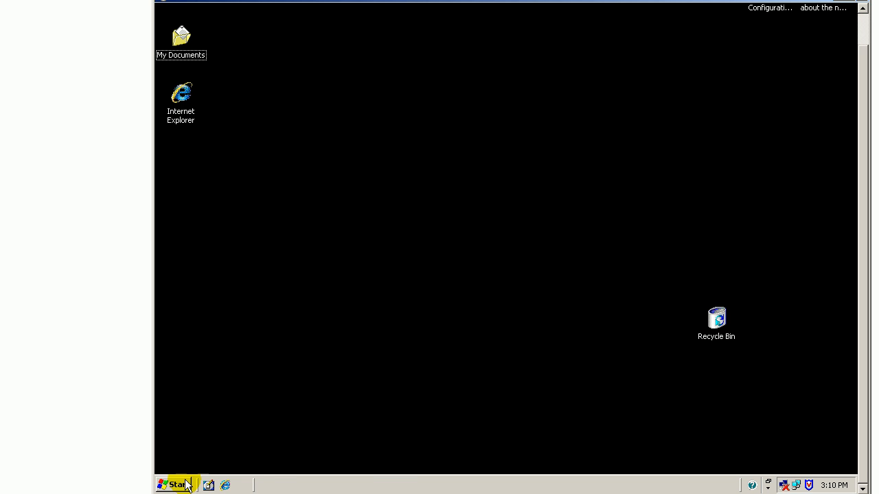
{"action": "left_click", "coordinate": [175, 485]}
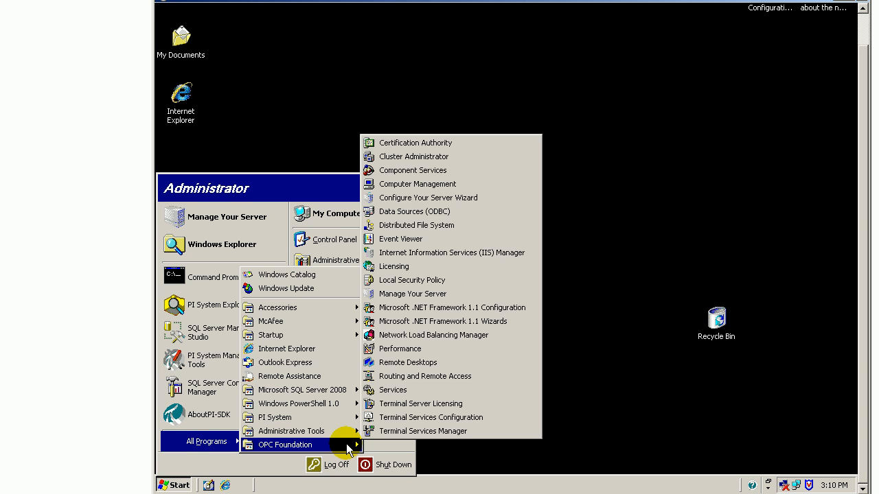
{"action": "left_click", "coordinate": [335, 464]}
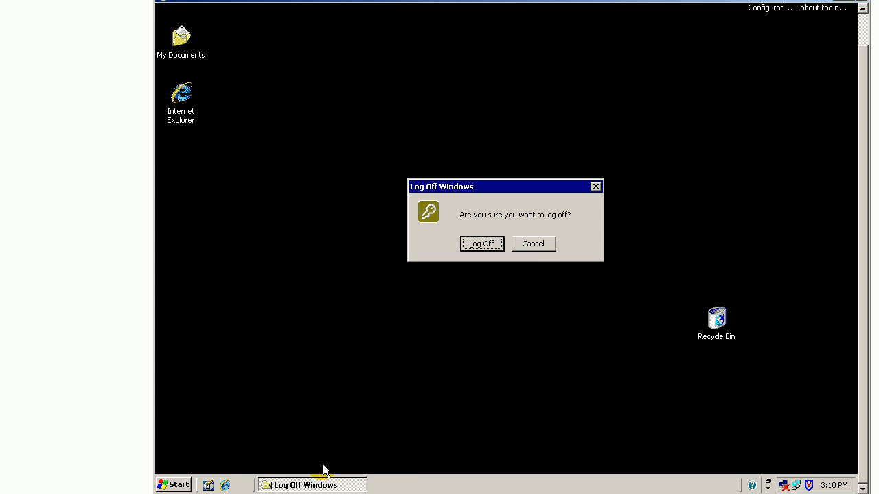
{"action": "left_click", "coordinate": [480, 245]}
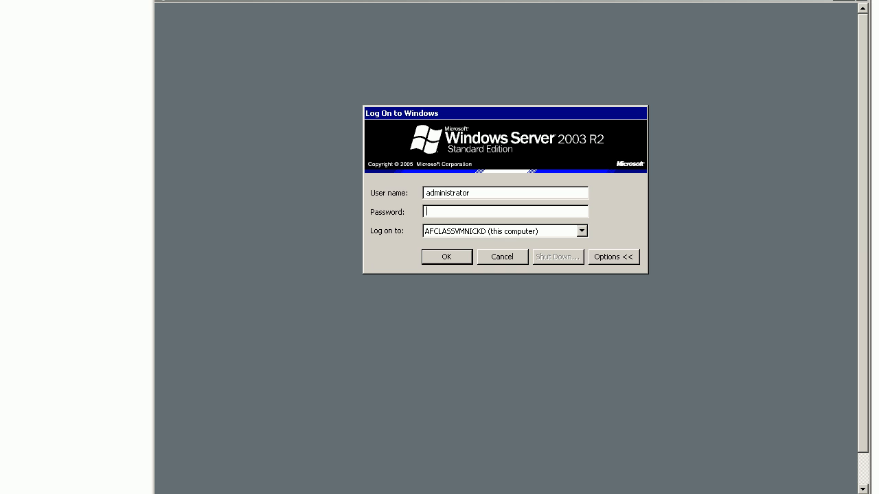
{"action": "mouse_move", "coordinate": [632, 103]}
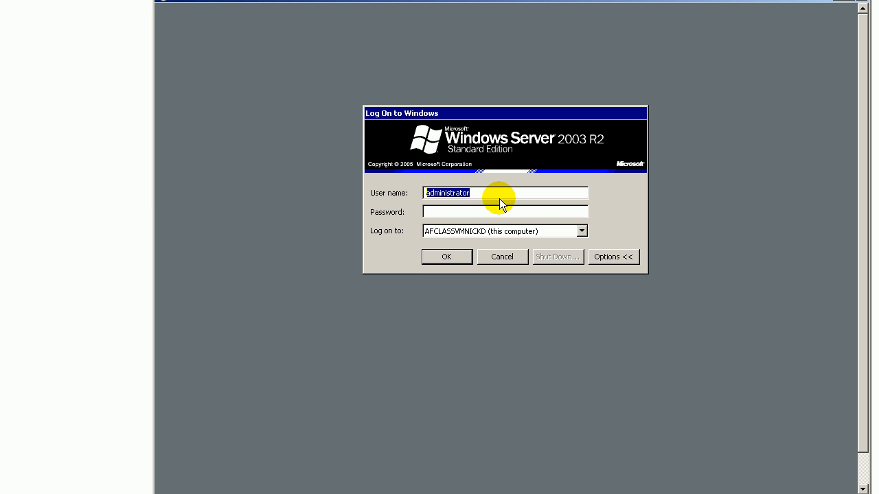
Log back on to Windows as the solution_sam user
{"action": "type", "text": "solution_sam"}
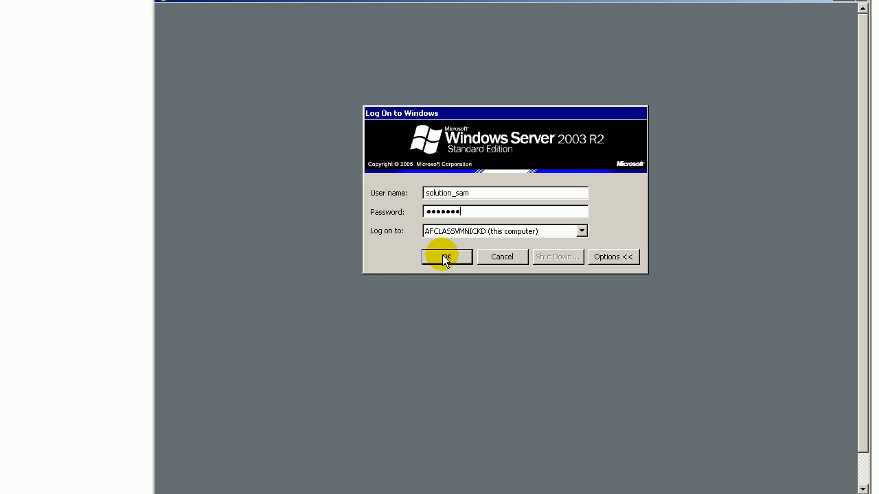
{"action": "left_click", "coordinate": [447, 257]}
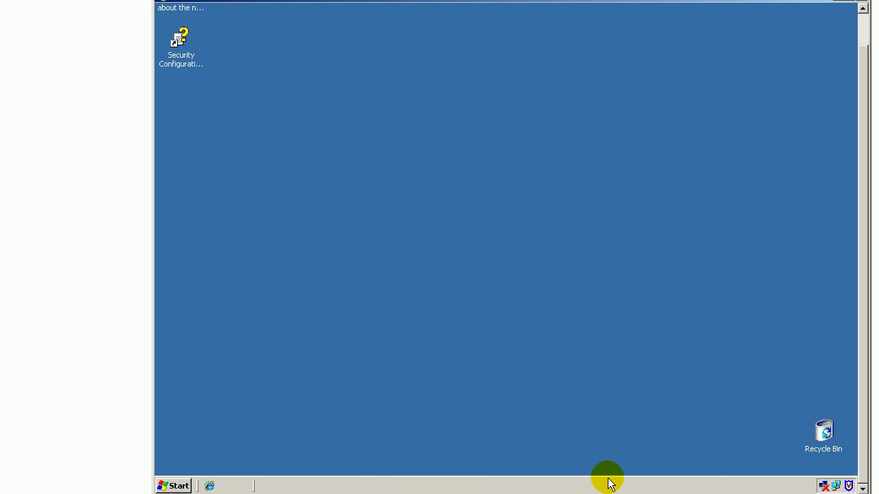
Launch PI System Management Tools as solution_sam from the Start menu
{"action": "left_click", "coordinate": [173, 486]}
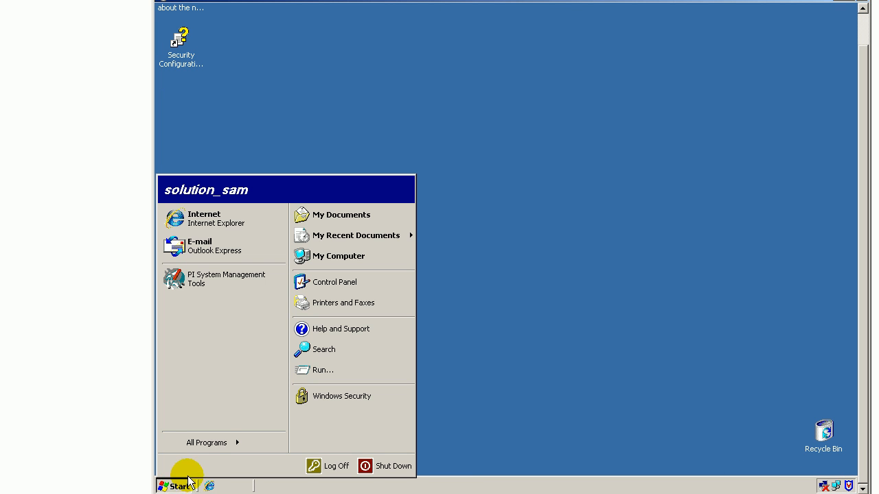
{"action": "left_click", "coordinate": [206, 442]}
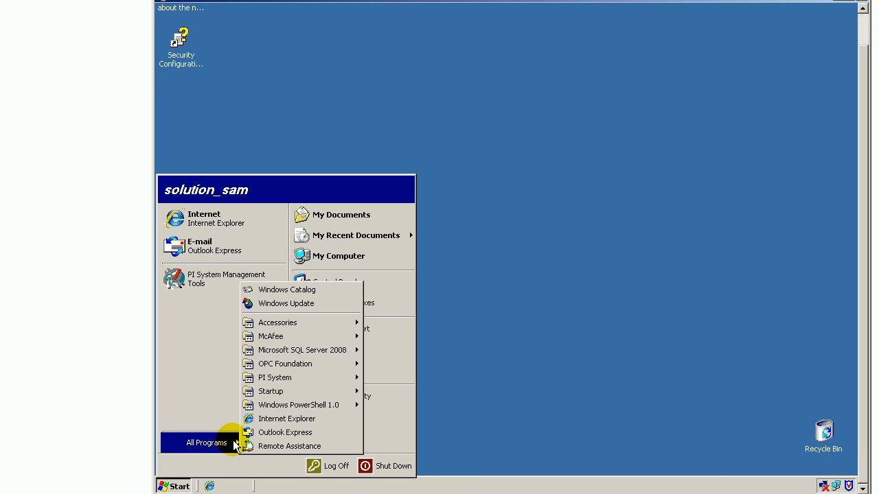
{"action": "mouse_move", "coordinate": [275, 377]}
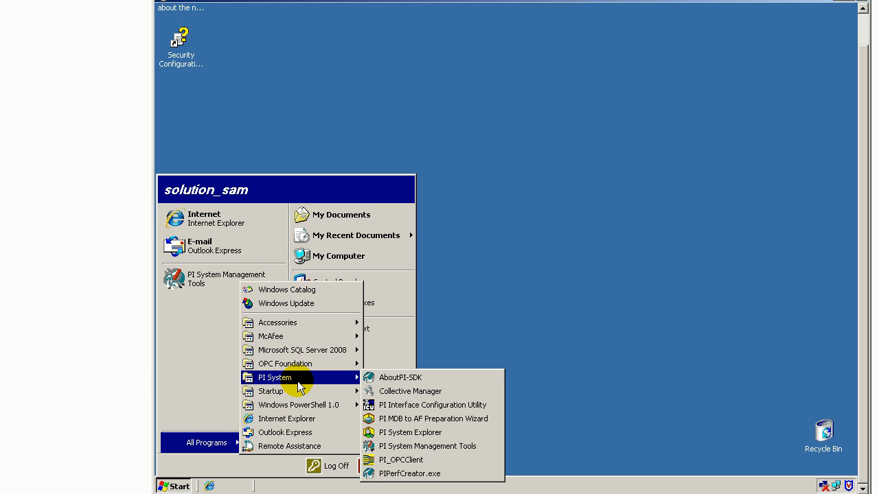
{"action": "mouse_move", "coordinate": [410, 432]}
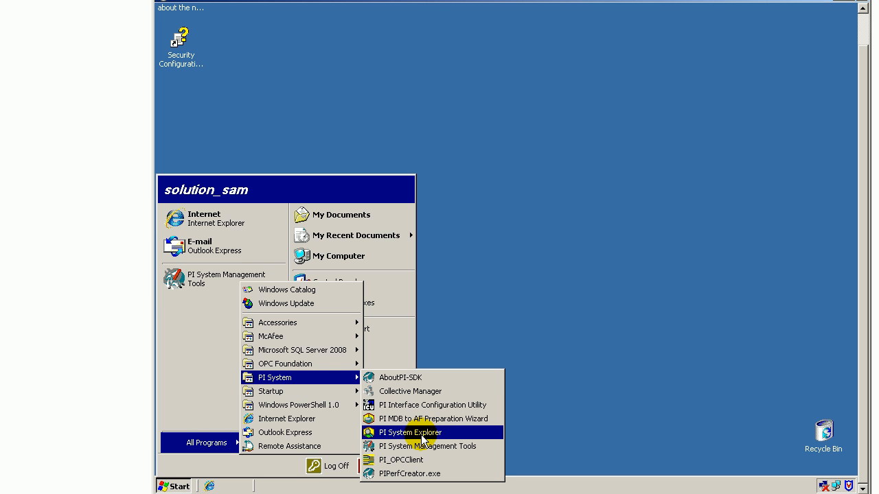
{"action": "mouse_move", "coordinate": [429, 446]}
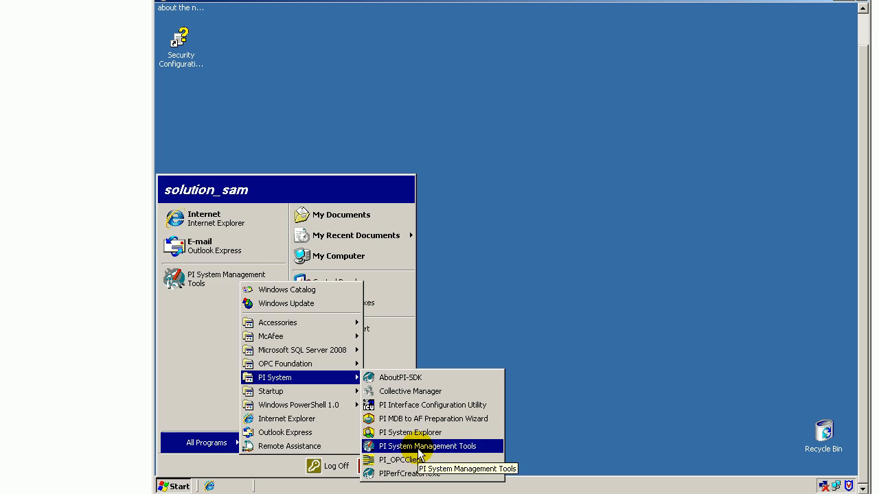
{"action": "left_click", "coordinate": [429, 446]}
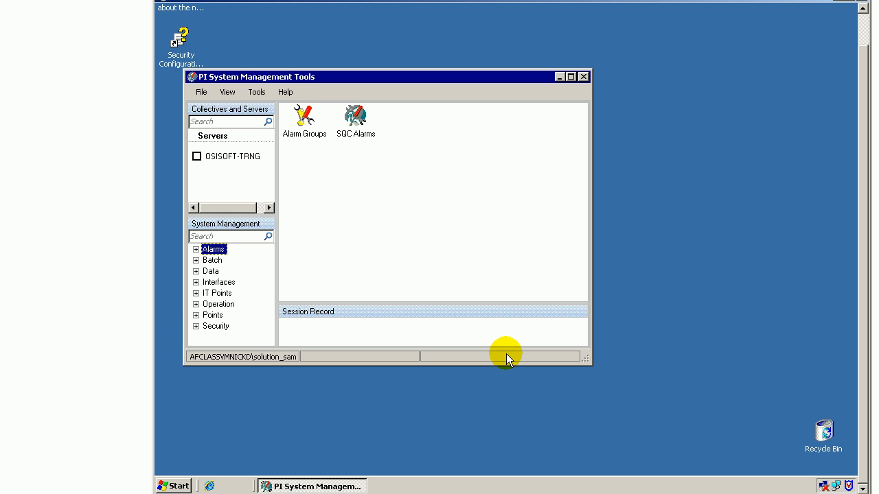
{"action": "mouse_move", "coordinate": [392, 81]}
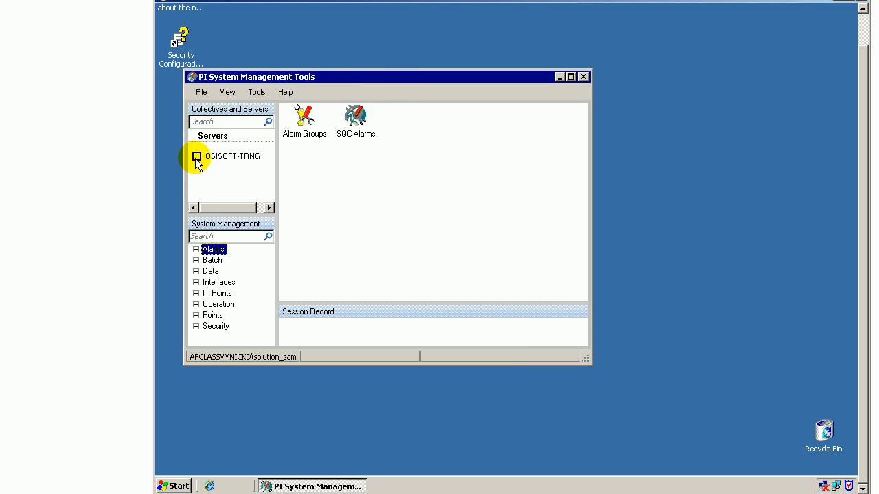
Connect to OSISOFT-TRNG in Connection Manager, authenticated as VIRTUALLABS\solution_sam mapped to PI SUP and PIWorld
{"action": "left_click", "coordinate": [200, 91]}
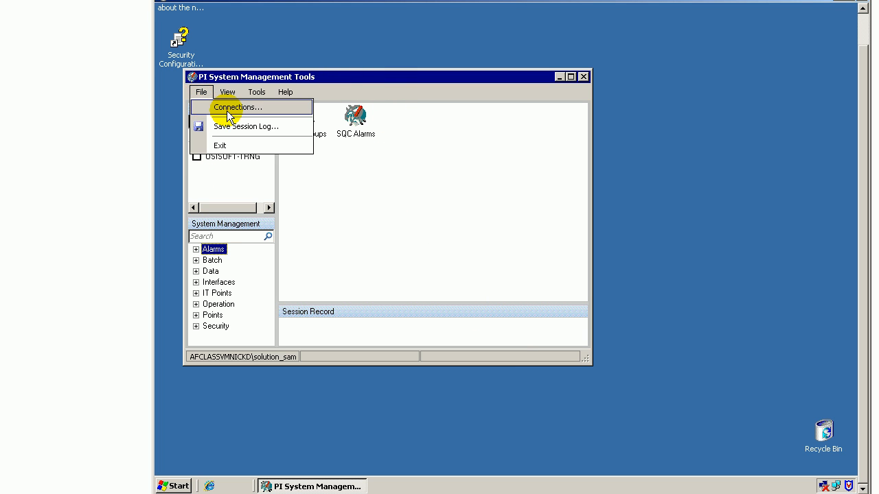
{"action": "left_click", "coordinate": [237, 107]}
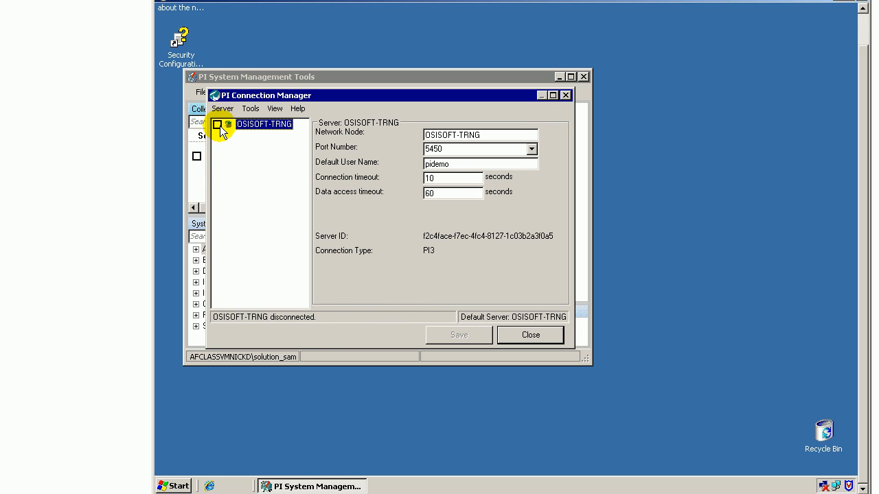
{"action": "left_click", "coordinate": [217, 124]}
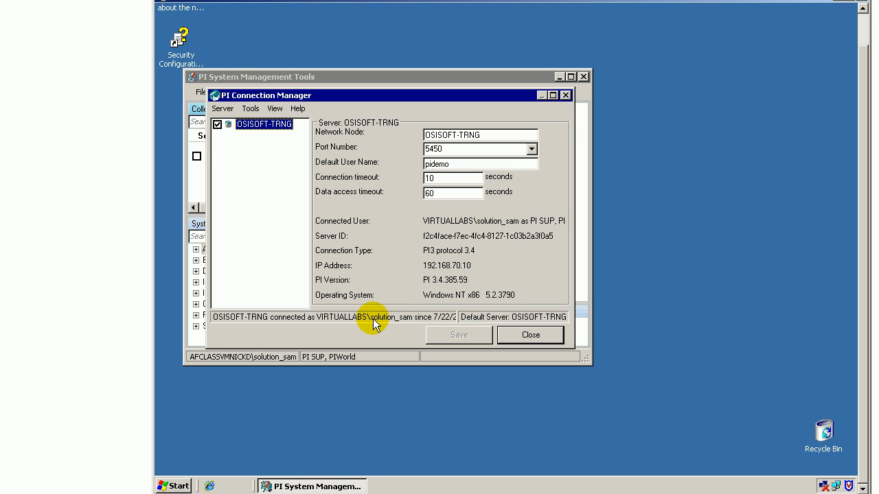
{"action": "mouse_move", "coordinate": [427, 328]}
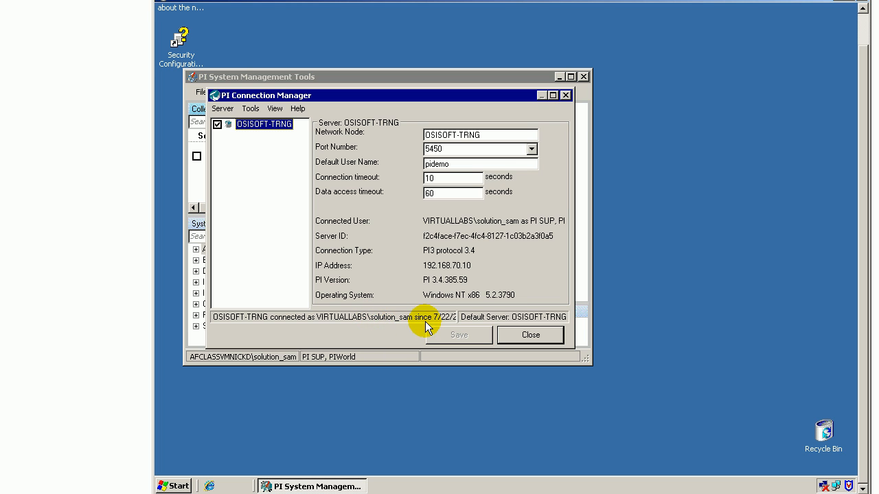
{"action": "mouse_move", "coordinate": [438, 331]}
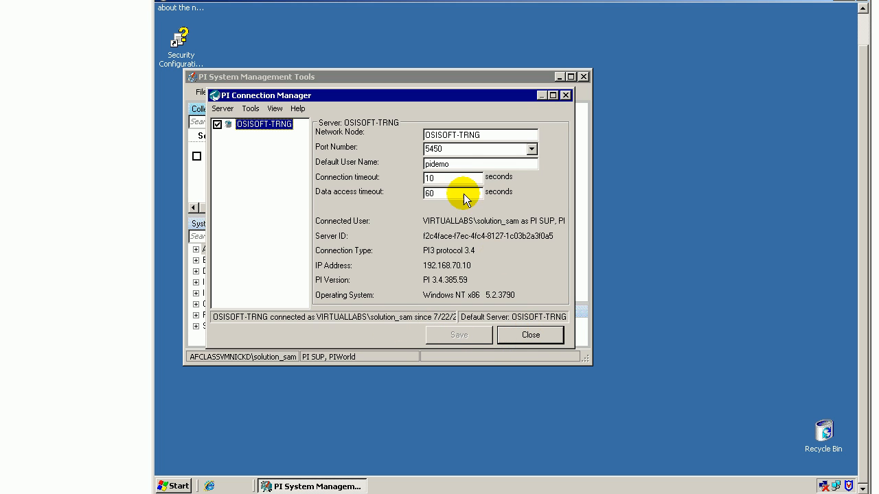
{"action": "mouse_move", "coordinate": [461, 171]}
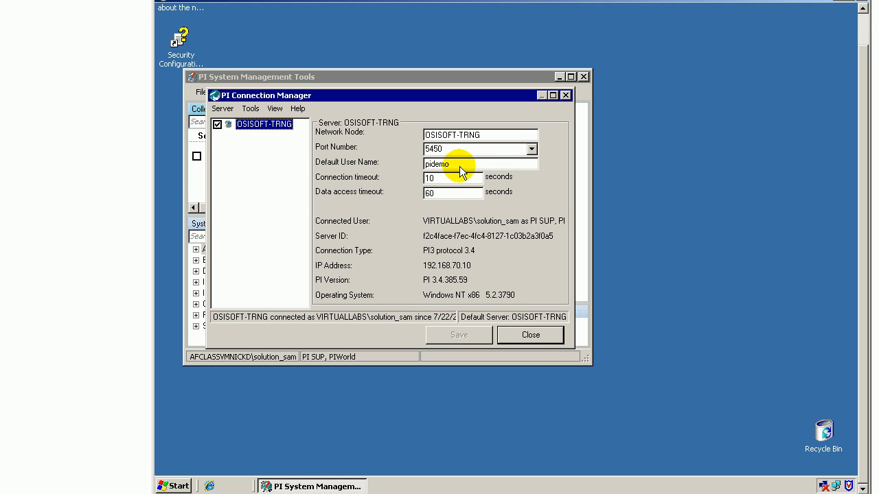
{"action": "mouse_move", "coordinate": [462, 201]}
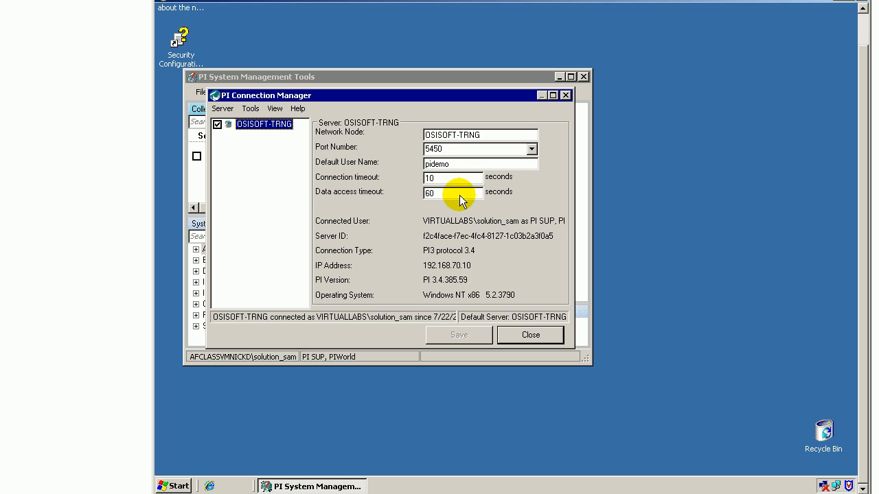
{"action": "mouse_move", "coordinate": [338, 324]}
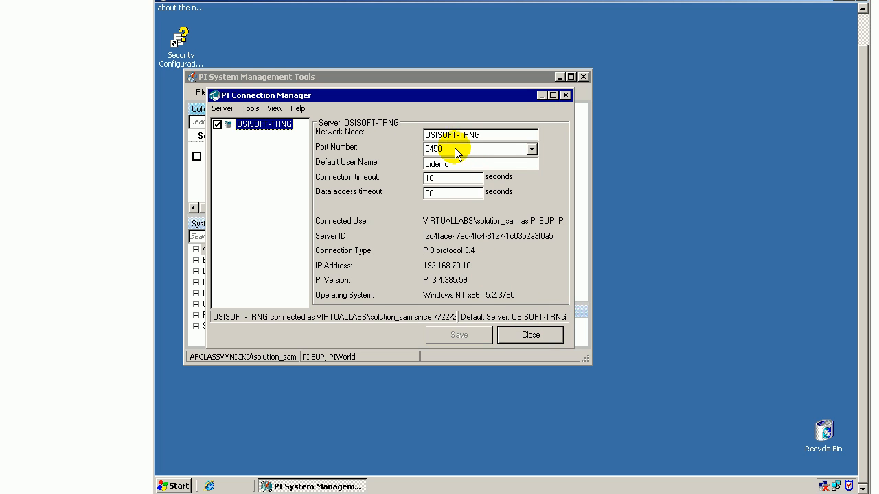
{"action": "mouse_move", "coordinate": [391, 323]}
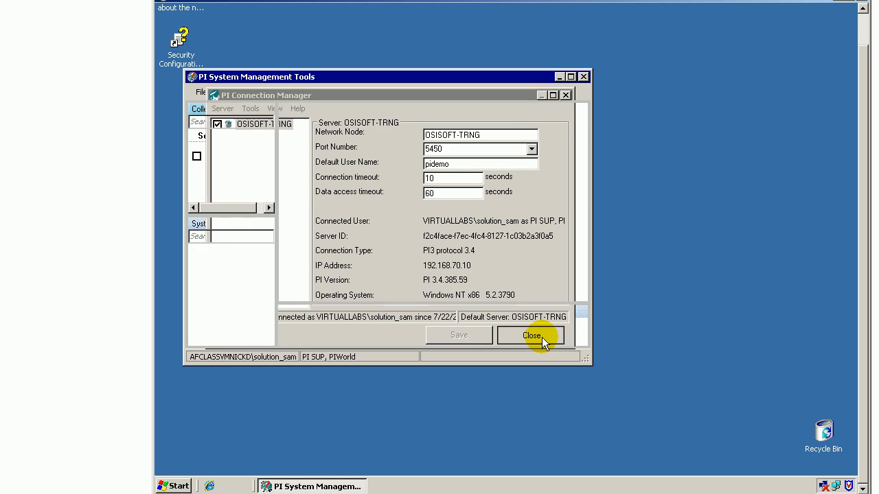
Close Connection Manager and restore Active Directory Users and Computers showing the Users container
{"action": "left_click", "coordinate": [530, 335]}
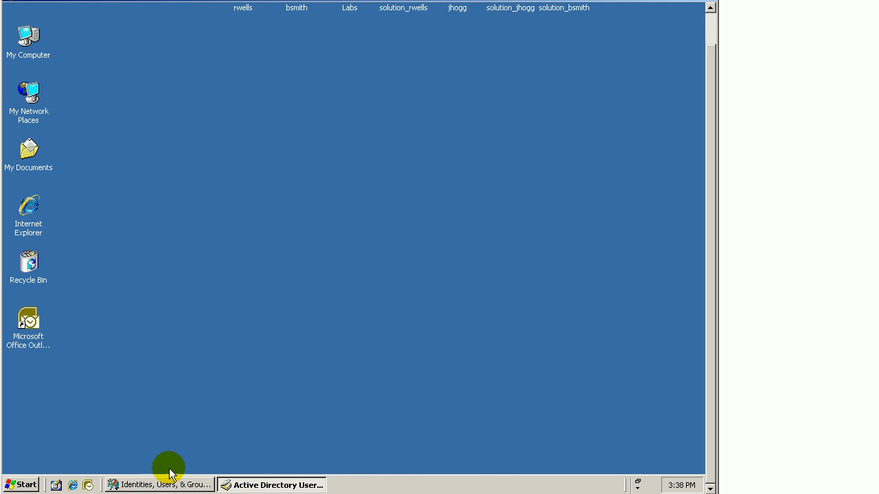
{"action": "mouse_move", "coordinate": [170, 484]}
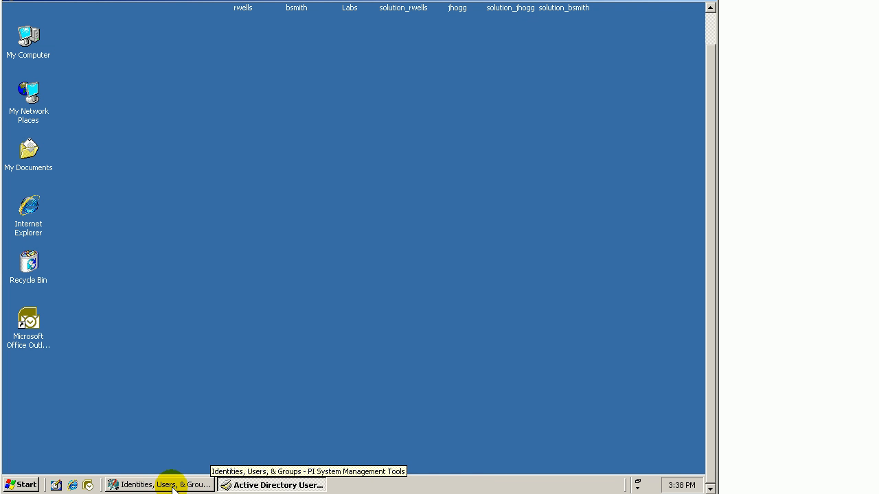
{"action": "left_click", "coordinate": [272, 486]}
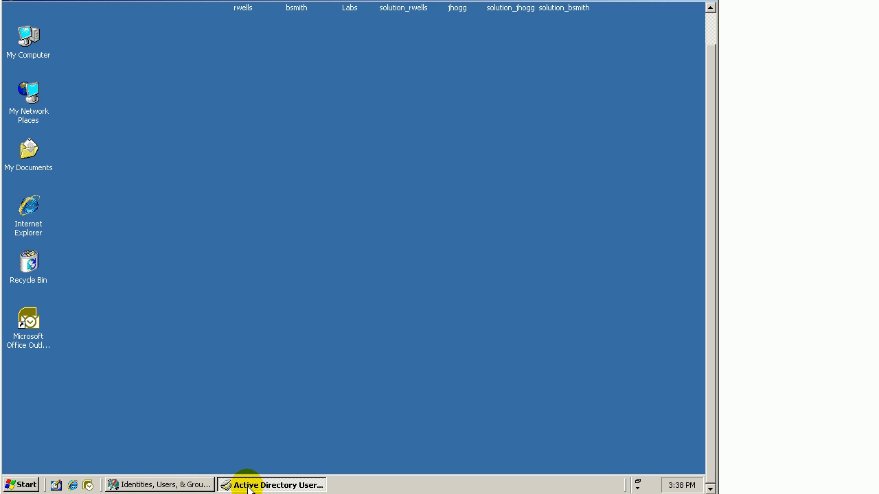
{"action": "left_click", "coordinate": [272, 485]}
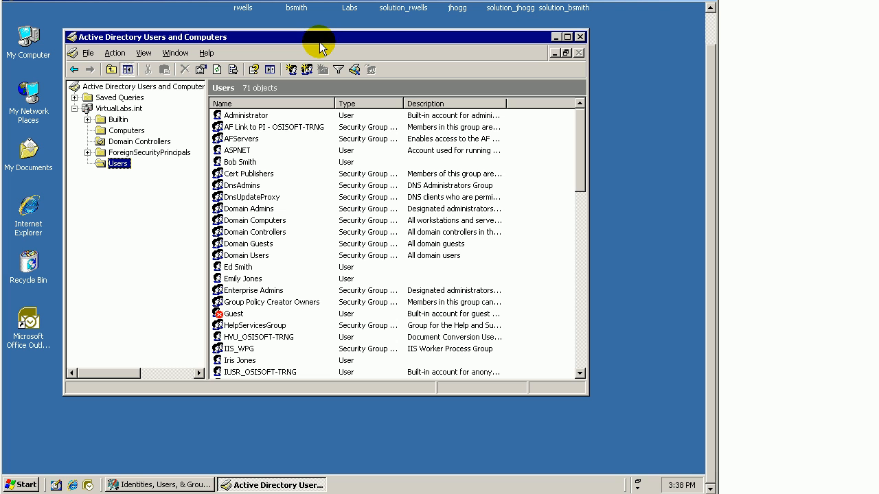
{"action": "mouse_move", "coordinate": [300, 43]}
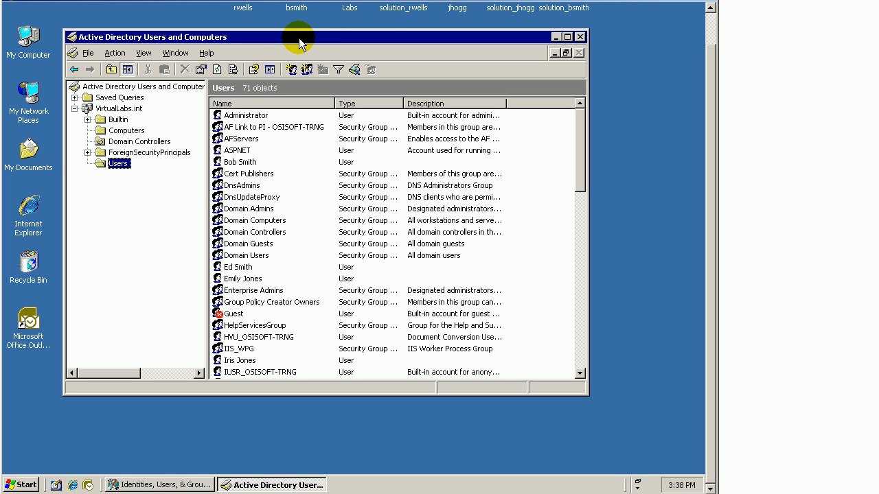
{"action": "mouse_move", "coordinate": [218, 150]}
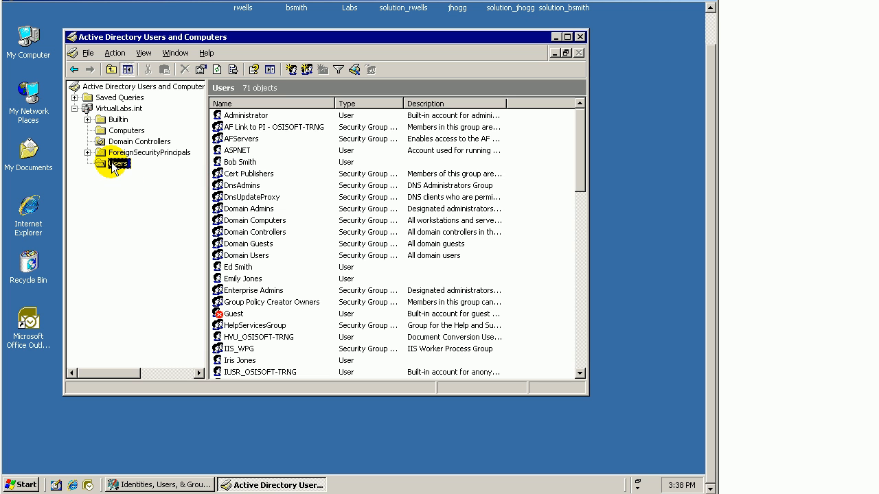
{"action": "right_click", "coordinate": [118, 162]}
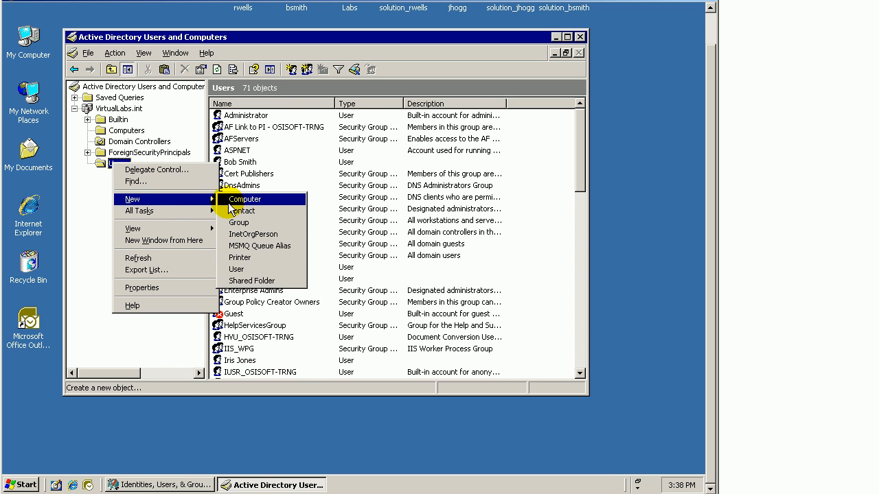
{"action": "left_click", "coordinate": [236, 269]}
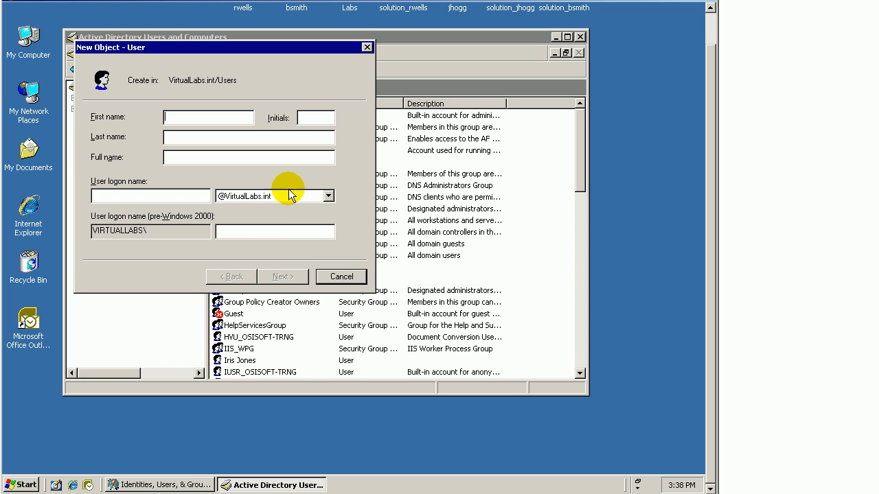
{"action": "type", "text": "S"}
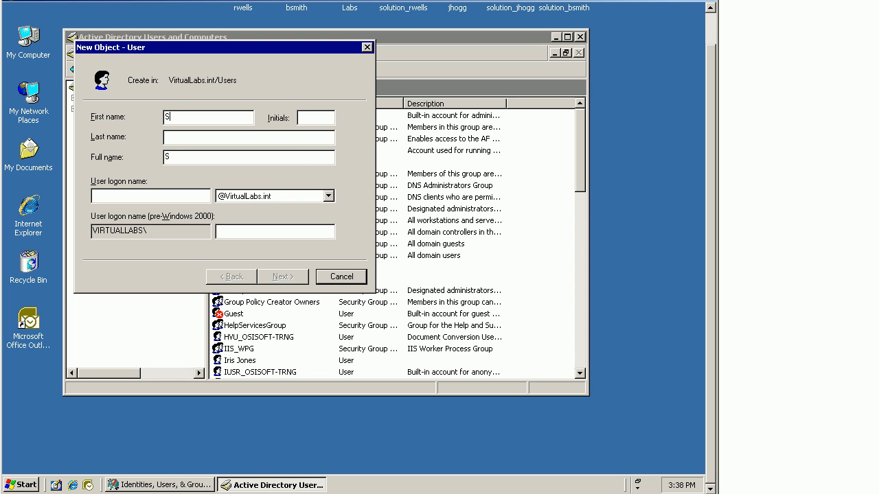
{"action": "type", "text": "al"}
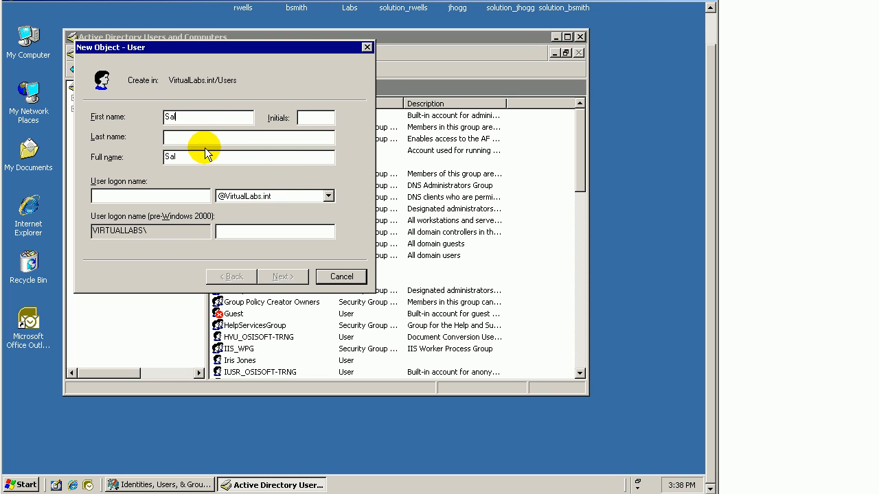
{"action": "left_click", "coordinate": [280, 277]}
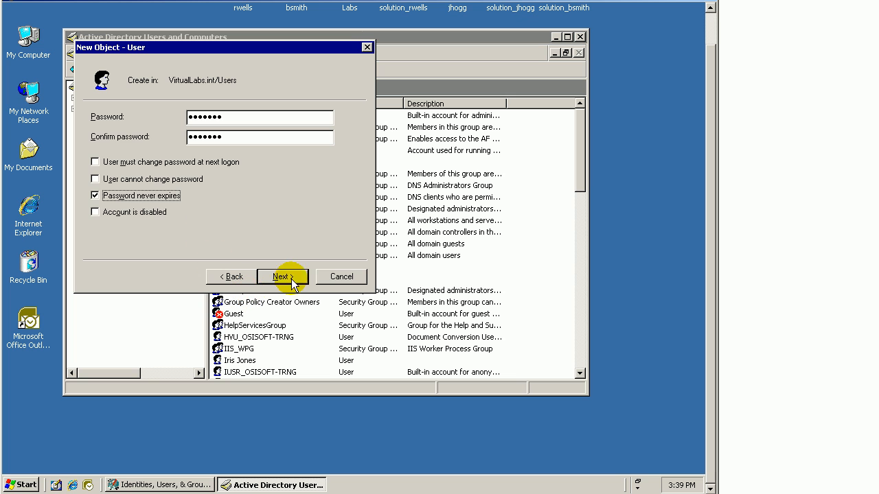
{"action": "left_click", "coordinate": [280, 276]}
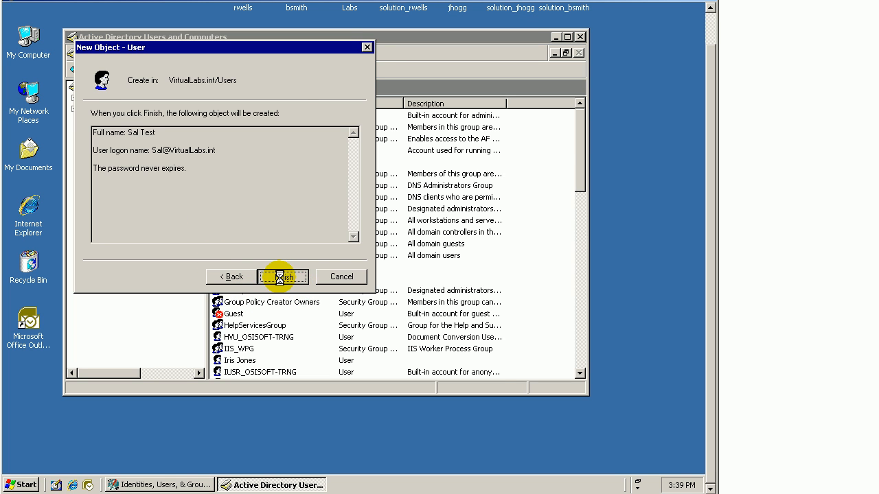
{"action": "left_click", "coordinate": [283, 276]}
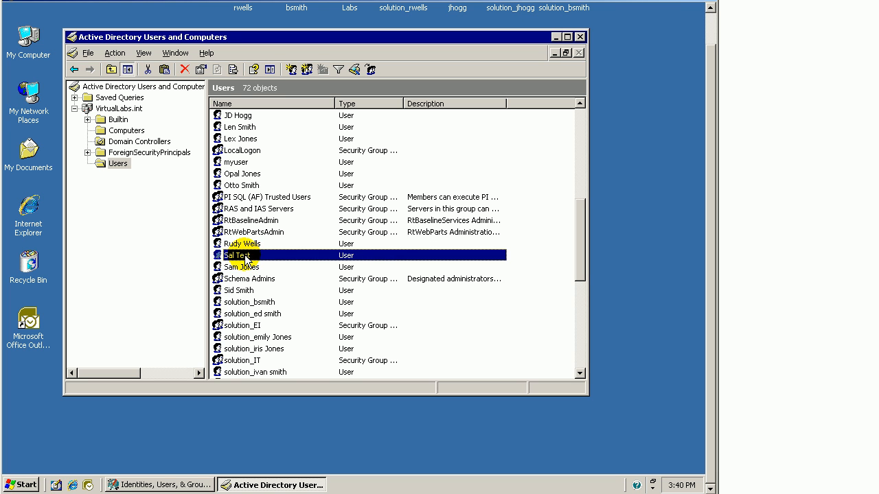
{"action": "mouse_move", "coordinate": [248, 259]}
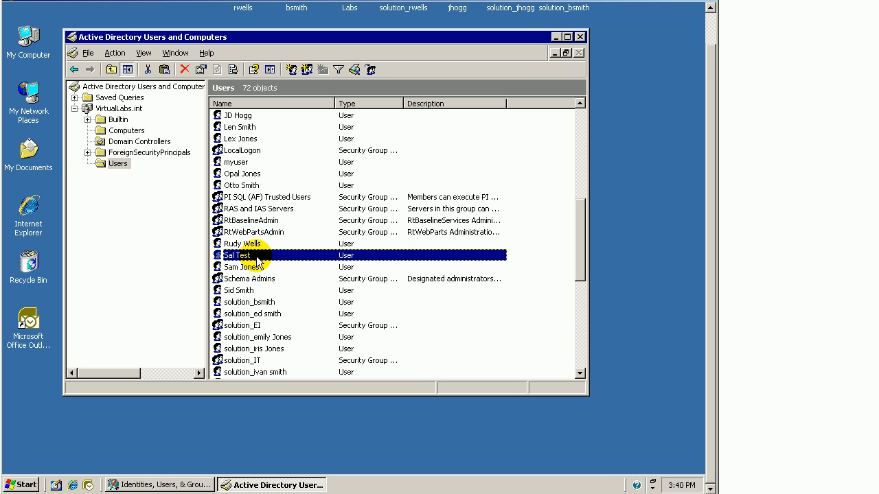
{"action": "mouse_move", "coordinate": [580, 250]}
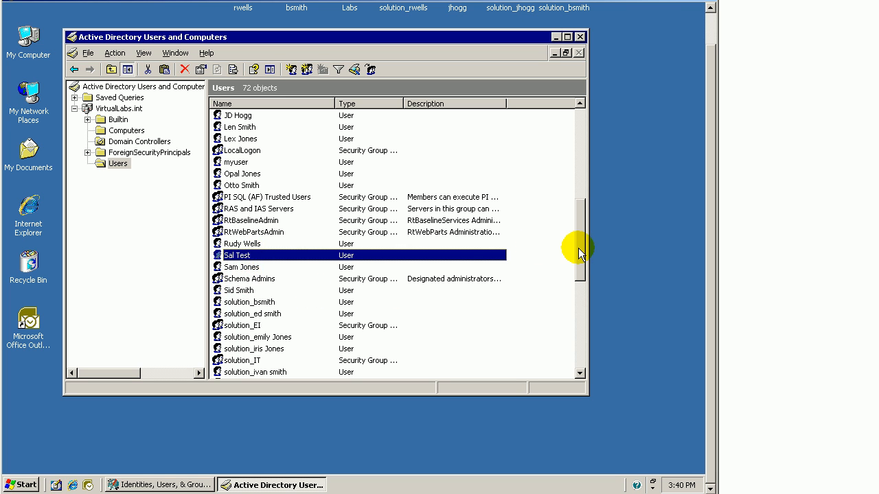
{"action": "scroll", "scroll_direction": "down", "scroll_amount": 3}
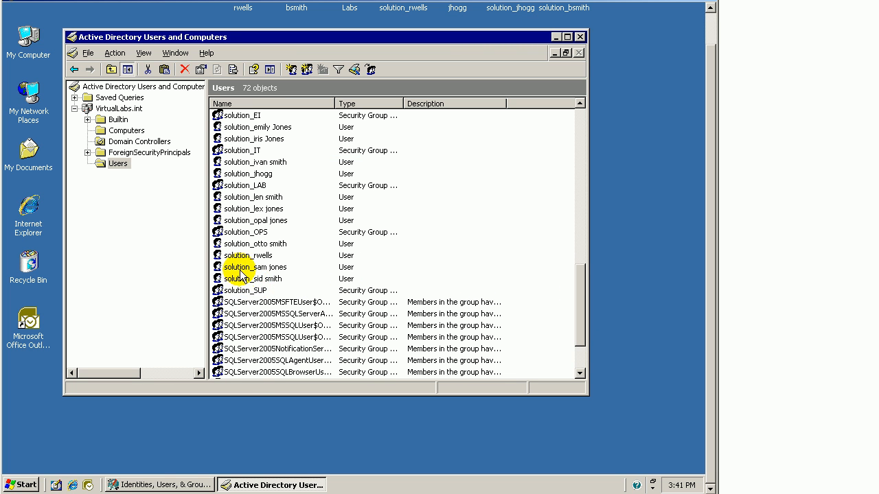
Review solution_sam jones's Member Of groups (solution_EI, solution_SUP) and cancel without changes
{"action": "right_click", "coordinate": [256, 267]}
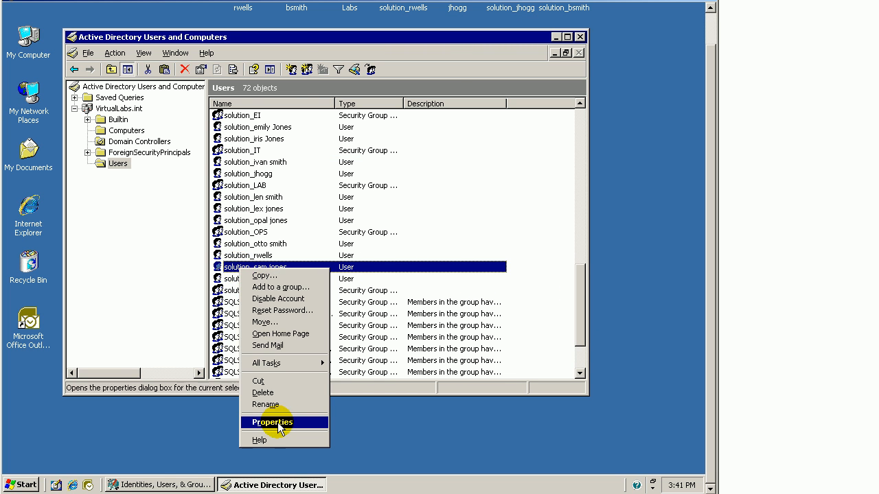
{"action": "left_click", "coordinate": [272, 422]}
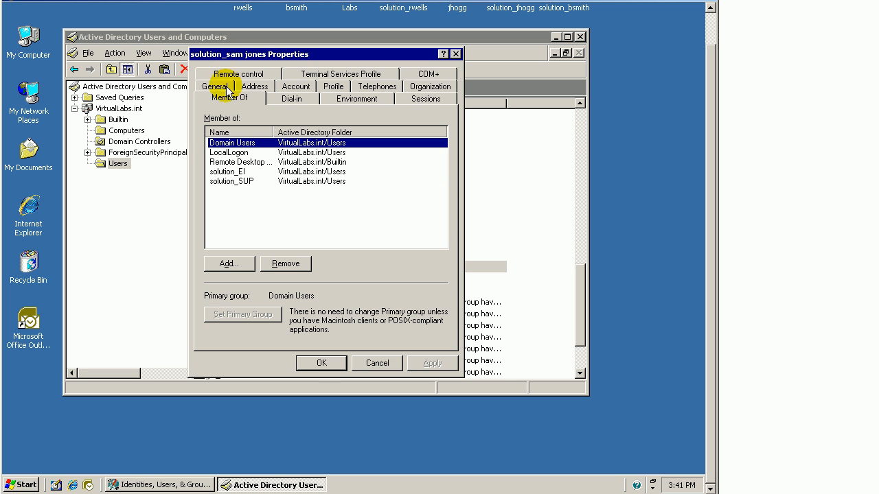
{"action": "left_click", "coordinate": [232, 181]}
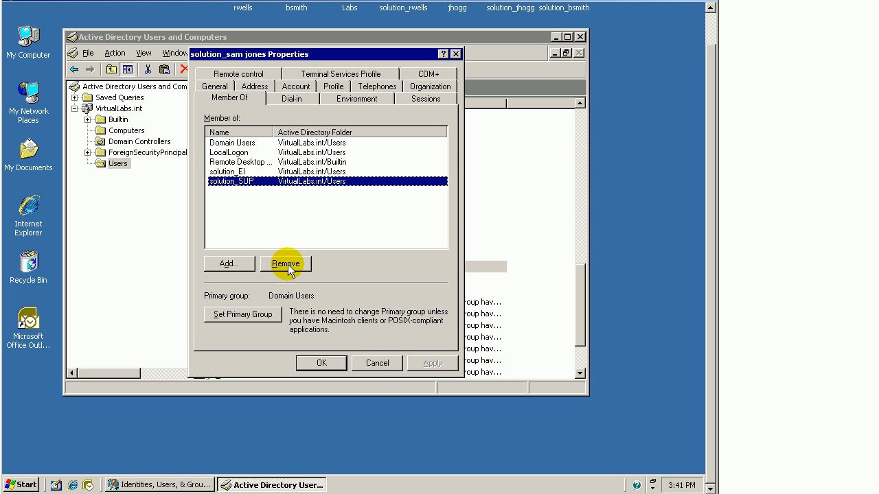
{"action": "mouse_move", "coordinate": [377, 371]}
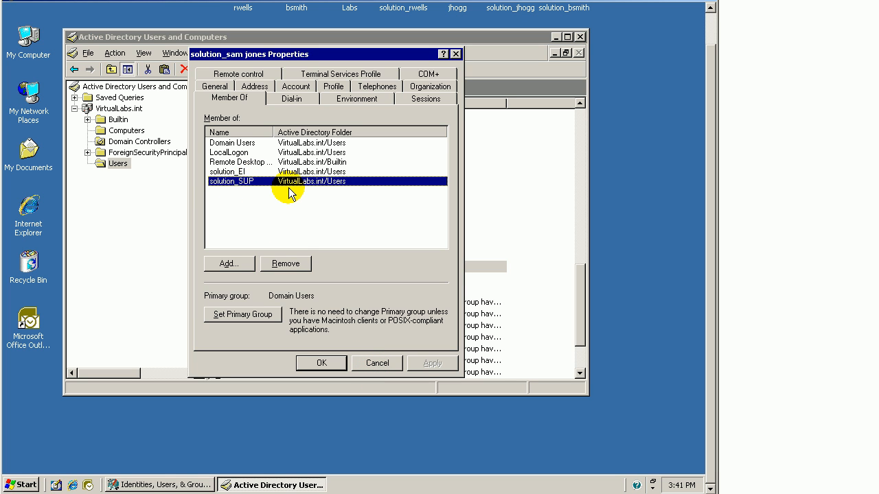
{"action": "mouse_move", "coordinate": [385, 346]}
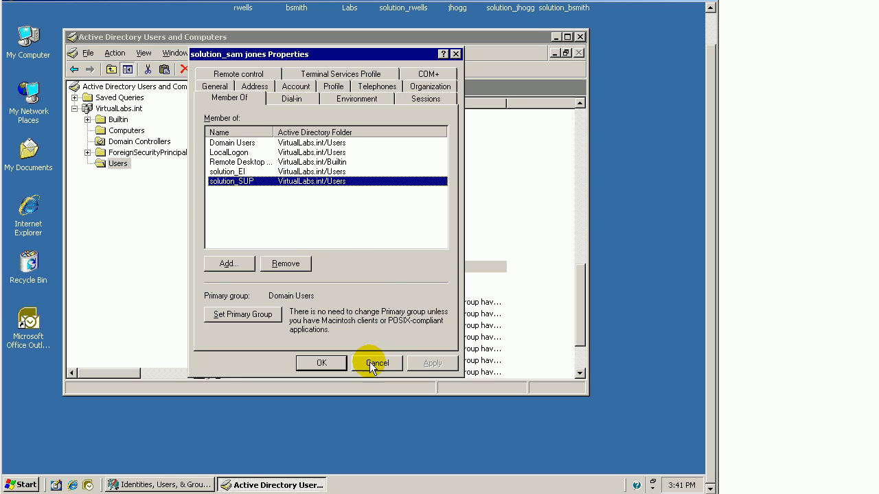
{"action": "left_click", "coordinate": [377, 363]}
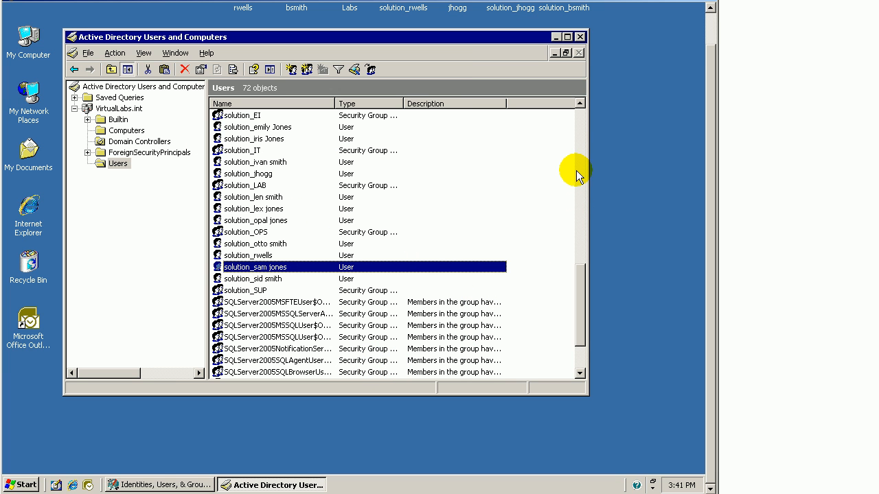
{"action": "mouse_move", "coordinate": [582, 132]}
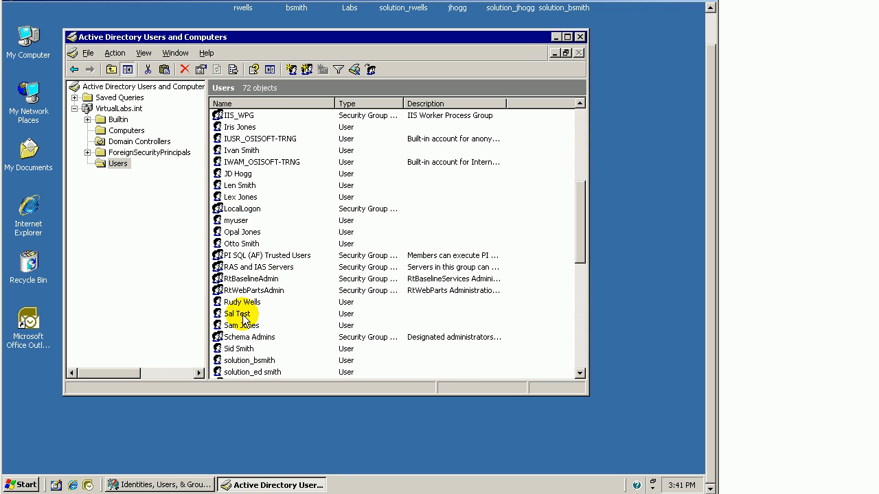
Select the Sal Test account and minimize the Active Directory console
{"action": "left_click", "coordinate": [237, 313]}
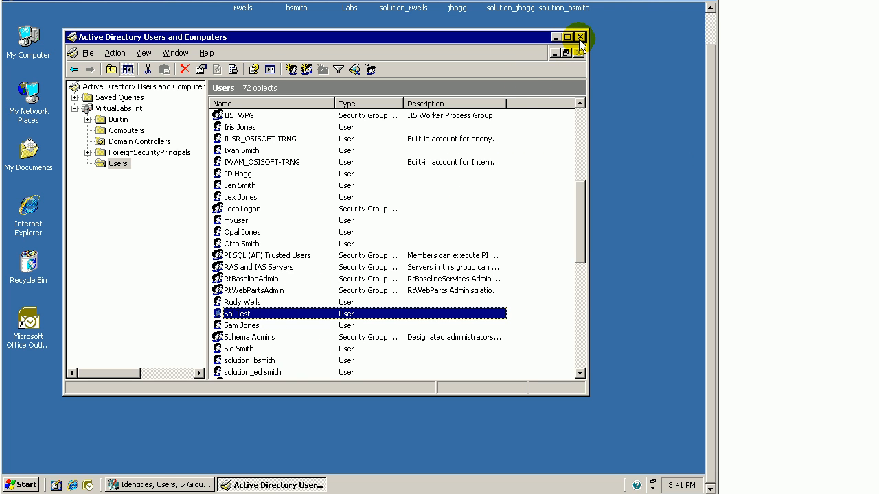
{"action": "mouse_move", "coordinate": [145, 483]}
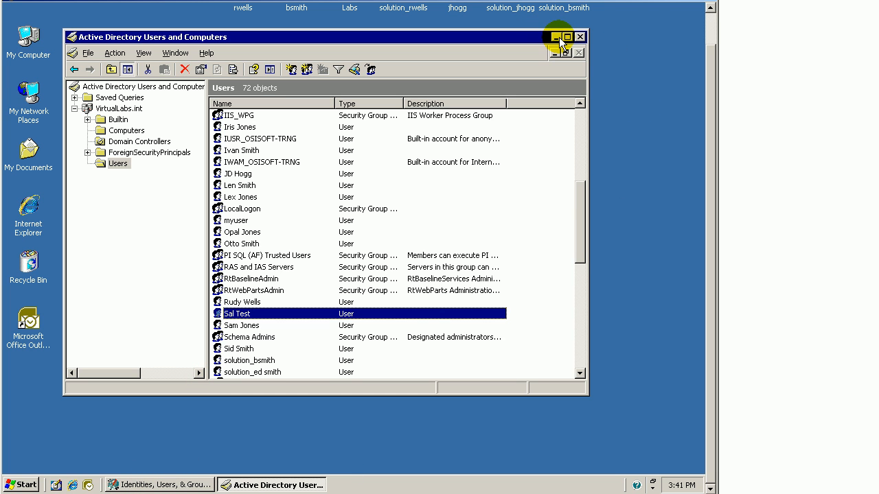
{"action": "left_click", "coordinate": [557, 35]}
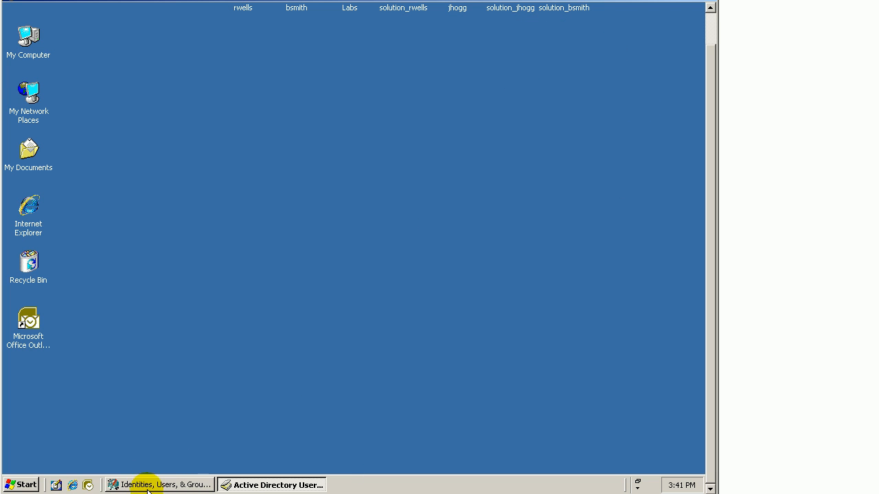
Create a new PI identity named Sals_identity on OSISOFT-TRNG and select it
{"action": "left_click", "coordinate": [159, 484]}
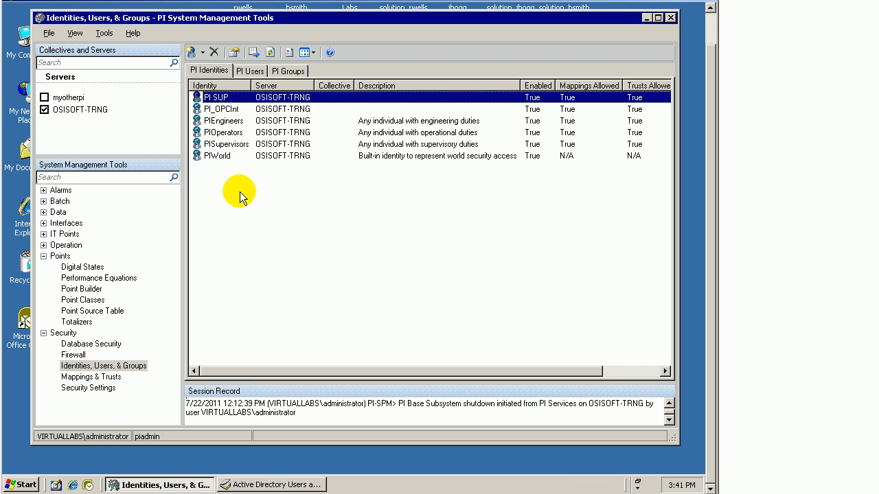
{"action": "mouse_move", "coordinate": [91, 343]}
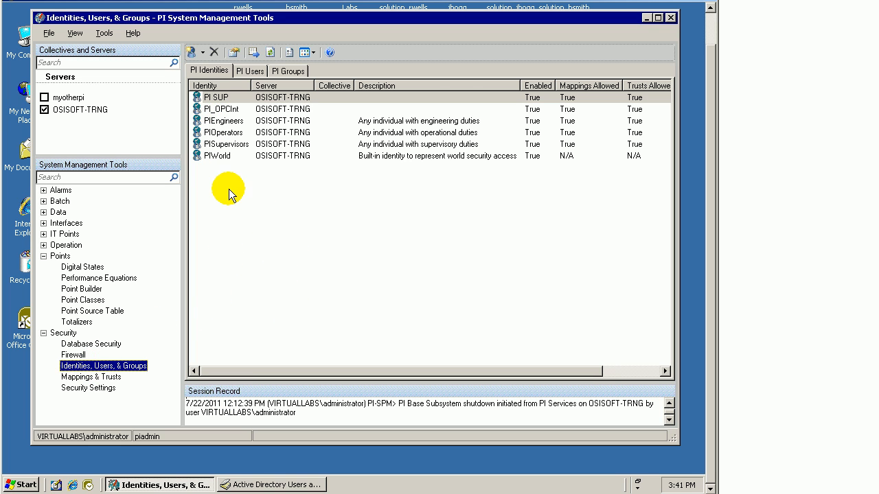
{"action": "mouse_move", "coordinate": [222, 203]}
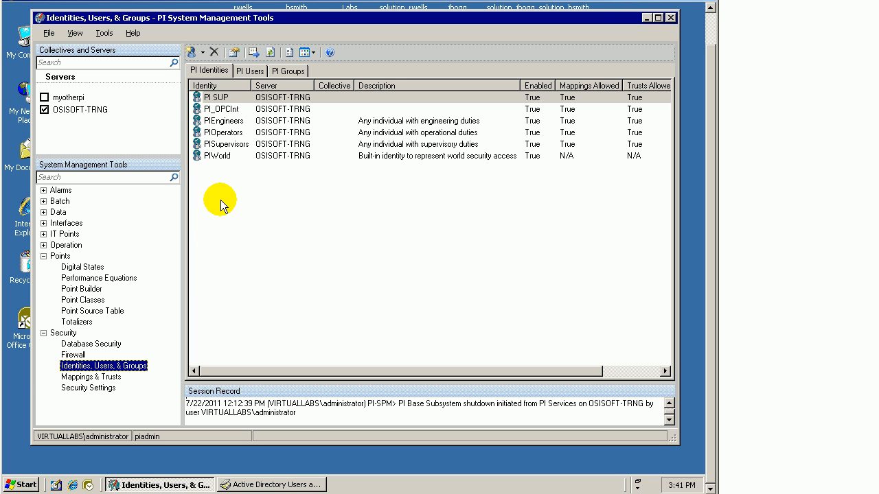
{"action": "left_click", "coordinate": [193, 52]}
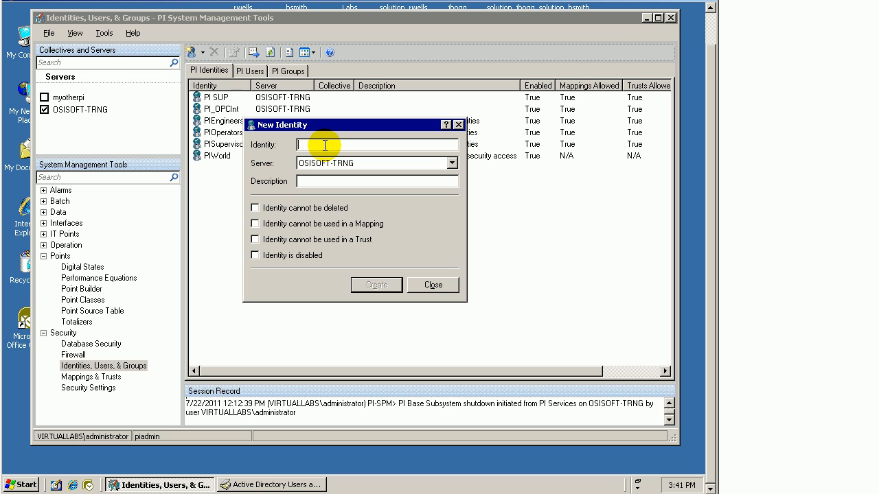
{"action": "type", "text": "Sal"}
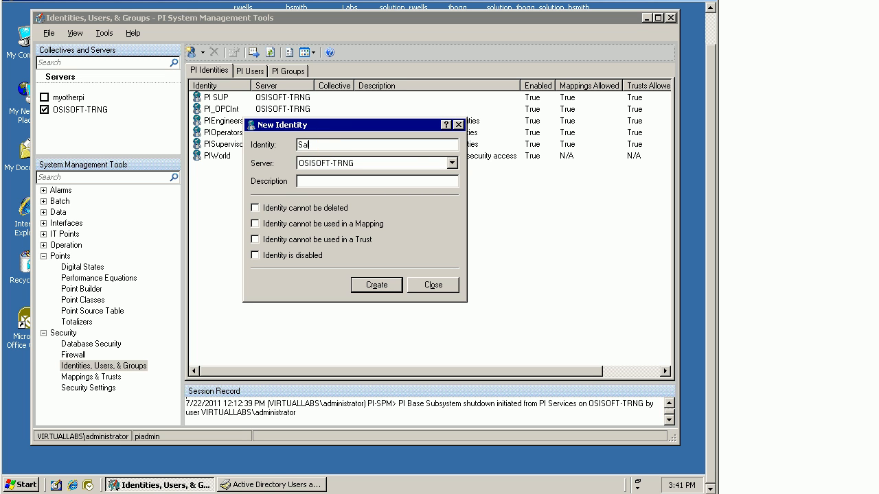
{"action": "left_click", "coordinate": [377, 284]}
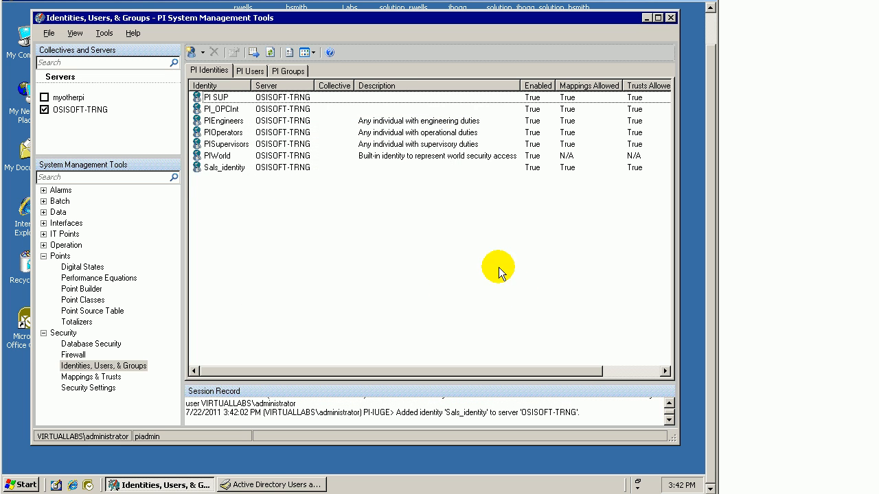
{"action": "left_click", "coordinate": [223, 167]}
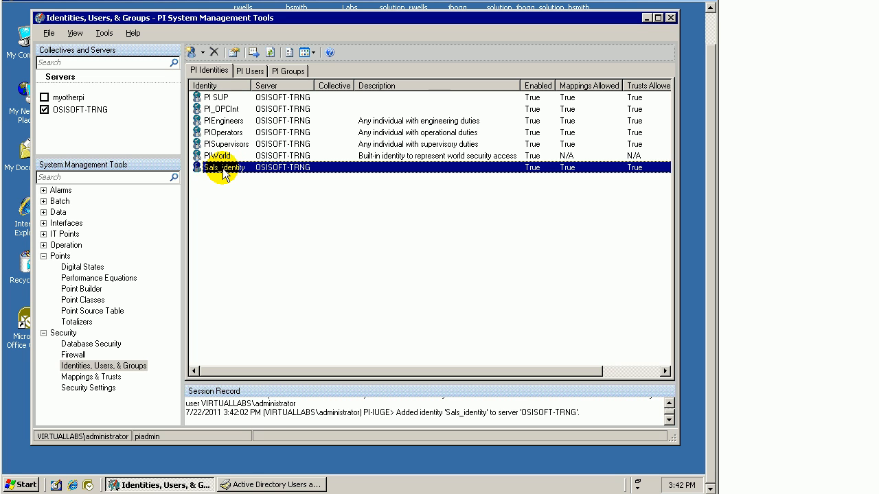
{"action": "double_click", "coordinate": [223, 167]}
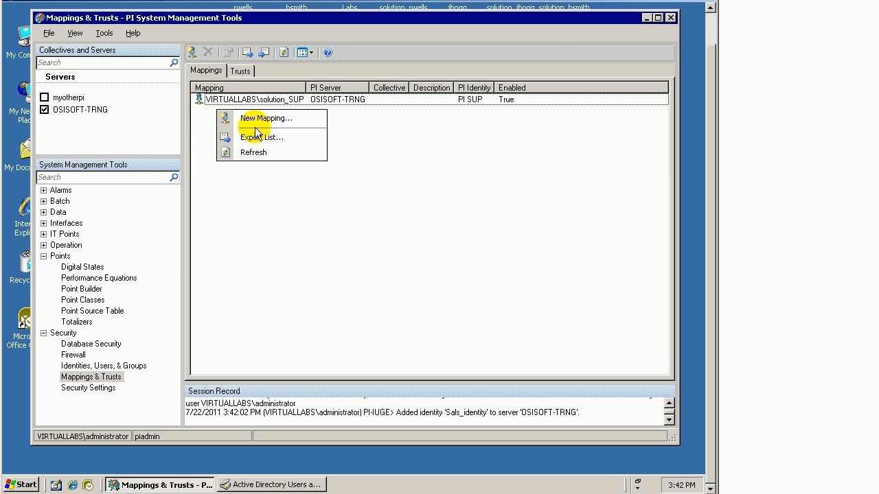
{"action": "left_click", "coordinate": [265, 118]}
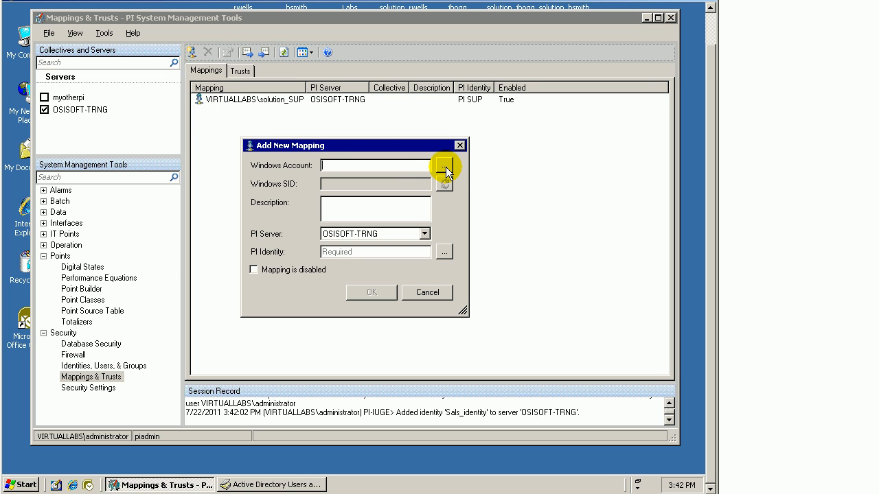
{"action": "mouse_move", "coordinate": [432, 191]}
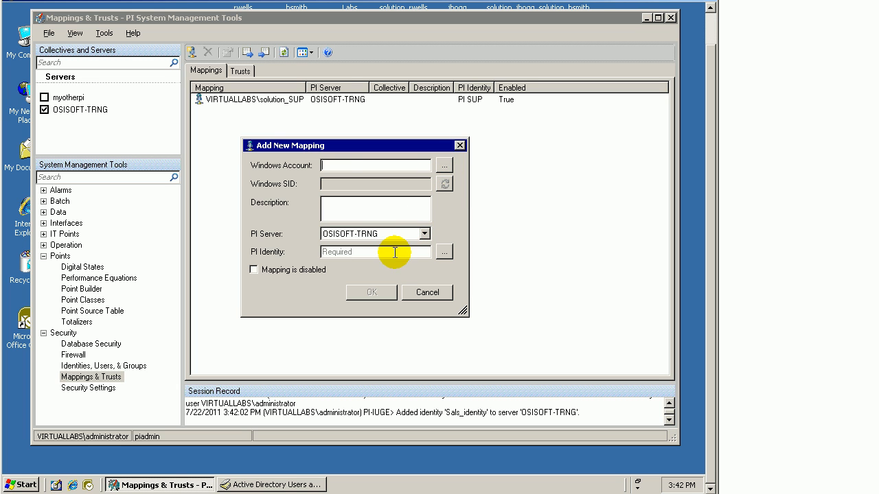
{"action": "left_click", "coordinate": [445, 252]}
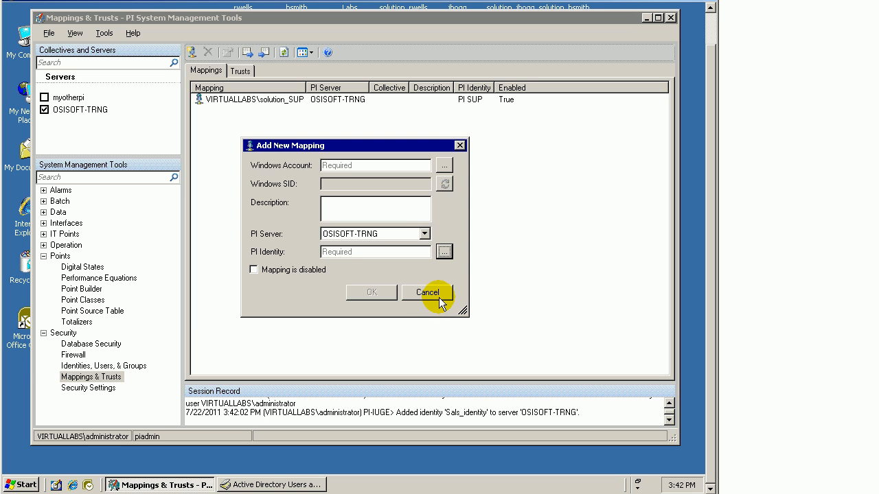
{"action": "left_click", "coordinate": [427, 291]}
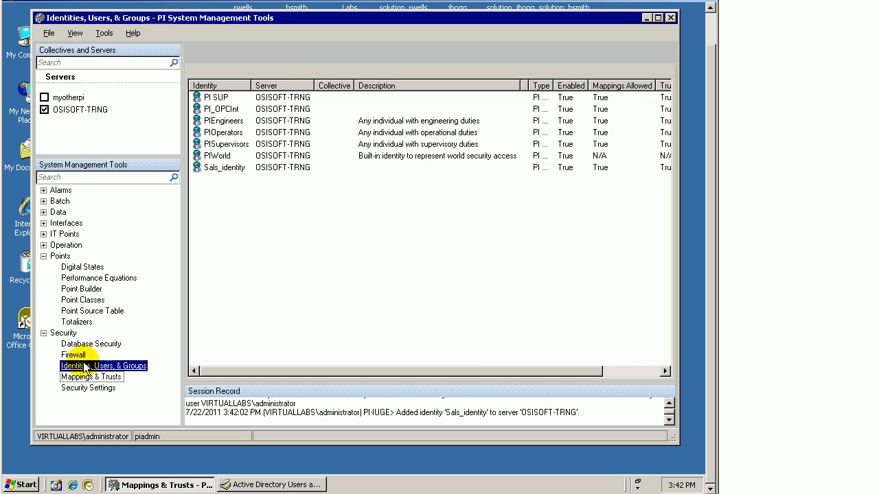
Add a mapping on Sals_identity's Mappings tab to the Windows account VIRTUALLABS\Sal (Sal Test)
{"action": "double_click", "coordinate": [221, 168]}
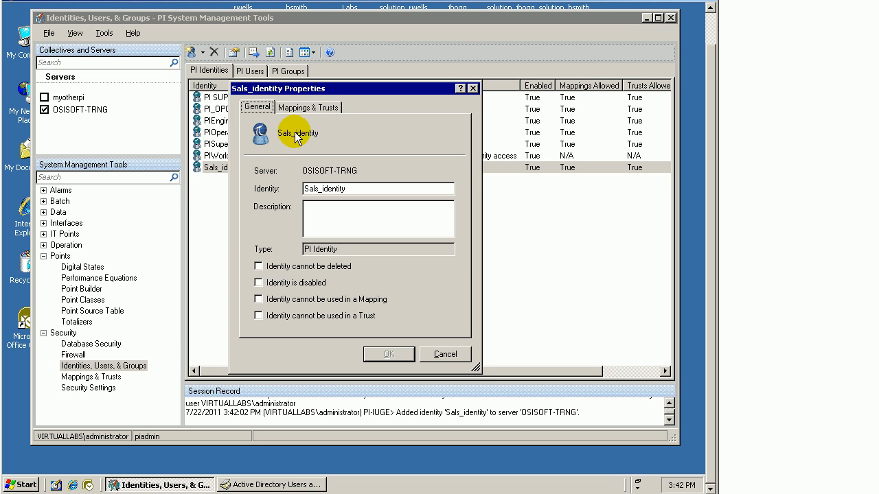
{"action": "left_click", "coordinate": [307, 107]}
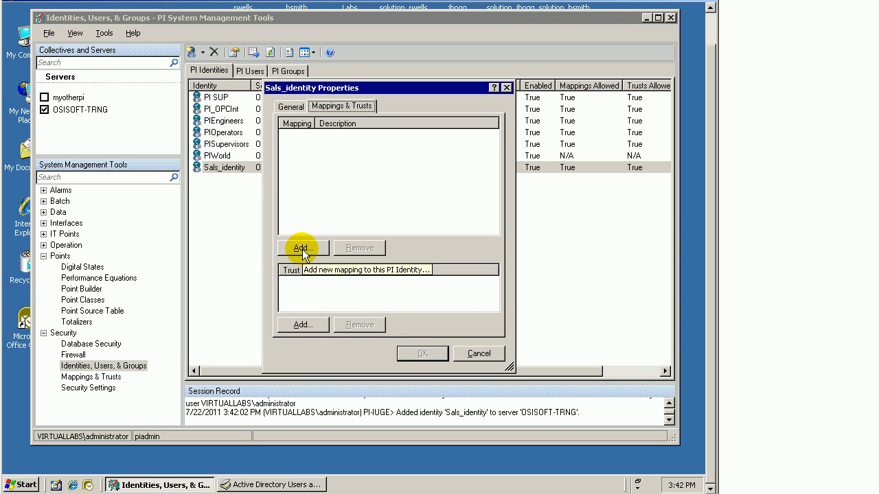
{"action": "left_click", "coordinate": [302, 248]}
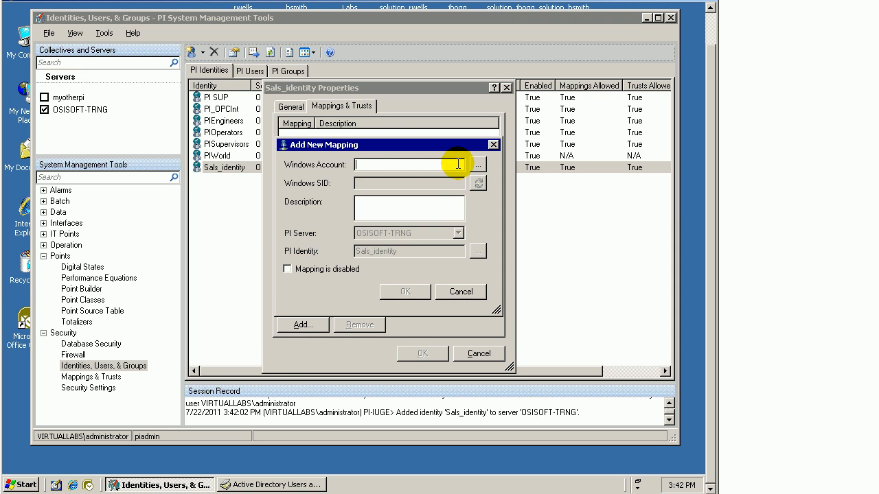
{"action": "left_click", "coordinate": [478, 165]}
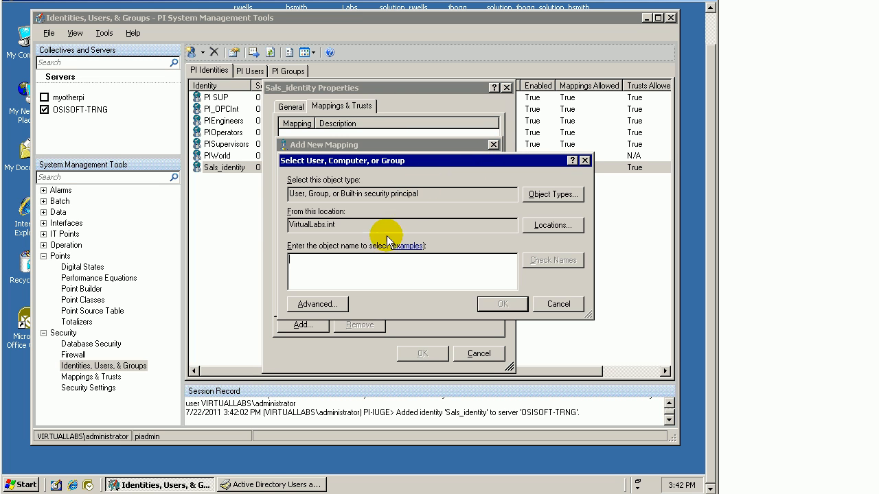
{"action": "type", "text": "sal"}
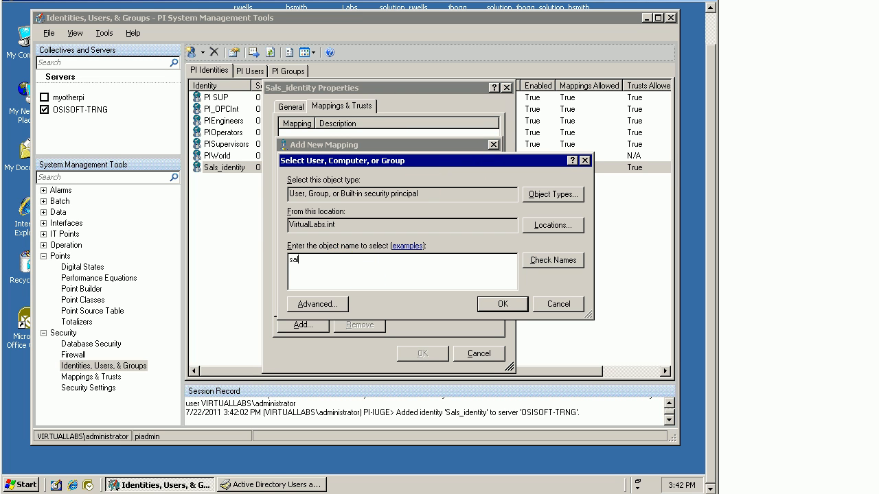
{"action": "left_click", "coordinate": [552, 261]}
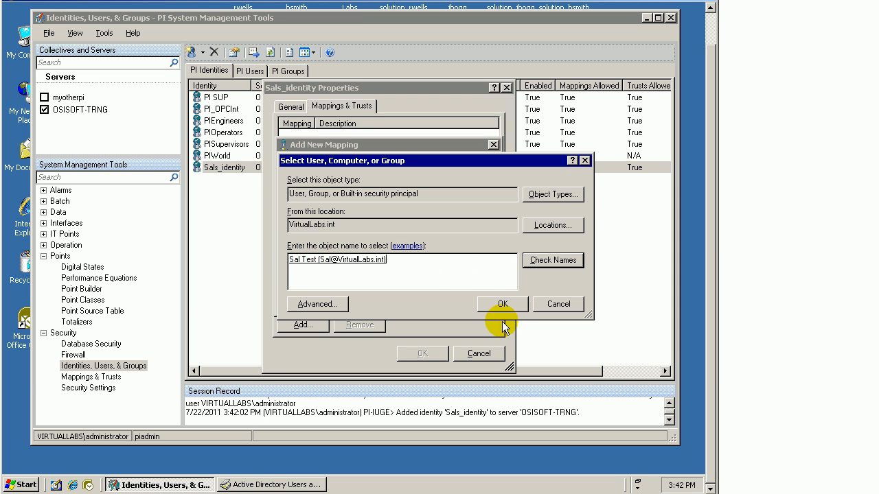
{"action": "left_click", "coordinate": [503, 305]}
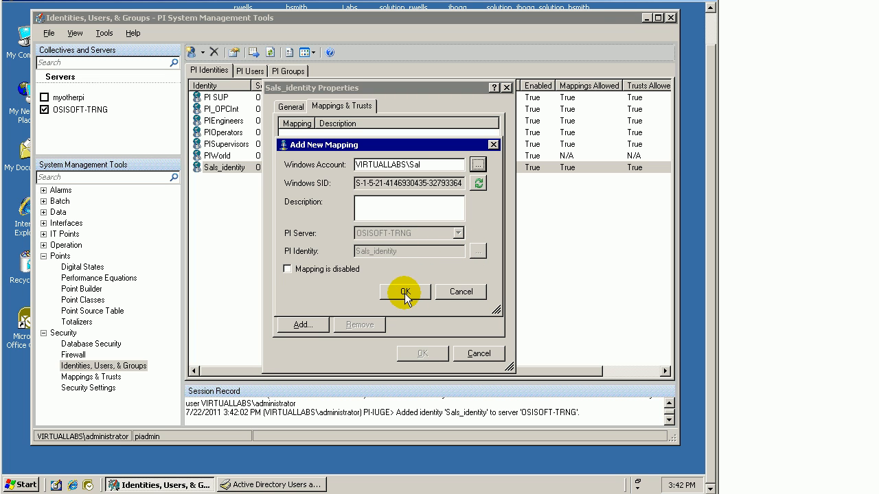
{"action": "left_click", "coordinate": [404, 291]}
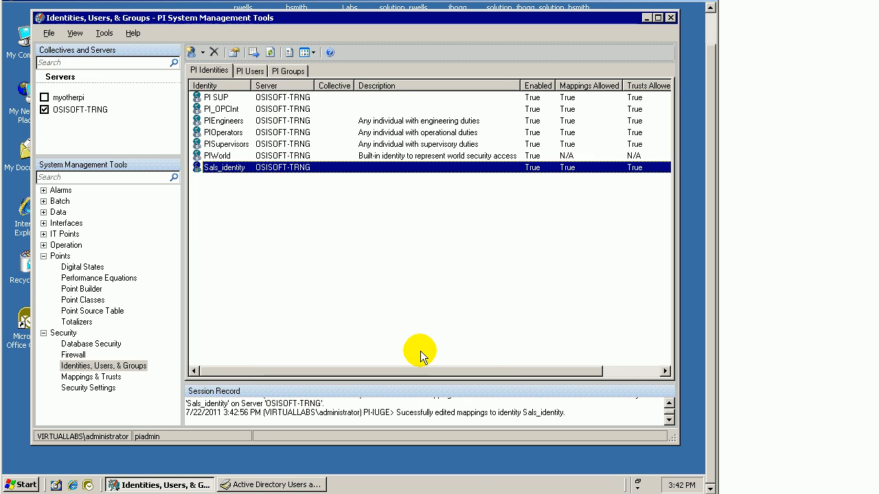
{"action": "mouse_move", "coordinate": [242, 90]}
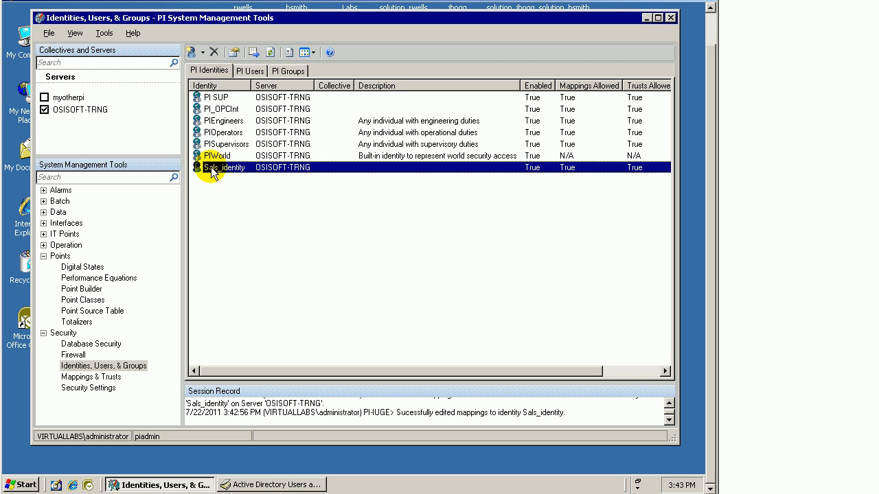
{"action": "mouse_move", "coordinate": [221, 173]}
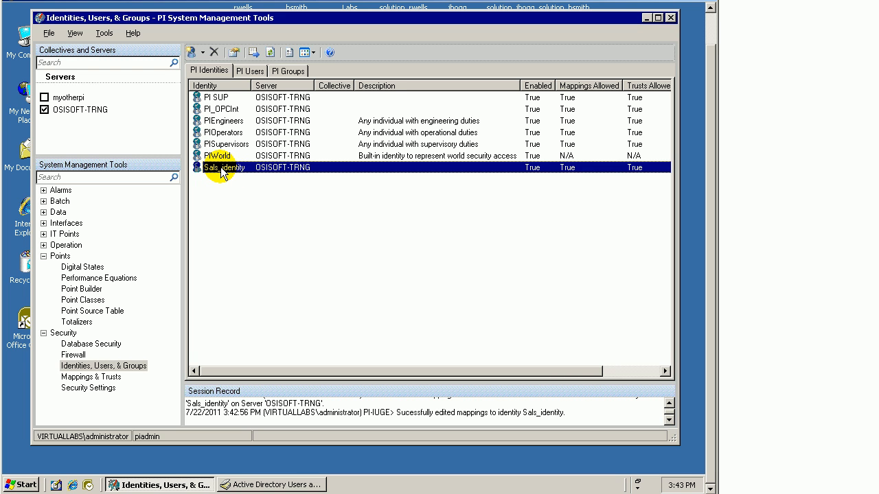
{"action": "mouse_move", "coordinate": [228, 172]}
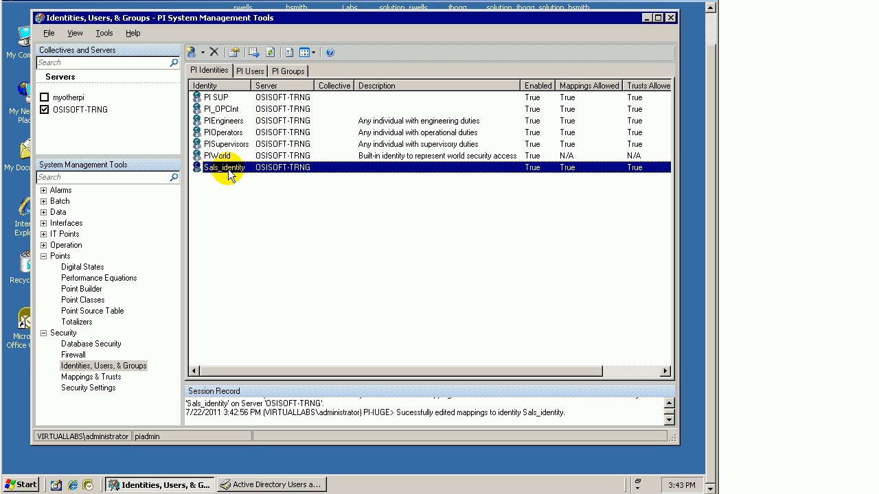
{"action": "mouse_move", "coordinate": [236, 176]}
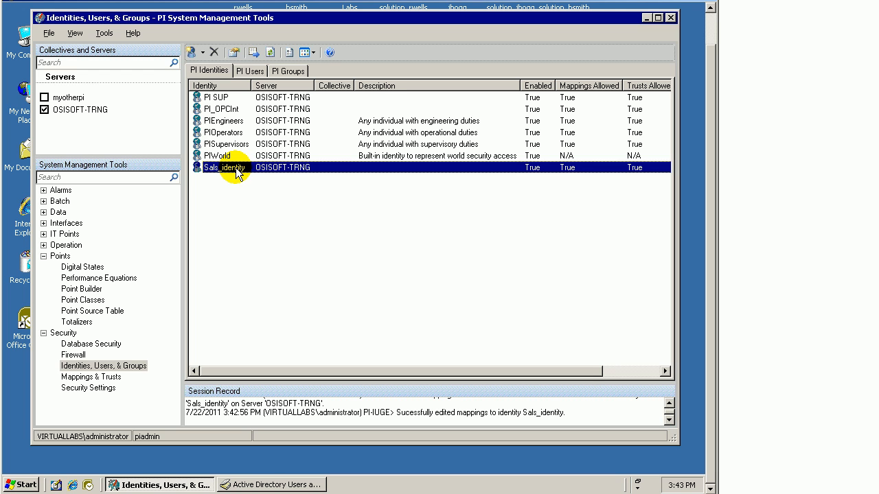
{"action": "mouse_move", "coordinate": [255, 170]}
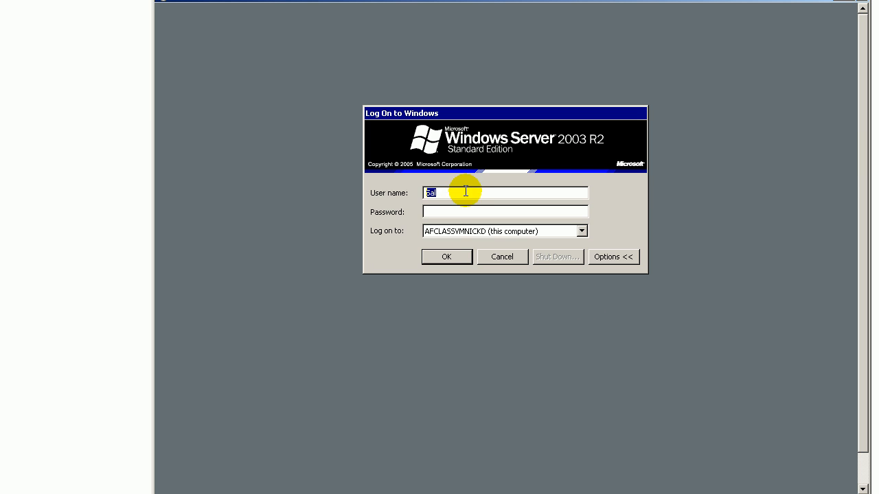
Log on as Sal with the VIRTUALLABS domain selected and submit the logon
{"action": "left_click", "coordinate": [580, 231]}
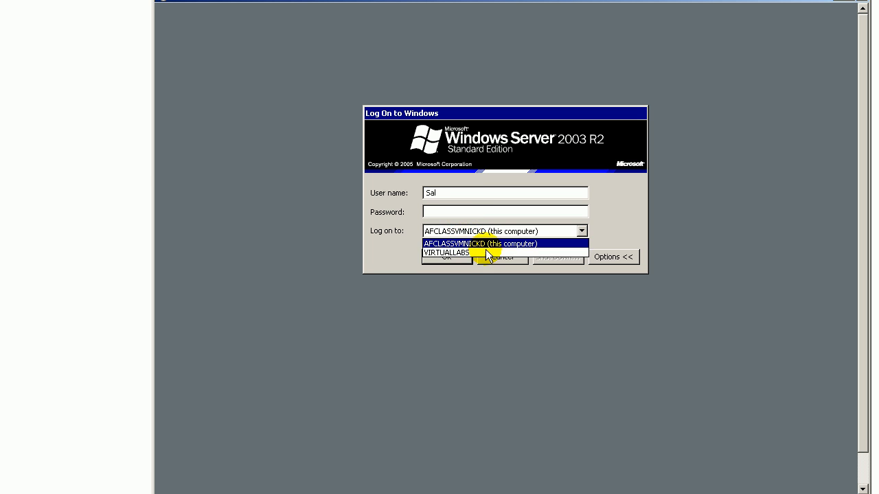
{"action": "left_click", "coordinate": [448, 253]}
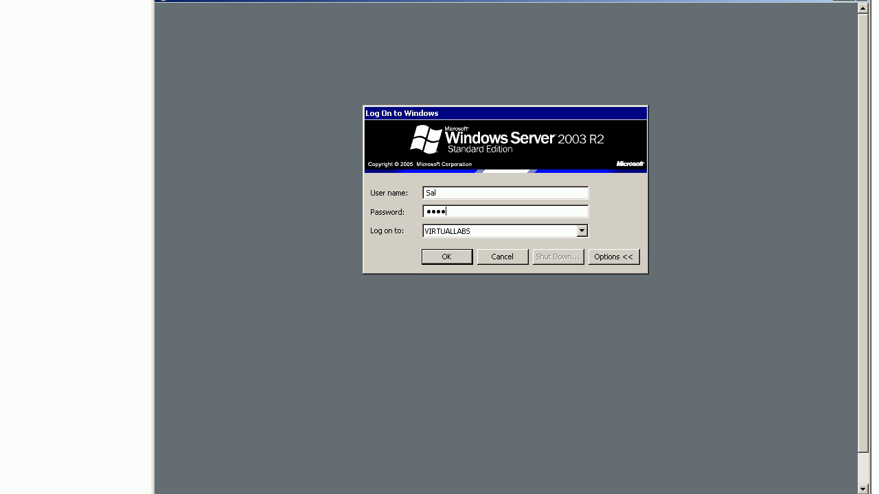
{"action": "left_click", "coordinate": [447, 257]}
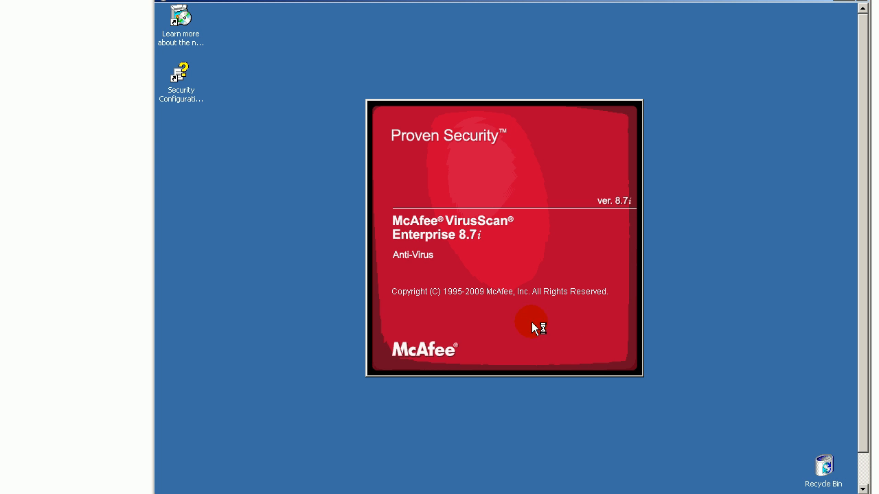
{"action": "mouse_move", "coordinate": [860, 431]}
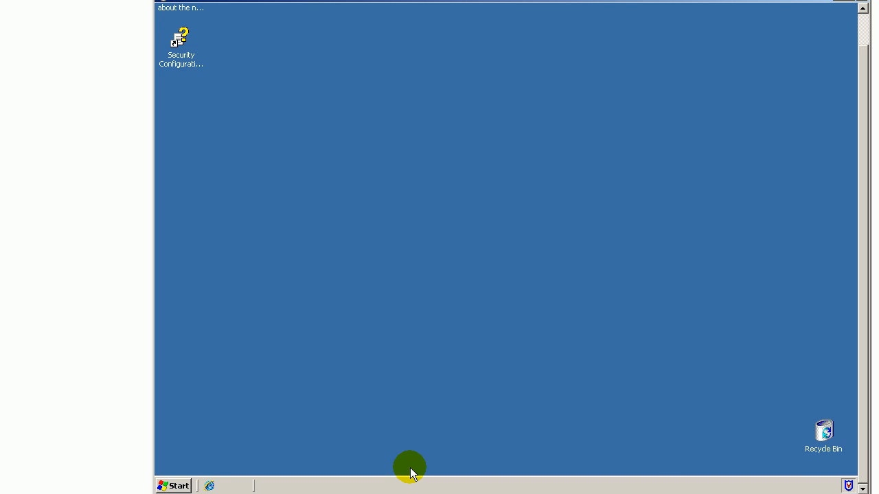
Launch PI System Management Tools from Start > All Programs > PI System as Sal
{"action": "left_click", "coordinate": [173, 487]}
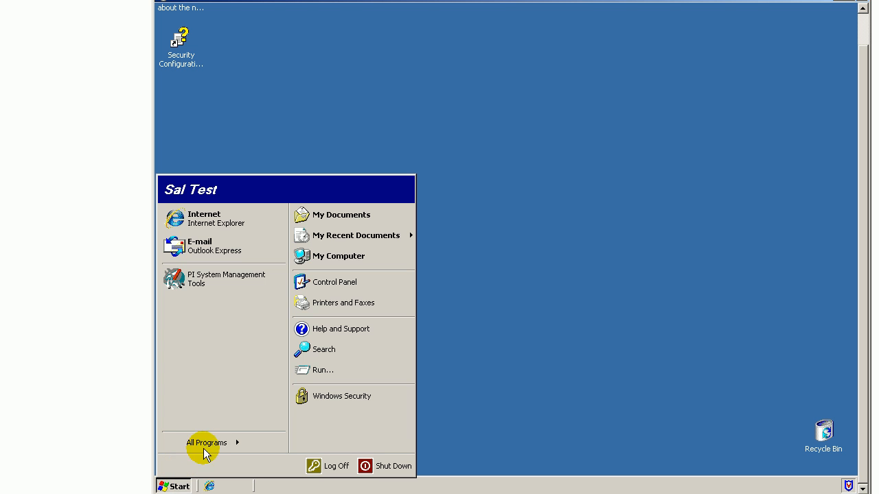
{"action": "left_click", "coordinate": [206, 442]}
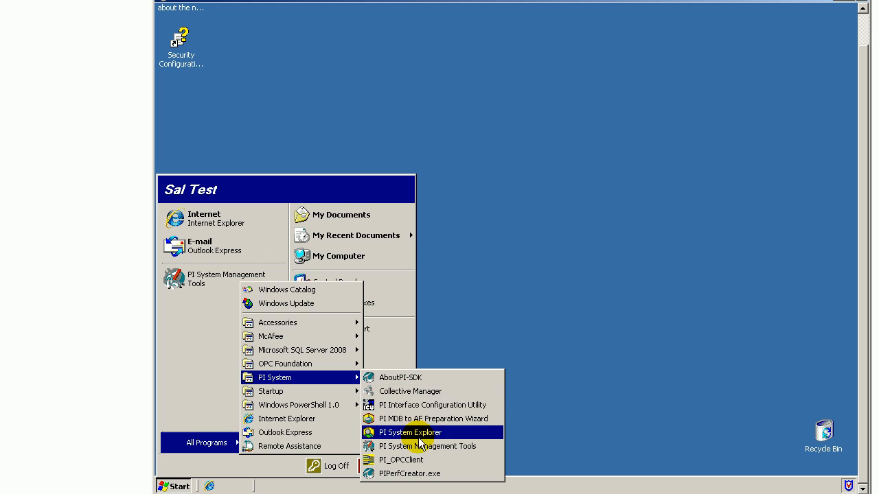
{"action": "left_click", "coordinate": [409, 432]}
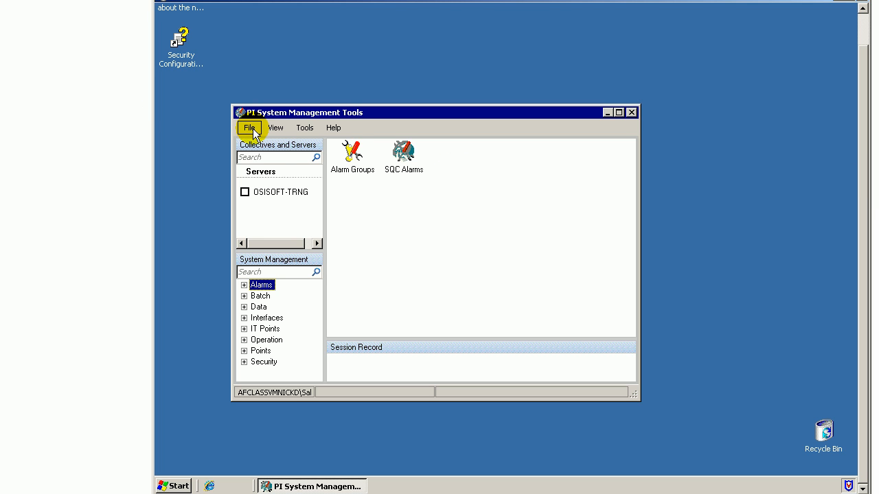
Show File > Connections to confirm OSISOFT-TRNG connected as VIRTUALLABS\Sal via Sals_identity
{"action": "left_click", "coordinate": [250, 128]}
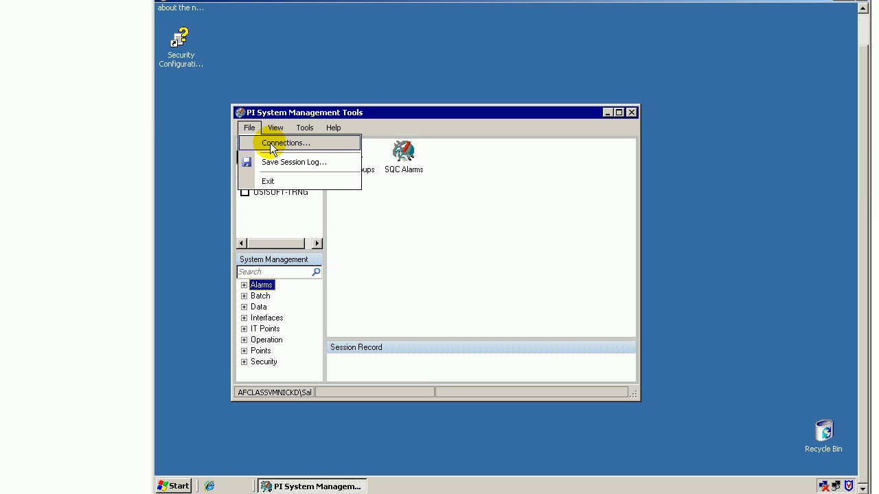
{"action": "left_click", "coordinate": [286, 142]}
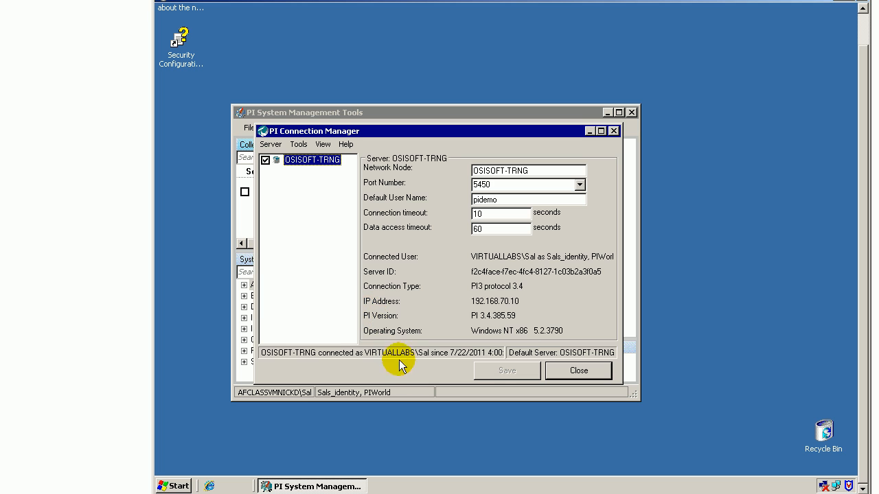
{"action": "mouse_move", "coordinate": [423, 365]}
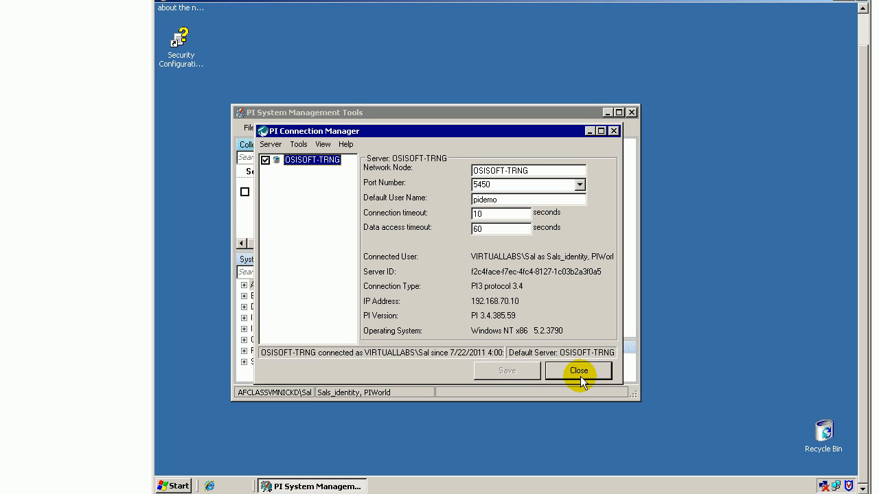
{"action": "mouse_move", "coordinate": [462, 364]}
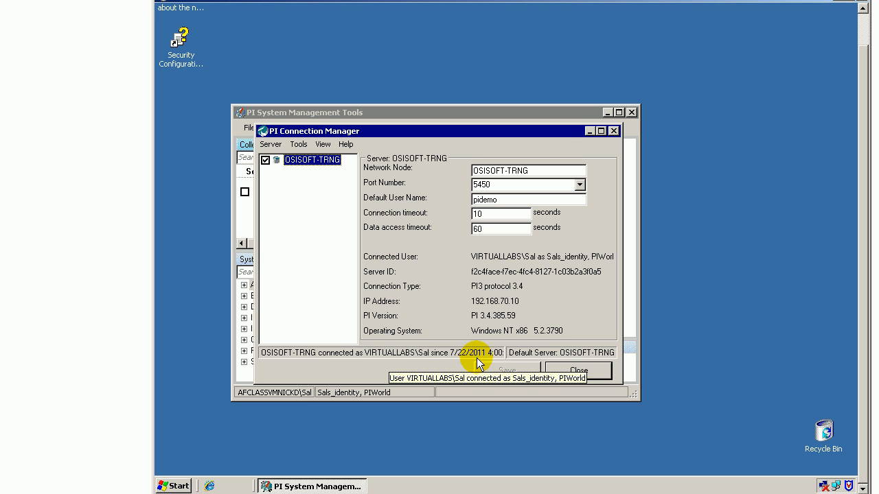
{"action": "mouse_move", "coordinate": [428, 363]}
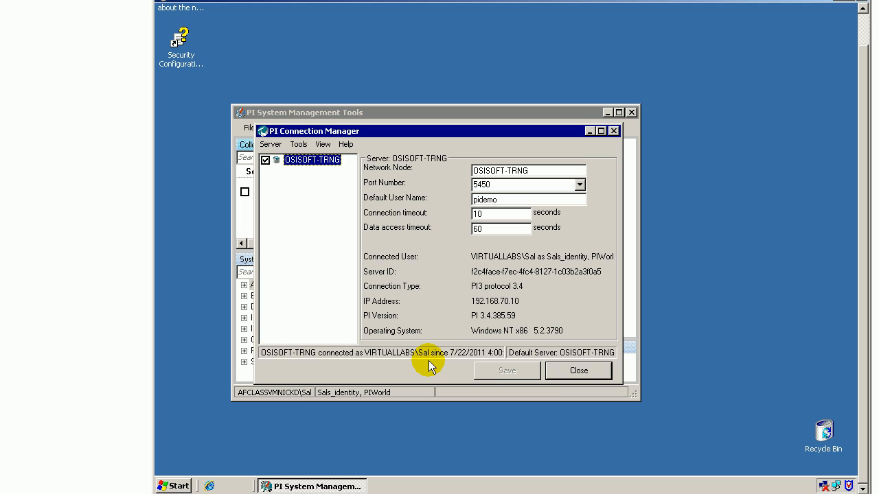
{"action": "mouse_move", "coordinate": [470, 365]}
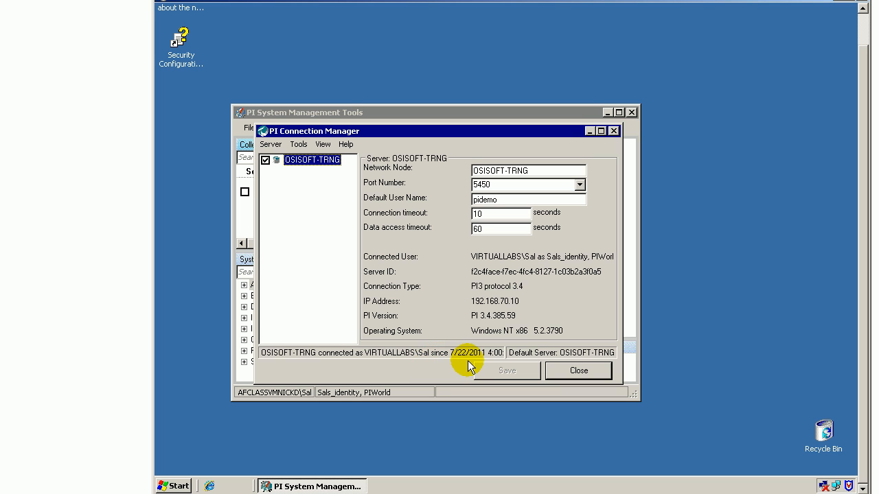
{"action": "mouse_move", "coordinate": [528, 371]}
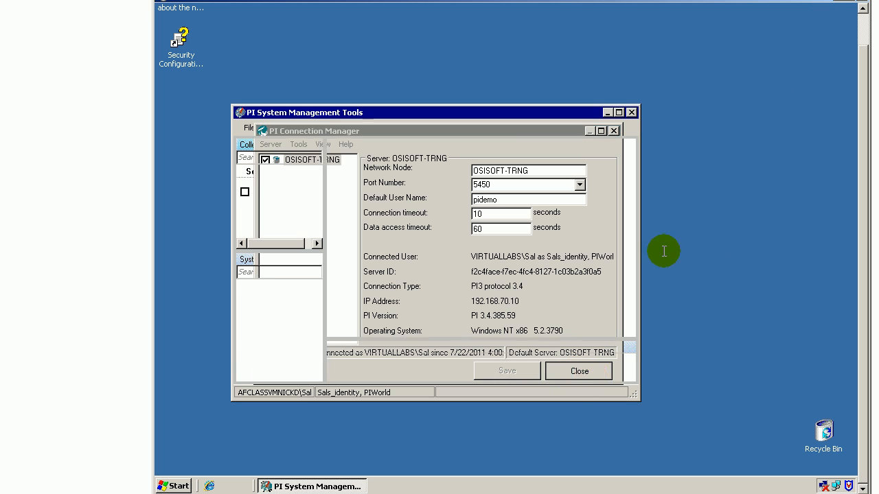
{"action": "left_click", "coordinate": [579, 370]}
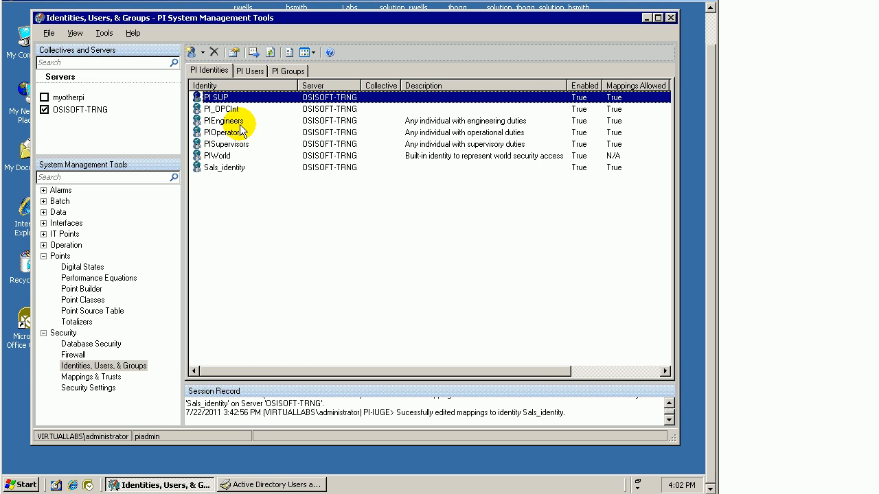
{"action": "left_click", "coordinate": [223, 132]}
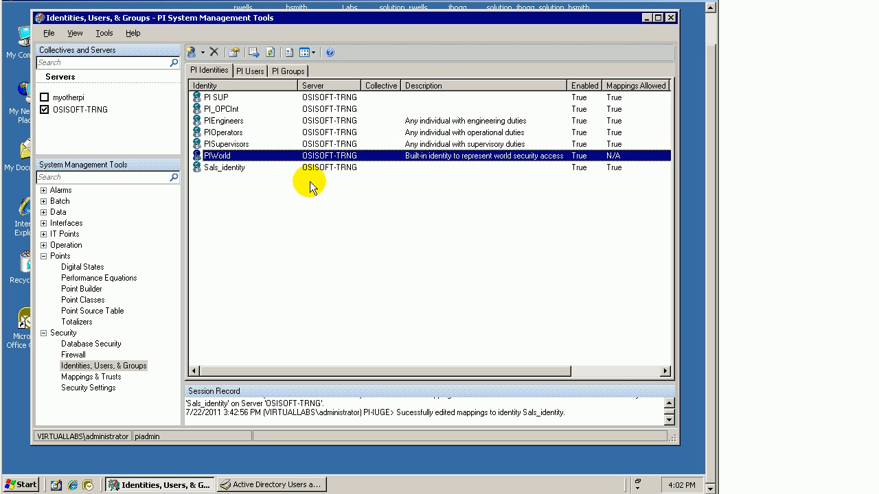
{"action": "left_click", "coordinate": [223, 121]}
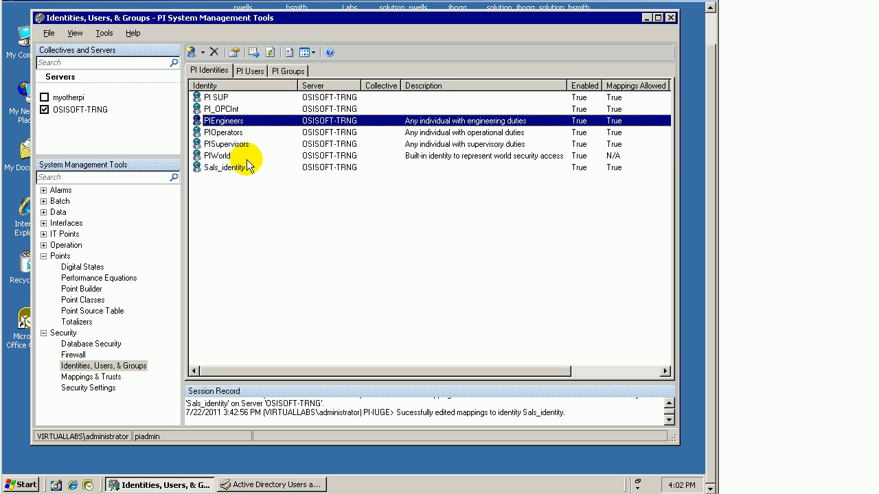
{"action": "left_click", "coordinate": [225, 145]}
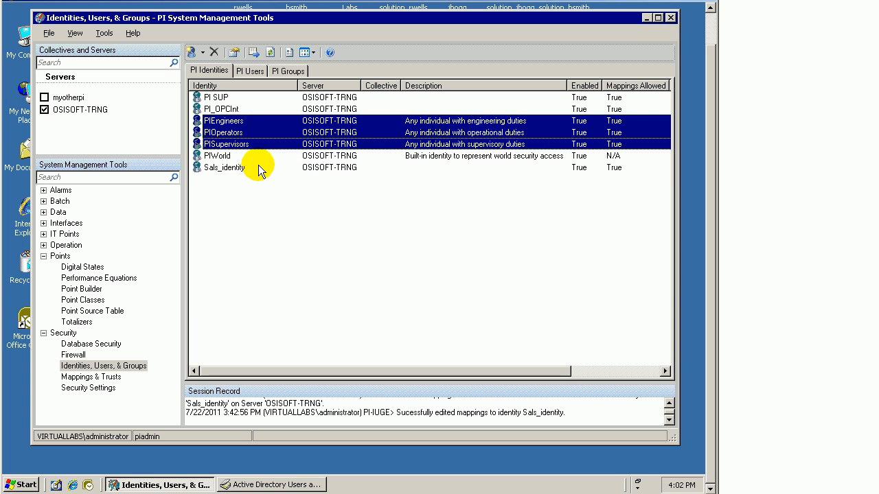
{"action": "mouse_move", "coordinate": [274, 173]}
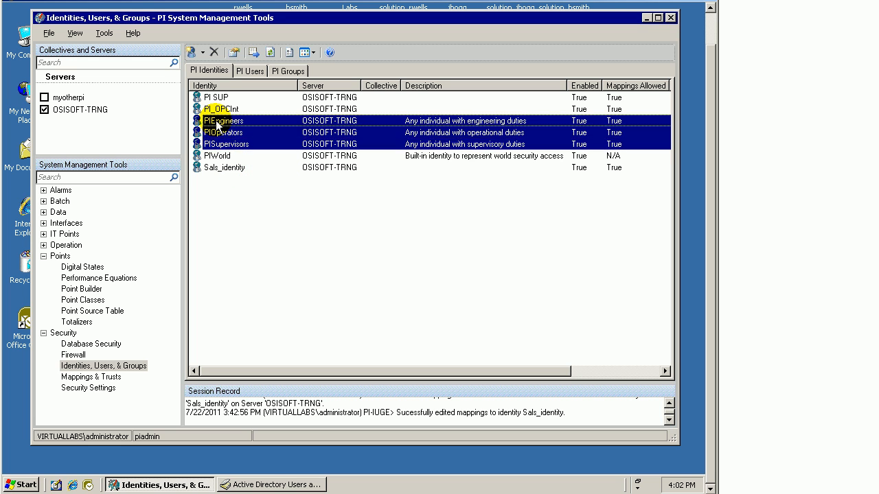
{"action": "left_click", "coordinate": [223, 132]}
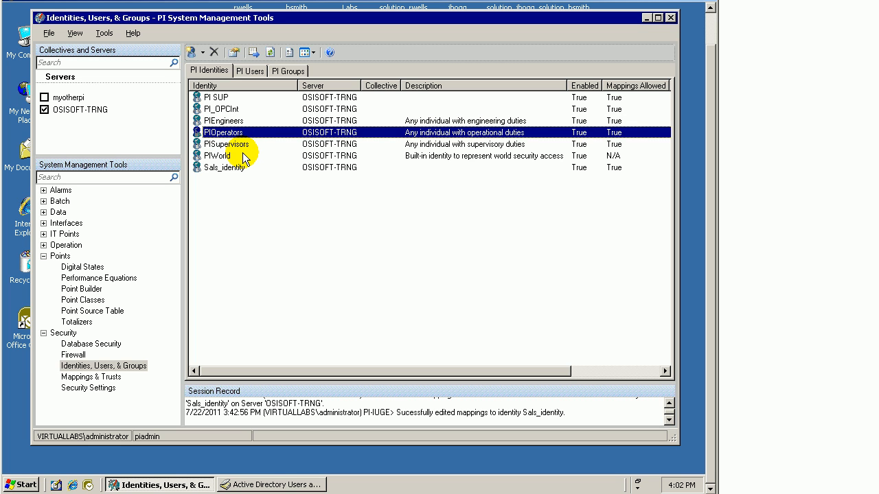
{"action": "left_click", "coordinate": [226, 144]}
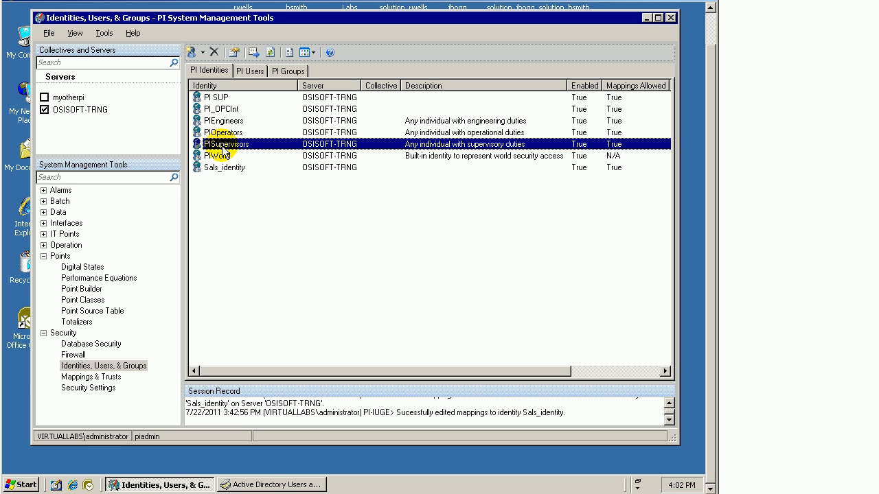
{"action": "mouse_move", "coordinate": [230, 137]}
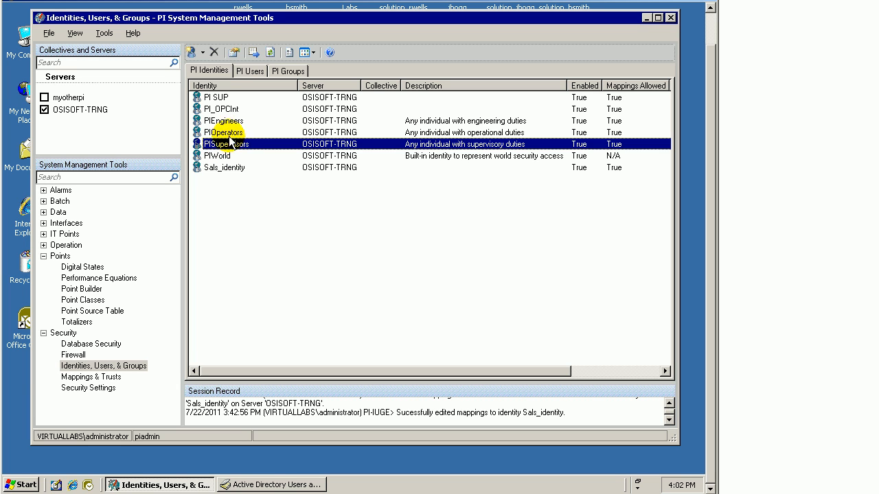
Delete the PIEngineers identity, confirm its removal, then select PIOperators in the list
{"action": "right_click", "coordinate": [221, 121]}
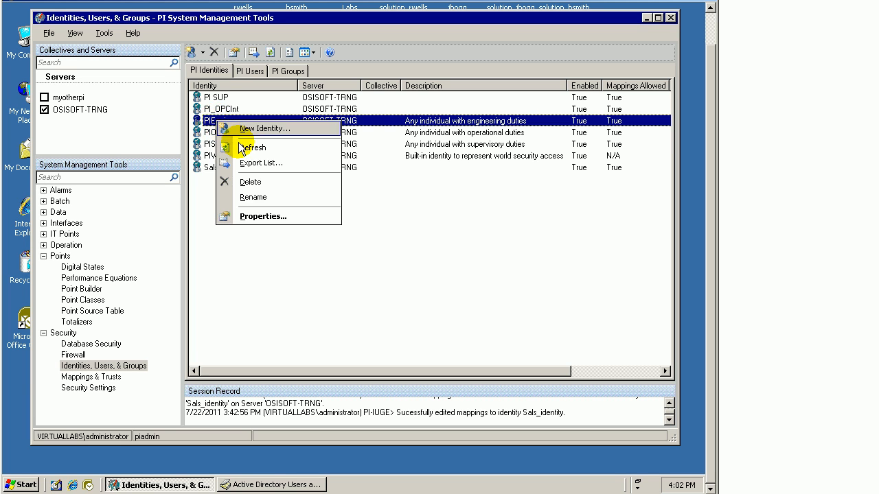
{"action": "left_click", "coordinate": [250, 182]}
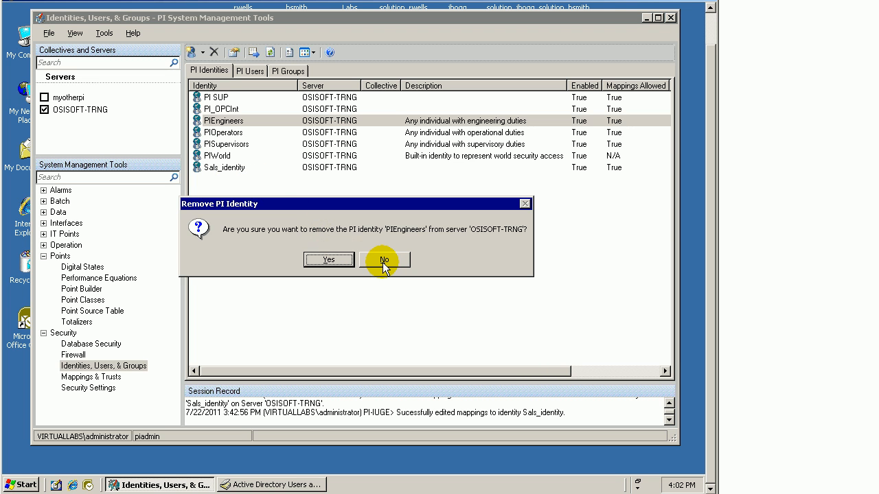
{"action": "left_click", "coordinate": [328, 259]}
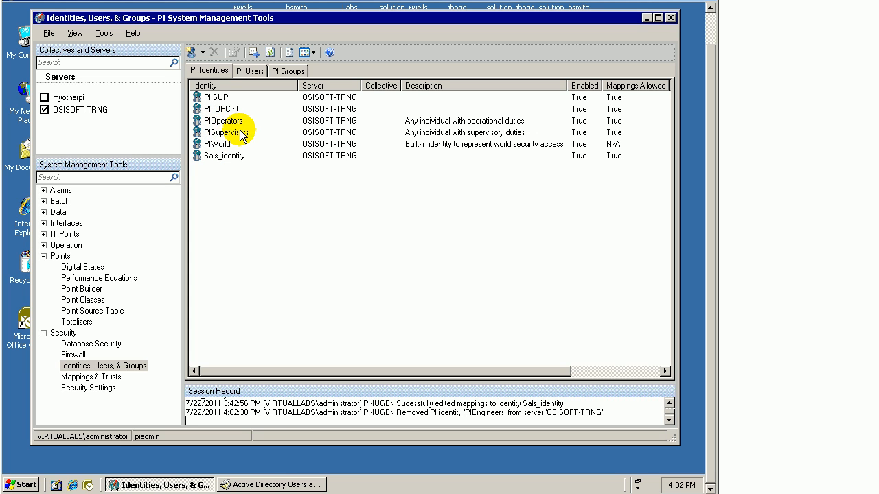
{"action": "mouse_move", "coordinate": [233, 127]}
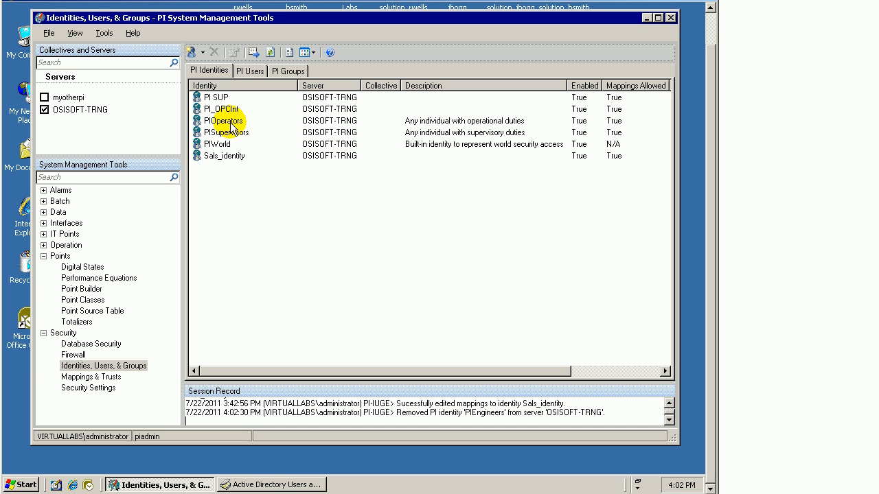
{"action": "left_click", "coordinate": [222, 121]}
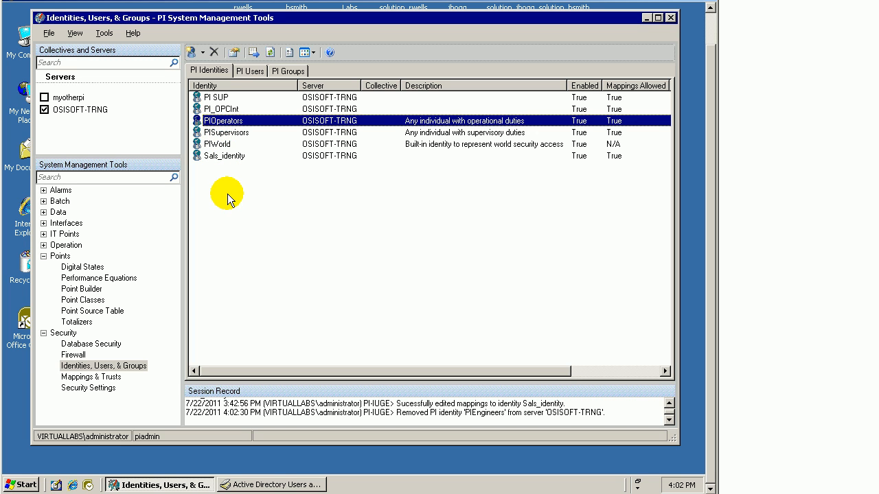
{"action": "right_click", "coordinate": [231, 145]}
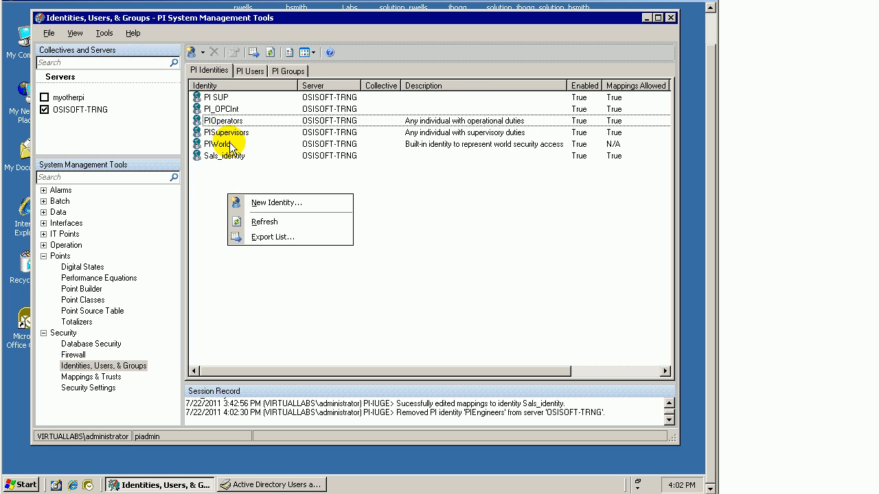
{"action": "left_click", "coordinate": [222, 121]}
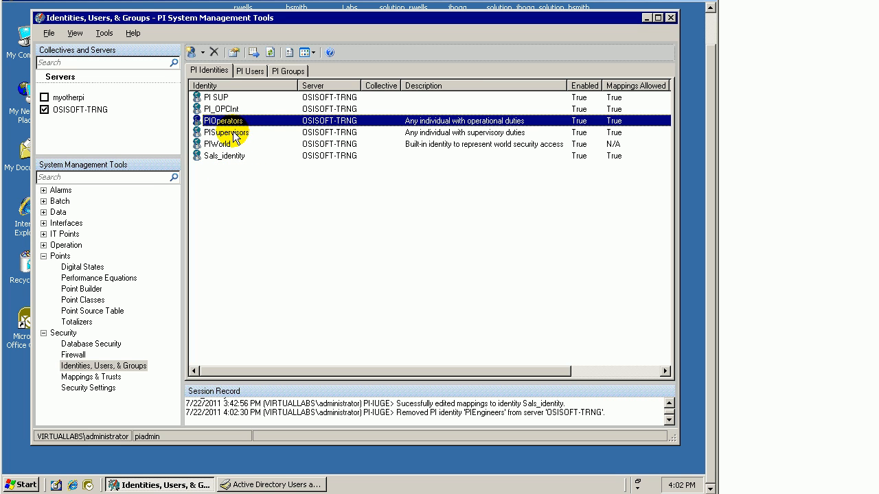
{"action": "left_click", "coordinate": [227, 132]}
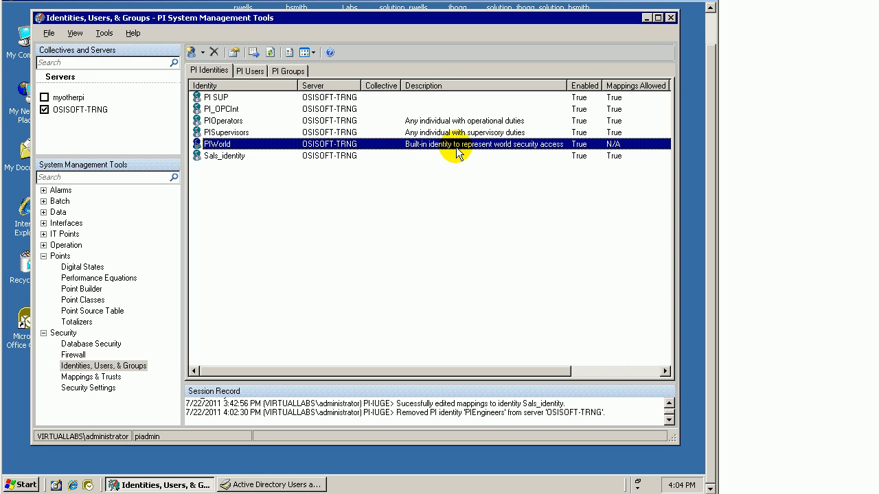
{"action": "mouse_move", "coordinate": [245, 148]}
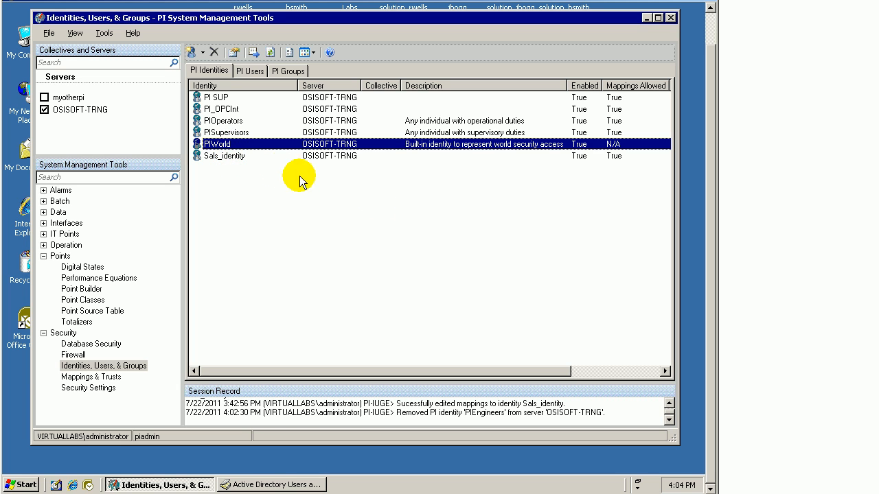
{"action": "left_click", "coordinate": [223, 157]}
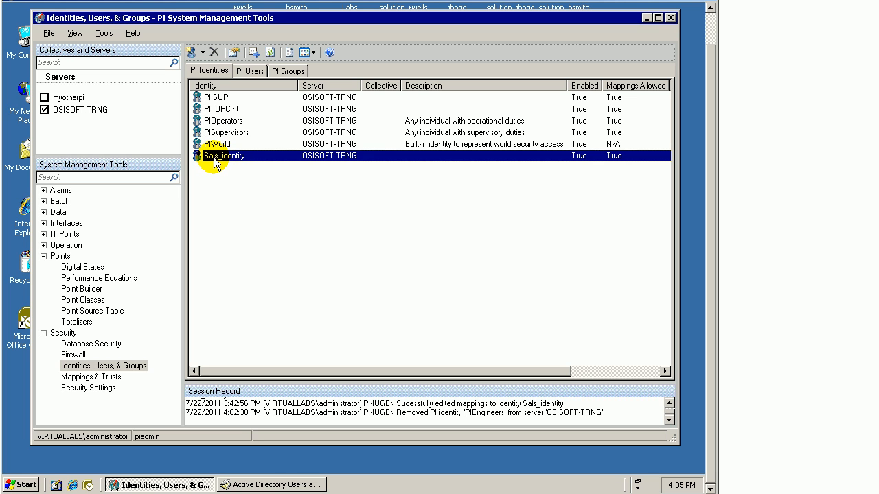
Review Sals_identity's Mappings & Trusts showing VIRTUALLABS\Sal, then cancel without changes
{"action": "double_click", "coordinate": [224, 155]}
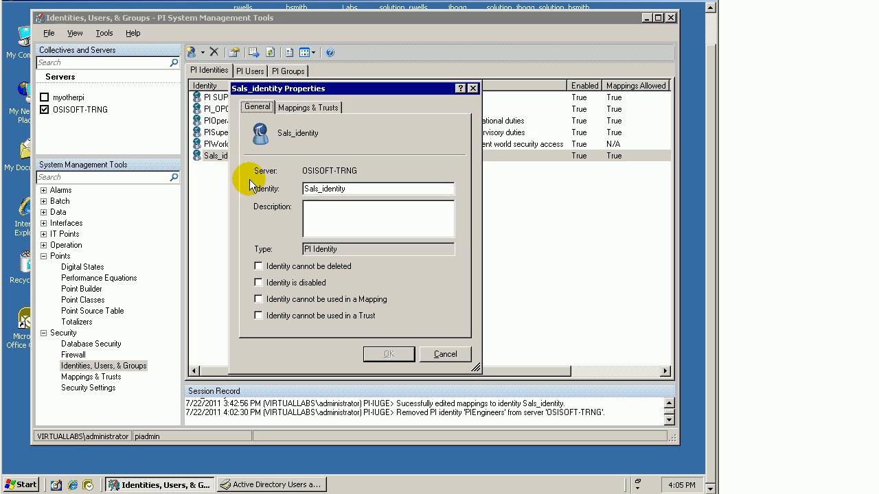
{"action": "left_click", "coordinate": [308, 107]}
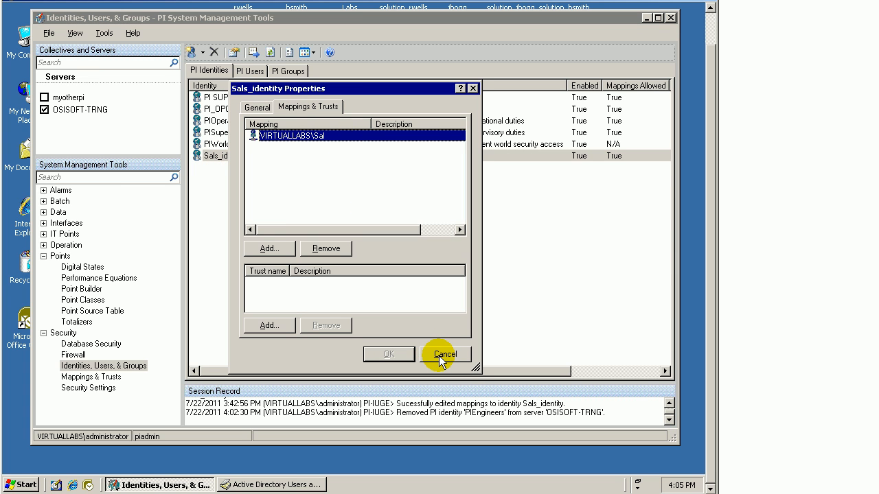
{"action": "mouse_move", "coordinate": [350, 144]}
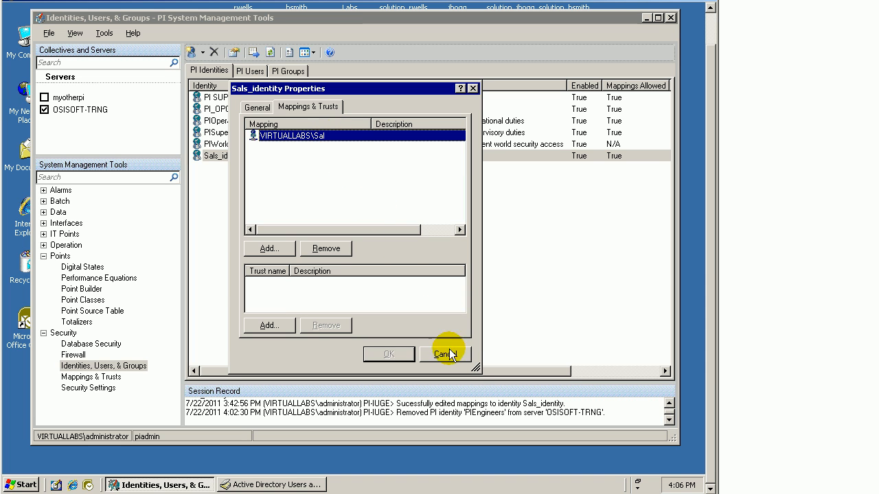
{"action": "left_click", "coordinate": [445, 354]}
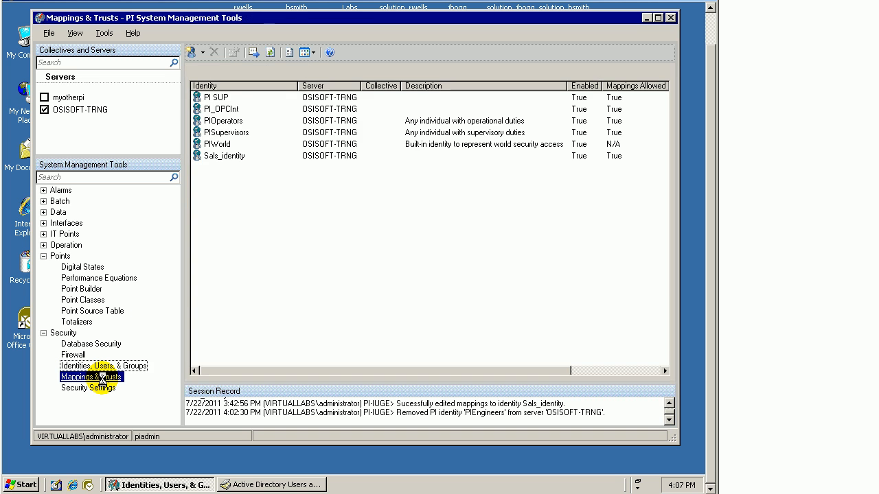
Start a New Mapping from the Mappings list and browse for a PI identity to assign
{"action": "right_click", "coordinate": [233, 131]}
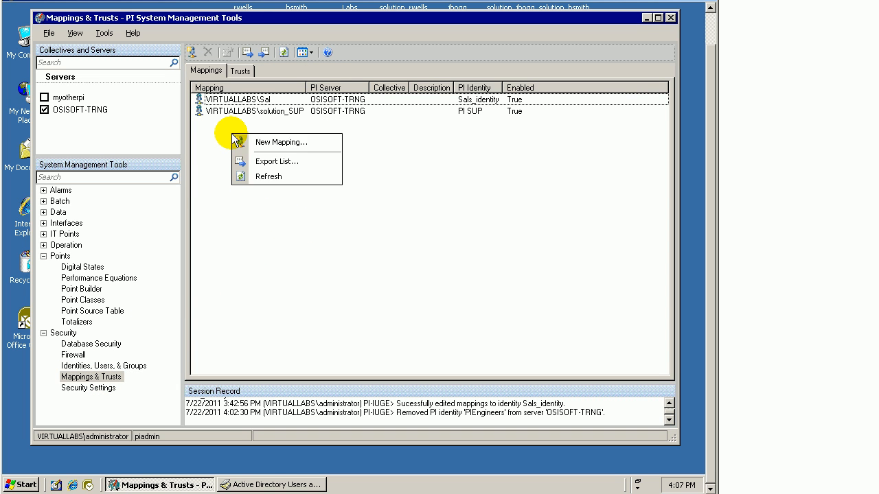
{"action": "left_click", "coordinate": [281, 141]}
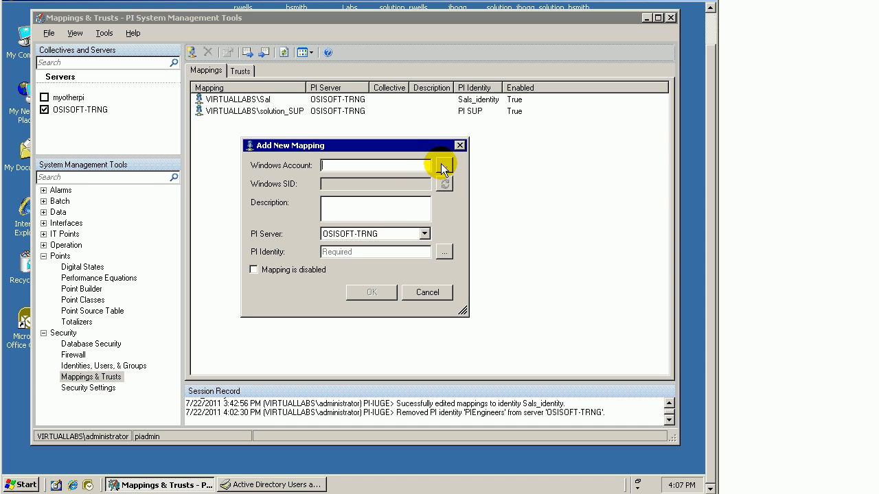
{"action": "mouse_move", "coordinate": [363, 258]}
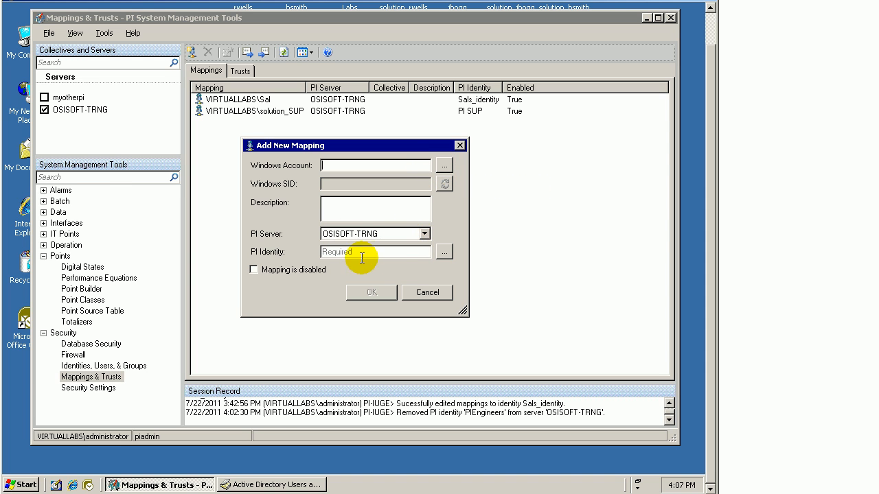
{"action": "mouse_move", "coordinate": [445, 252]}
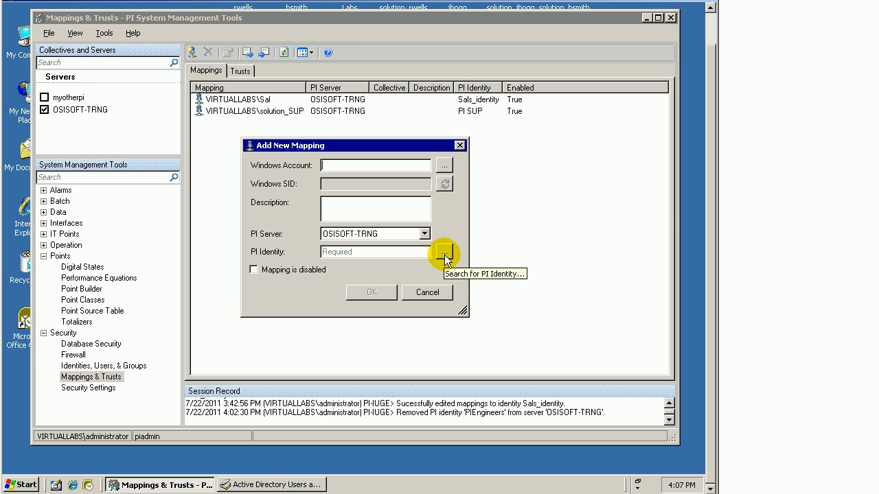
{"action": "left_click", "coordinate": [444, 252]}
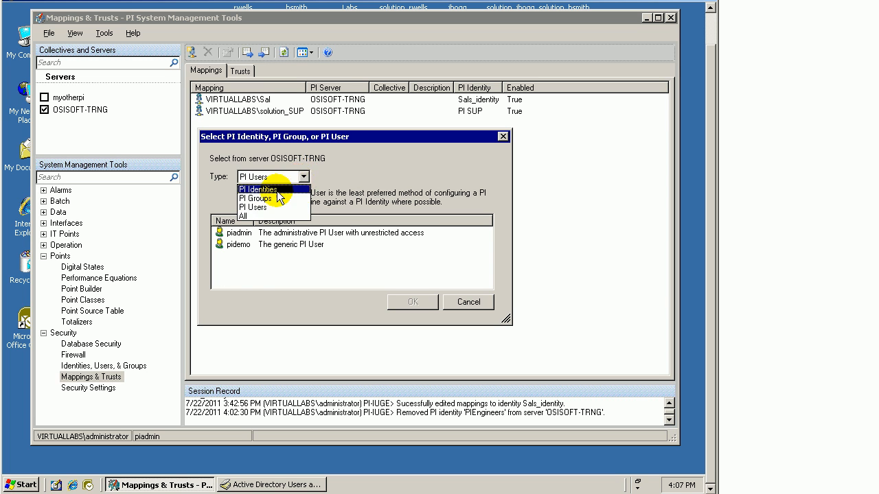
{"action": "mouse_move", "coordinate": [259, 208]}
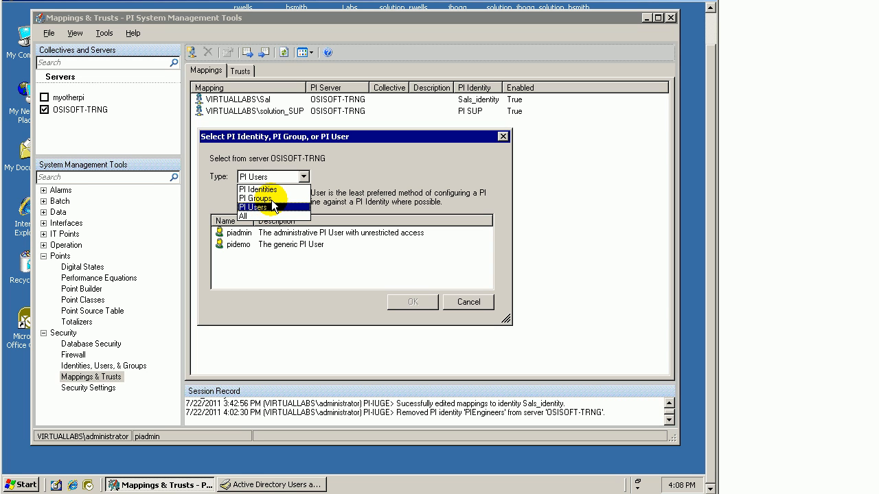
{"action": "mouse_move", "coordinate": [272, 198]}
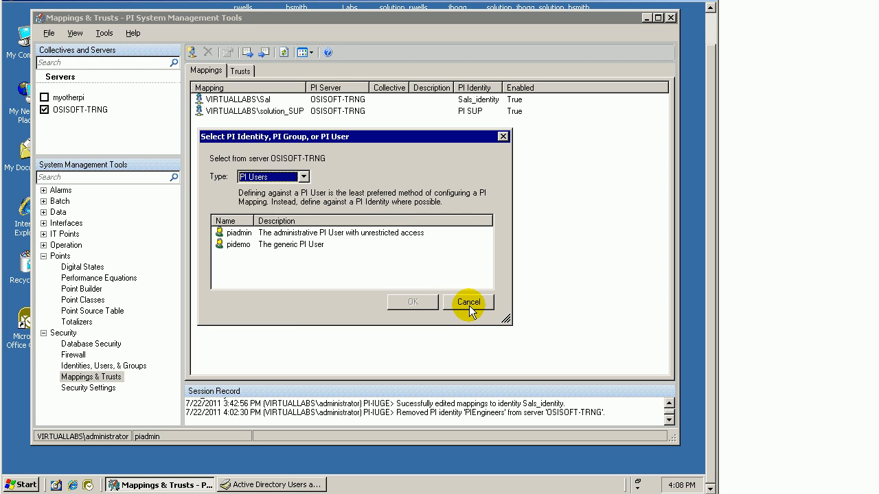
Cancel the Select PI Identity chooser and the Add New Mapping dialog, leaving mappings unchanged
{"action": "left_click", "coordinate": [468, 302]}
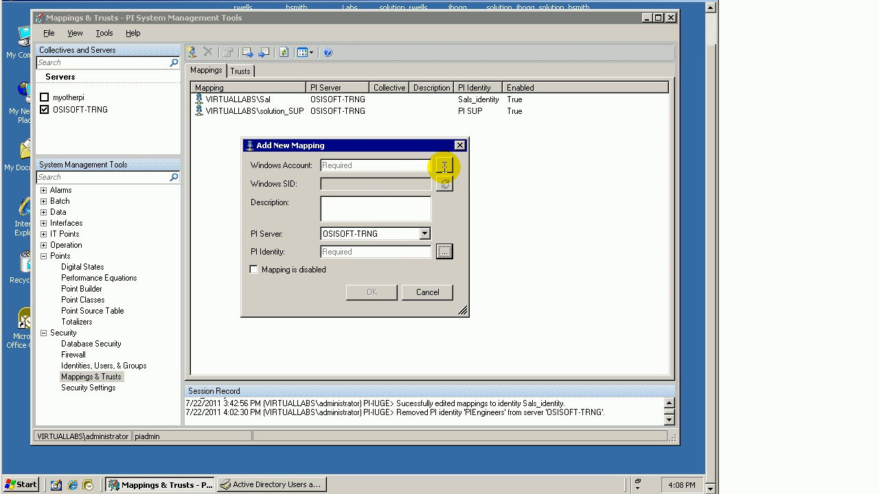
{"action": "mouse_move", "coordinate": [445, 168]}
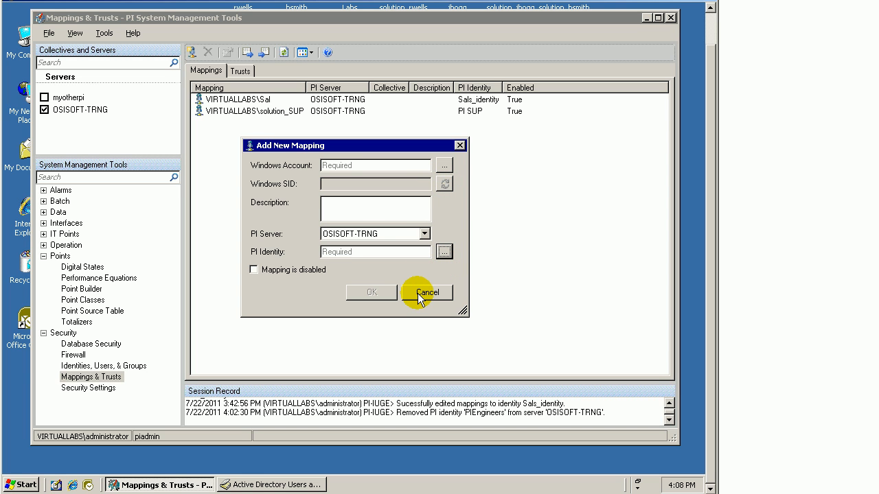
{"action": "left_click", "coordinate": [427, 291]}
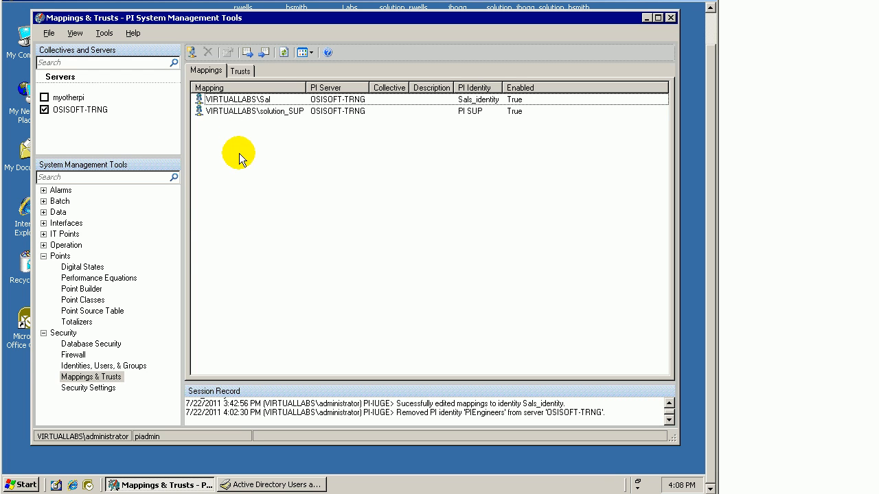
{"action": "mouse_move", "coordinate": [232, 132]}
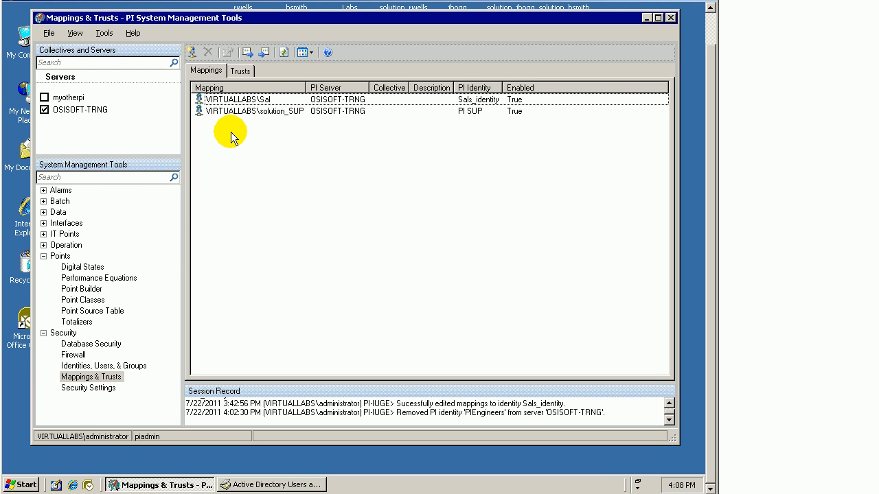